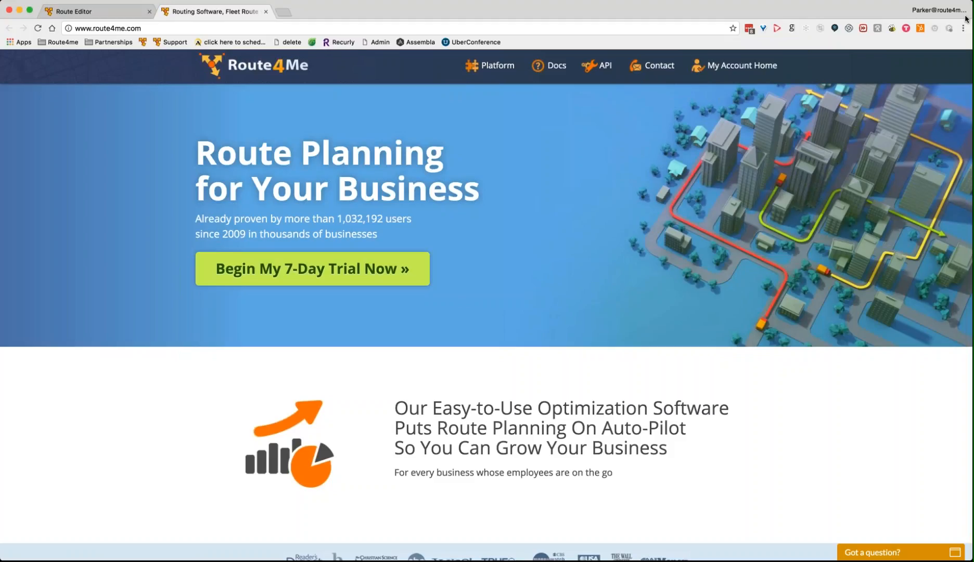
pyautogui.moveTo(966, 22)
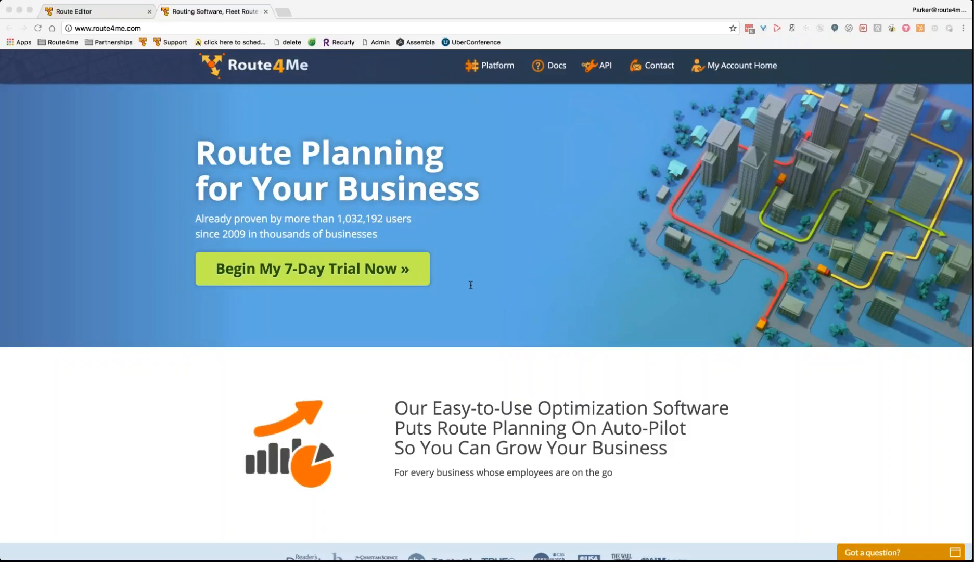
pyautogui.moveTo(518, 323)
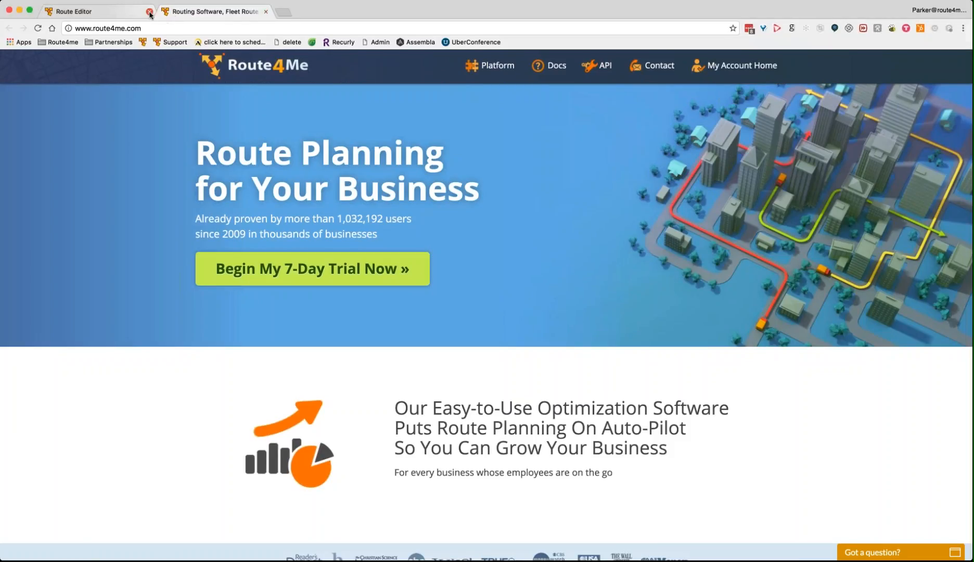
# - Close the leftover Route Editor page and go to My Account Home with the routes list
pyautogui.click(149, 12)
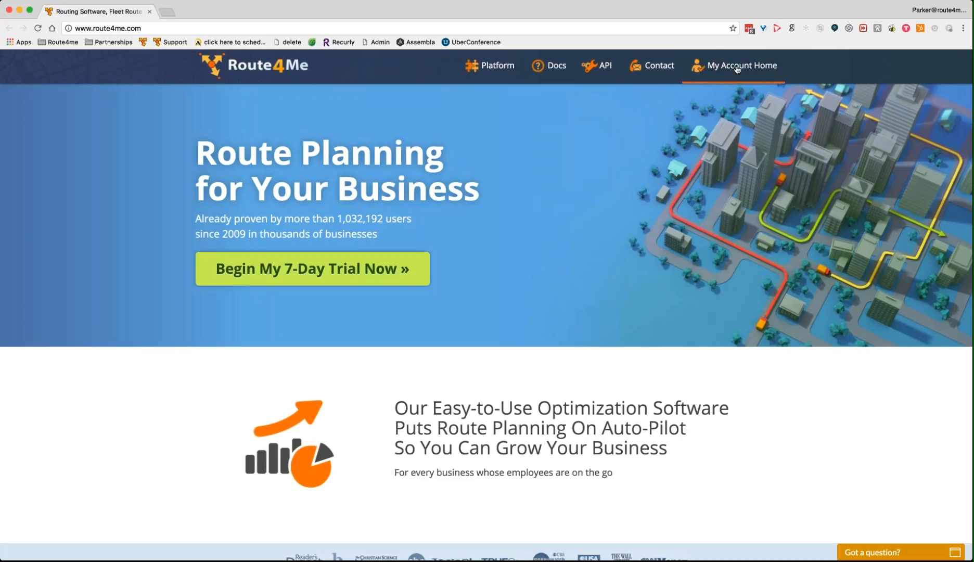
pyautogui.click(741, 65)
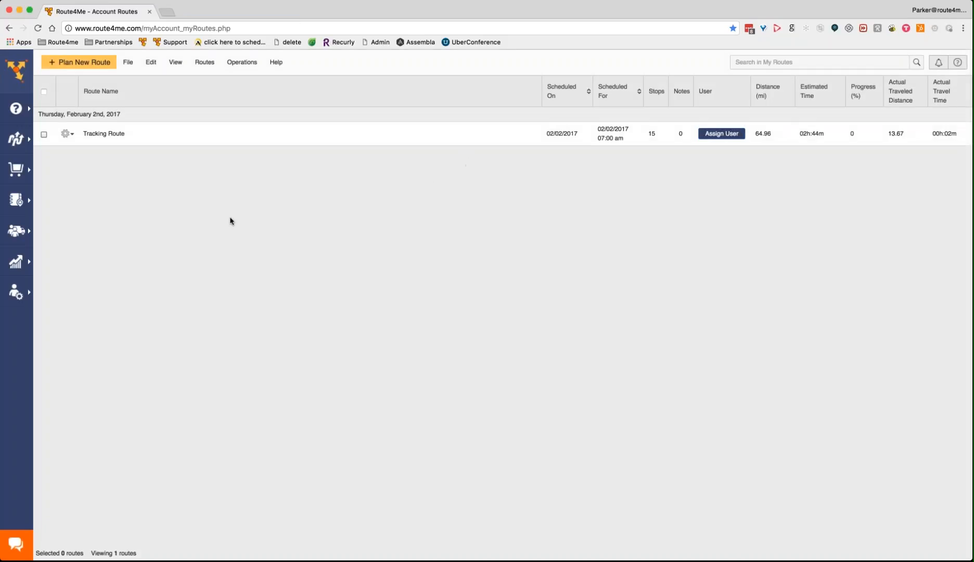
pyautogui.moveTo(102, 190)
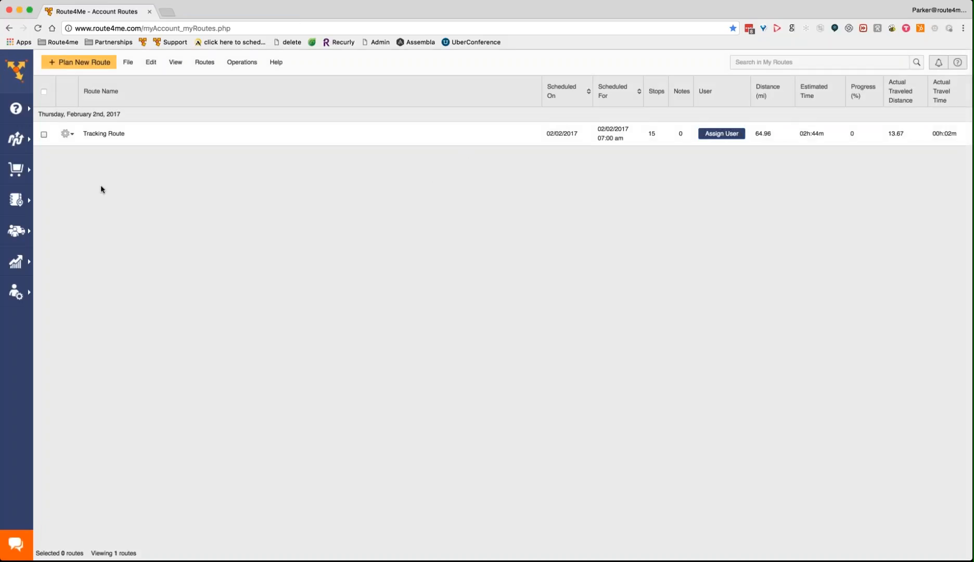
pyautogui.moveTo(159, 161)
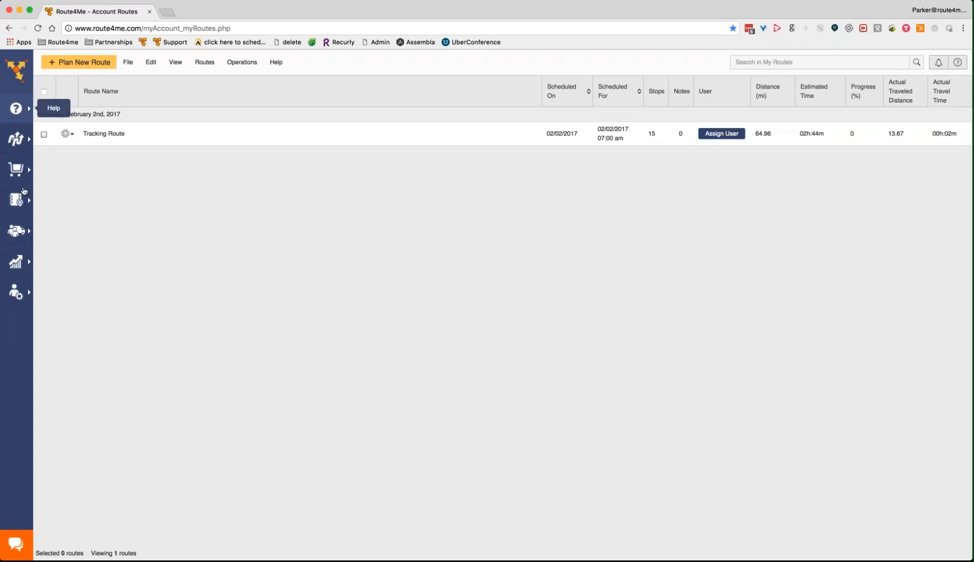
pyautogui.moveTo(16, 230)
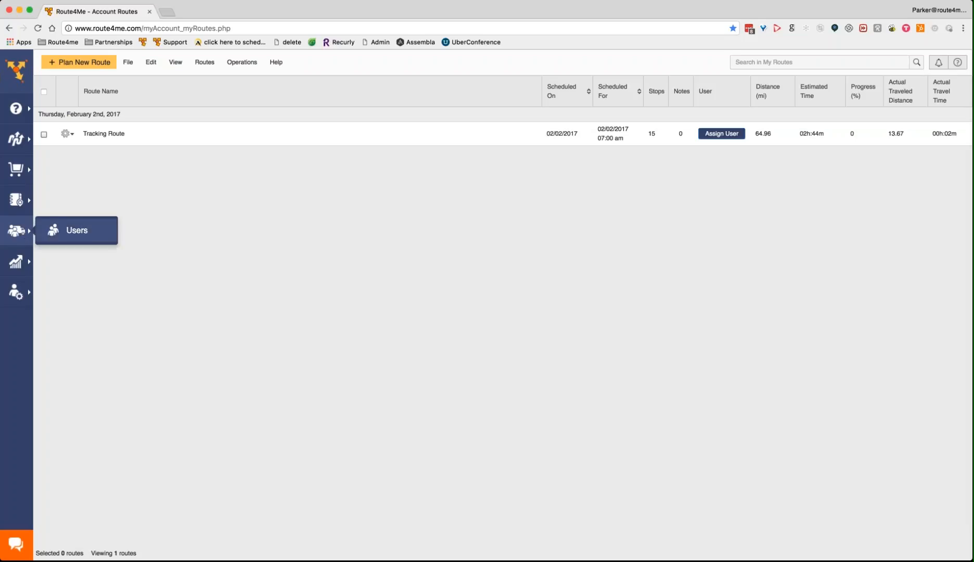
# - Open the Team Users page listing the administrator, dispatcher and four drivers
pyautogui.click(76, 230)
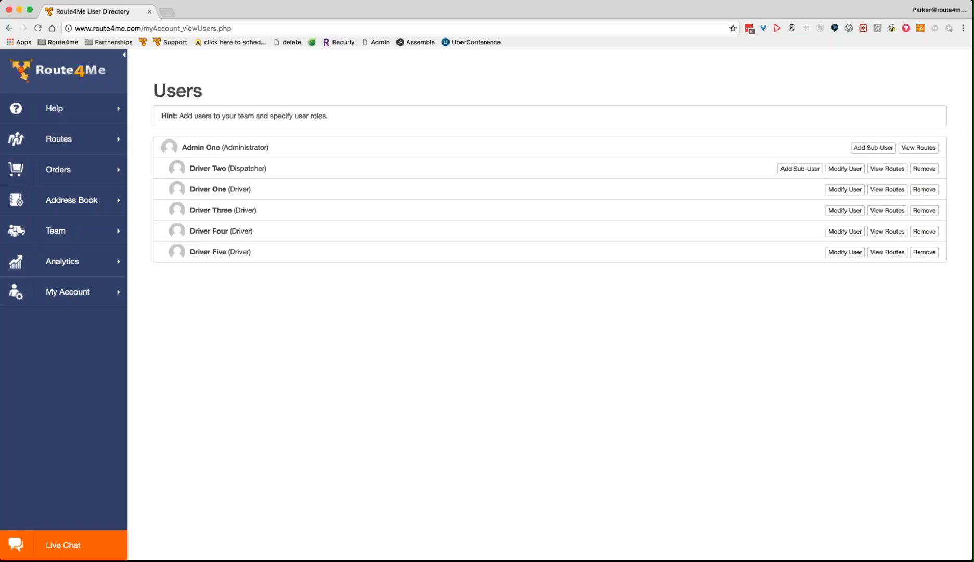
pyautogui.moveTo(415, 306)
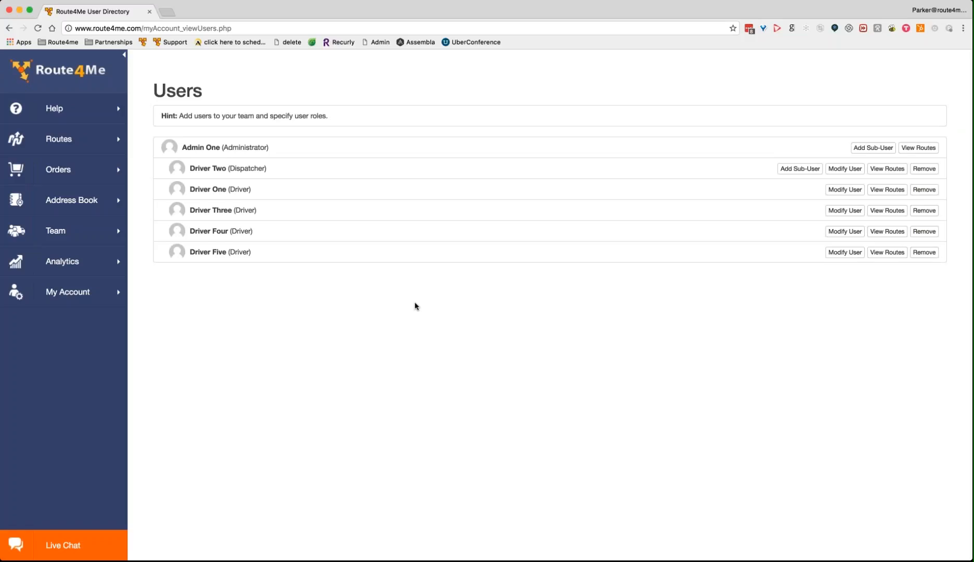
pyautogui.moveTo(684, 258)
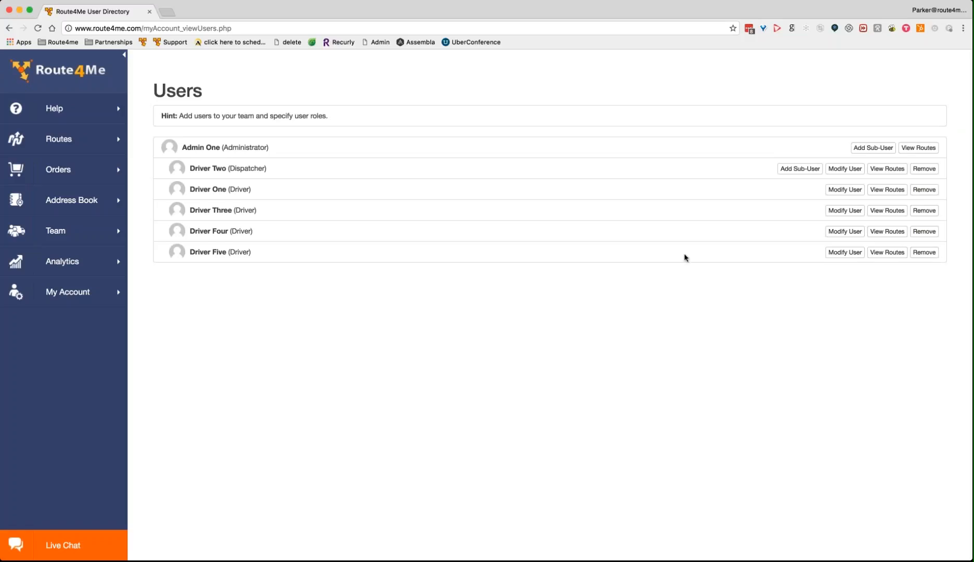
pyautogui.moveTo(738, 219)
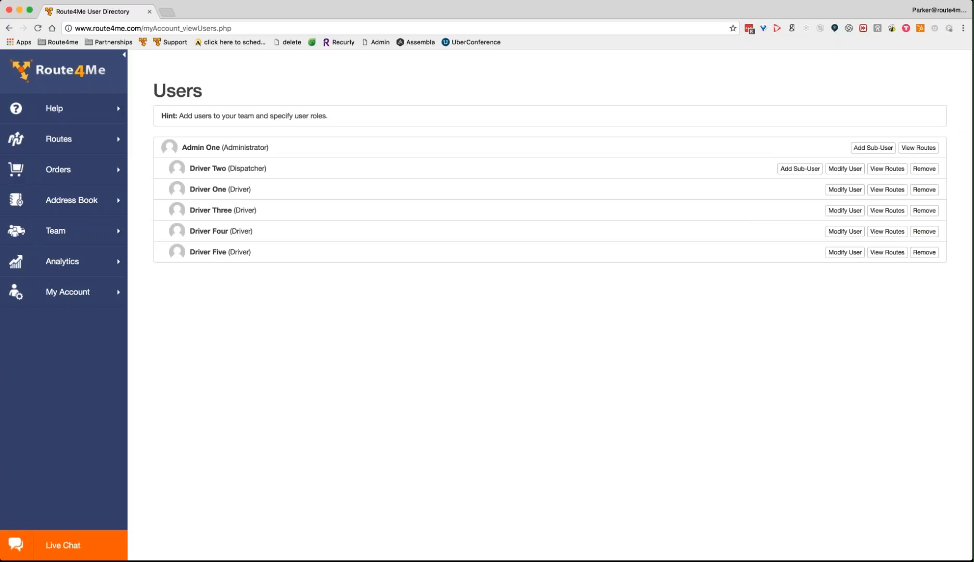
pyautogui.moveTo(422, 193)
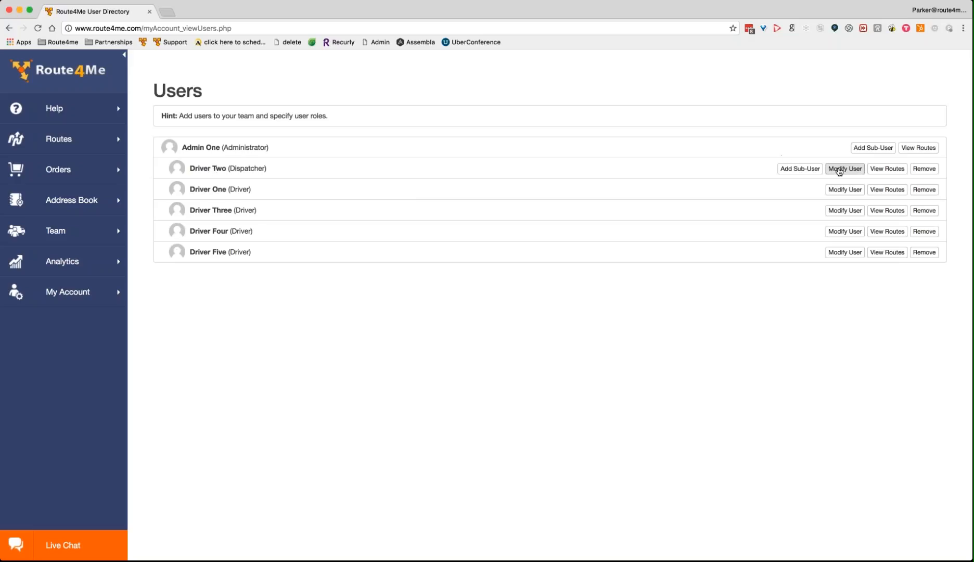
# - Edit the Driver Two account, entering first name 'Dispatcher' and a new last name
pyautogui.click(844, 168)
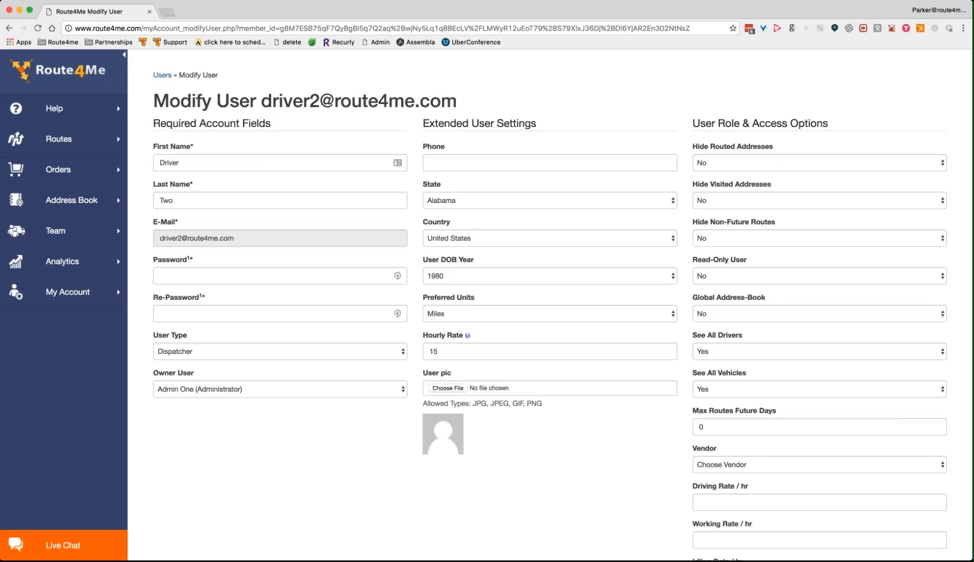
pyautogui.moveTo(292, 190)
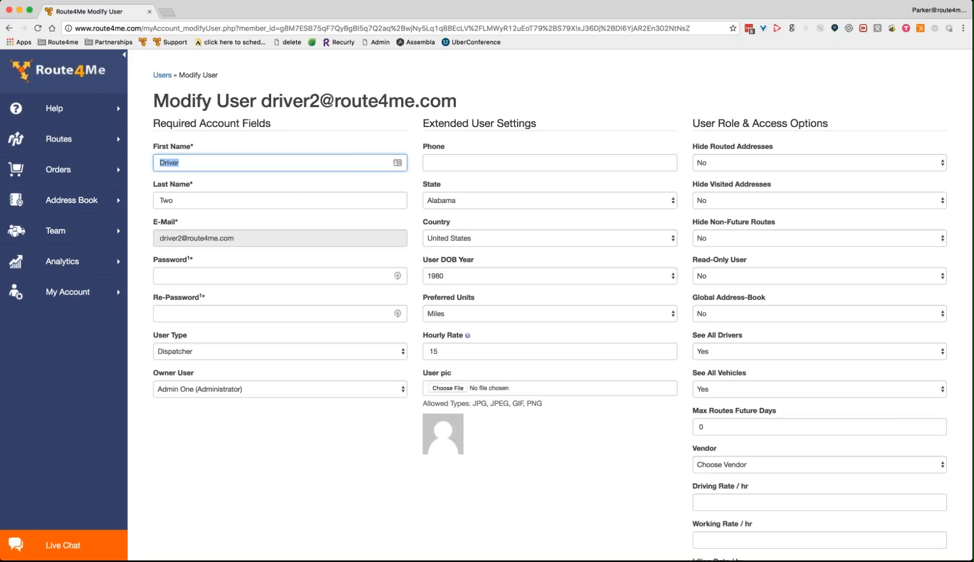
pyautogui.write('Dispatcher')
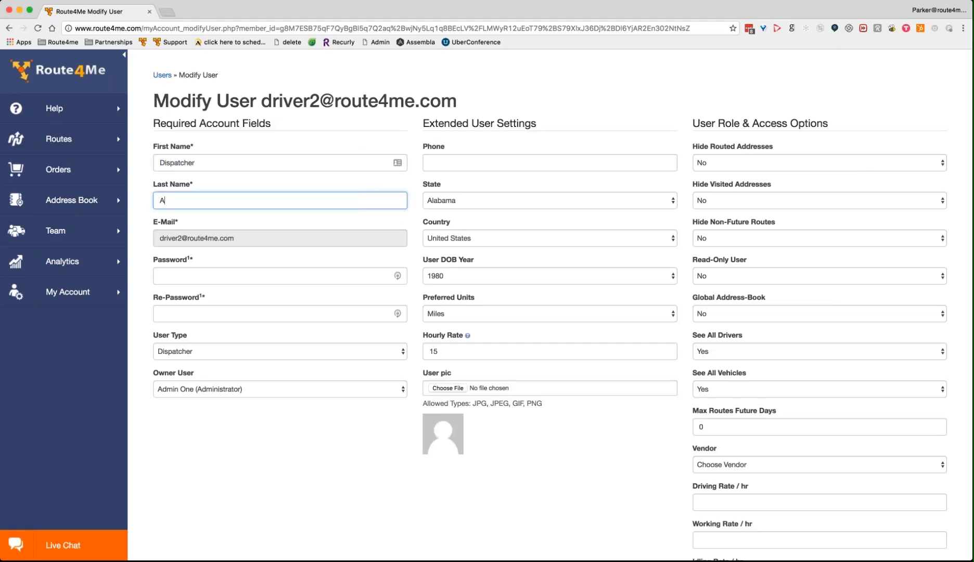
pyautogui.write('my')
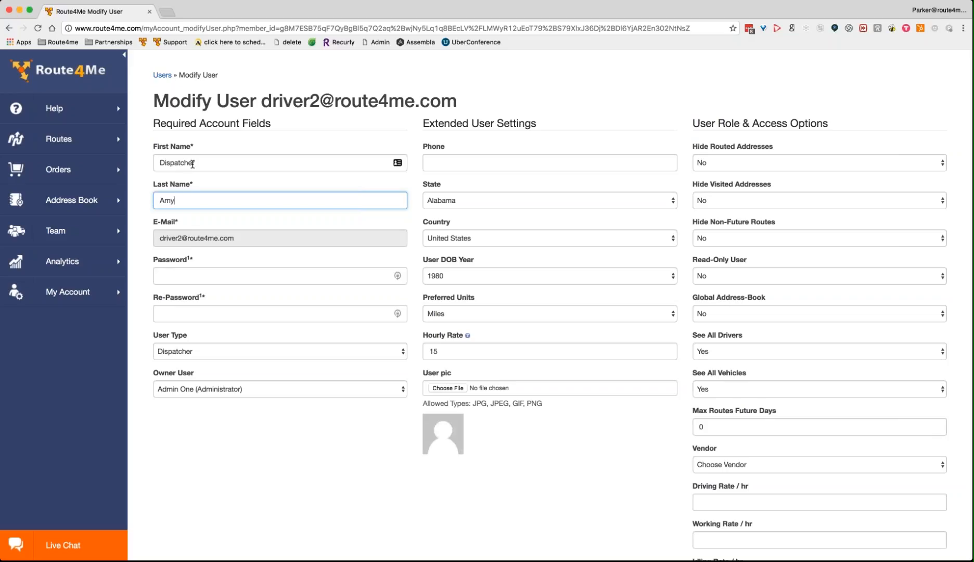
pyautogui.moveTo(209, 351)
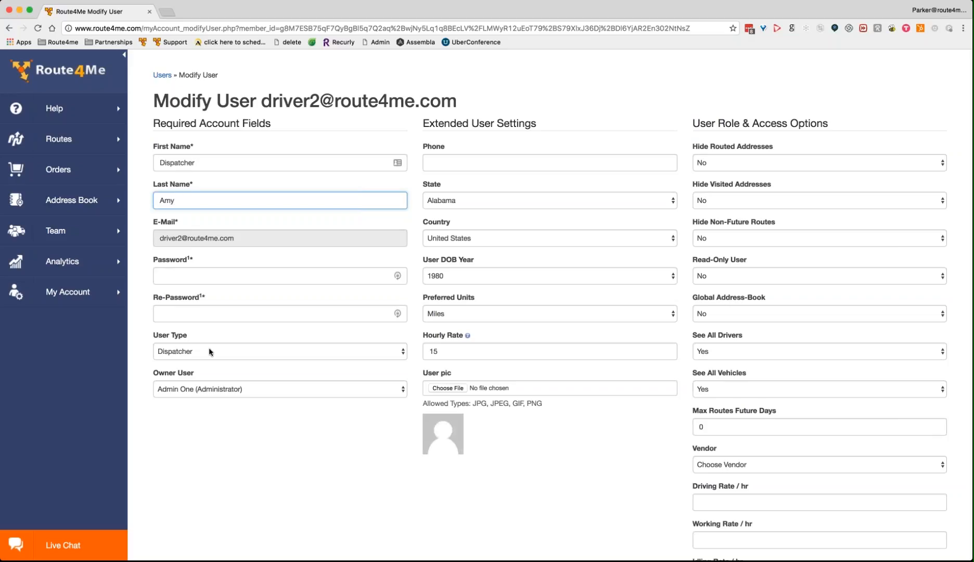
# - Review the user type (Dispatcher), global address book access and see-all-vehicles permission
pyautogui.click(279, 351)
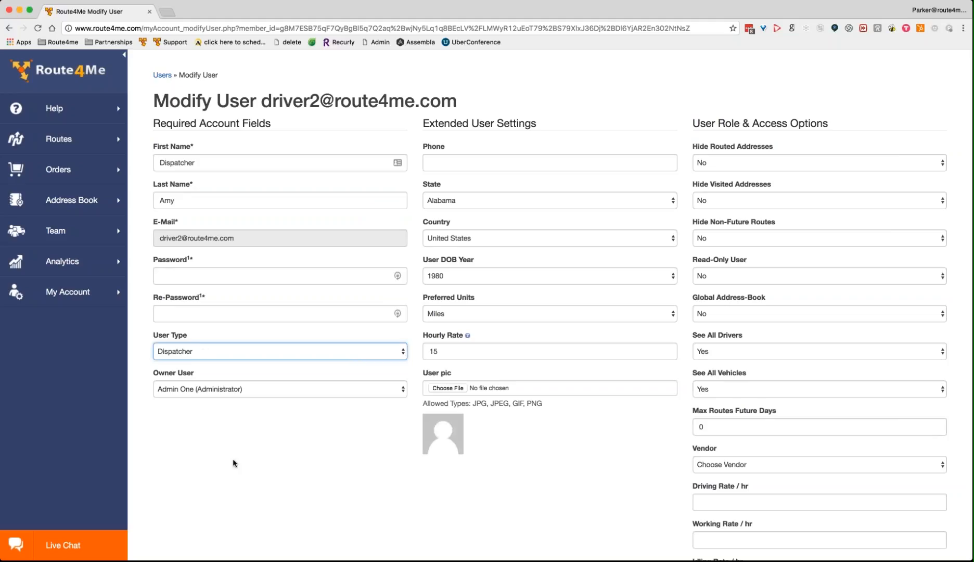
pyautogui.moveTo(334, 392)
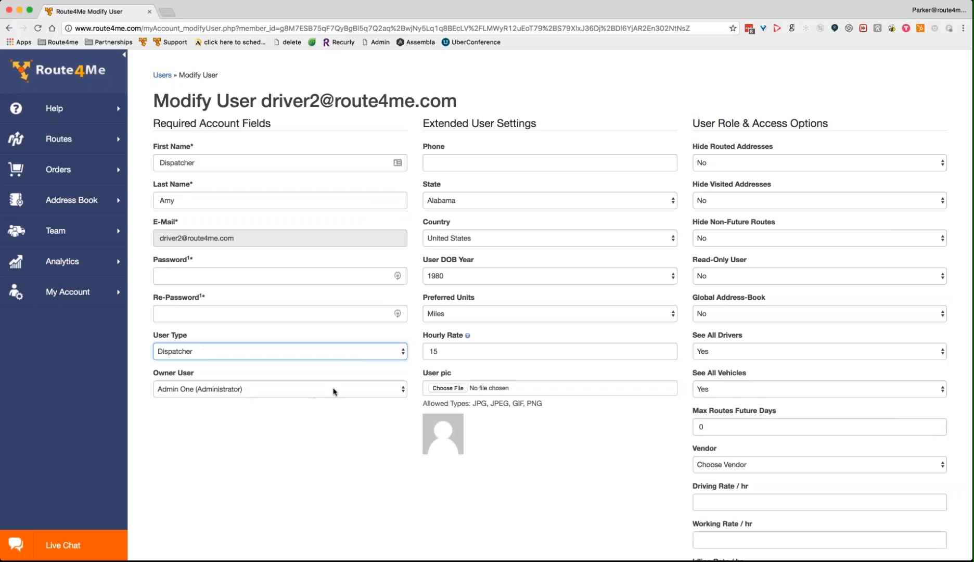
pyautogui.moveTo(370, 391)
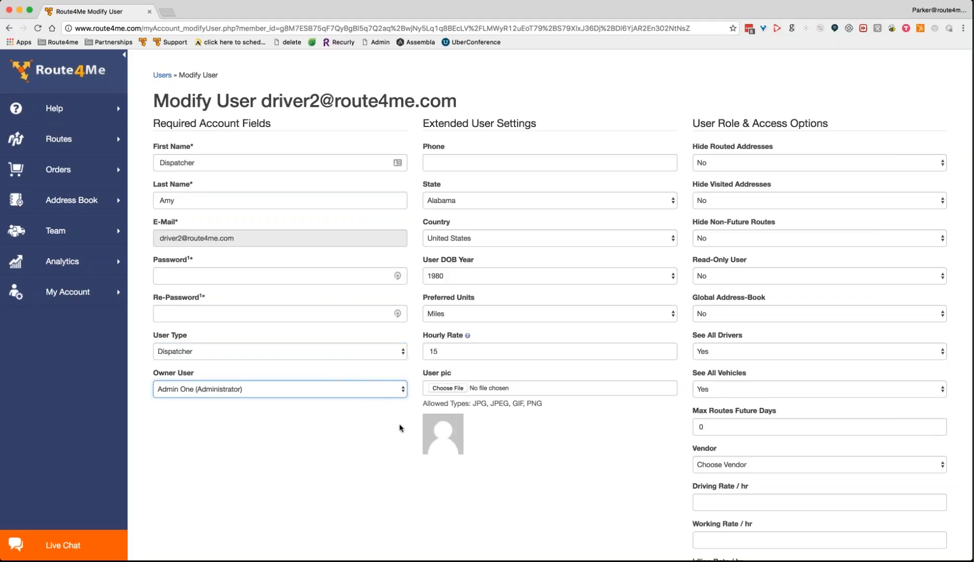
pyautogui.moveTo(332, 386)
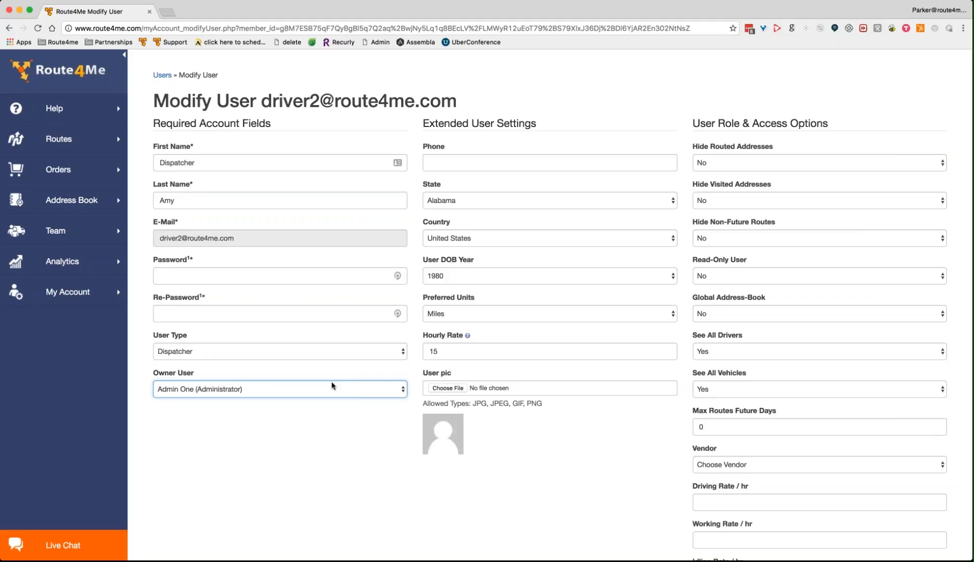
pyautogui.moveTo(717, 181)
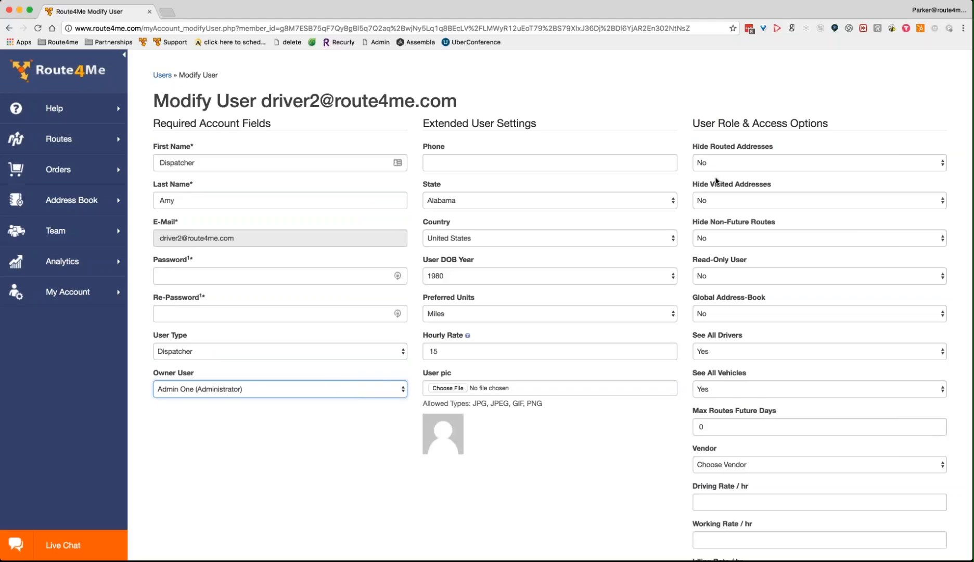
pyautogui.moveTo(689, 187)
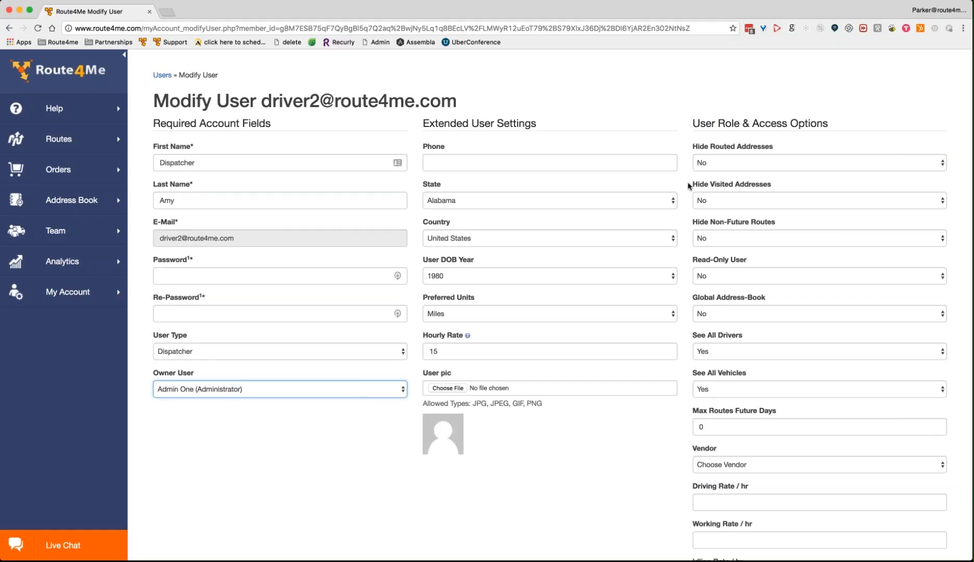
pyautogui.moveTo(712, 316)
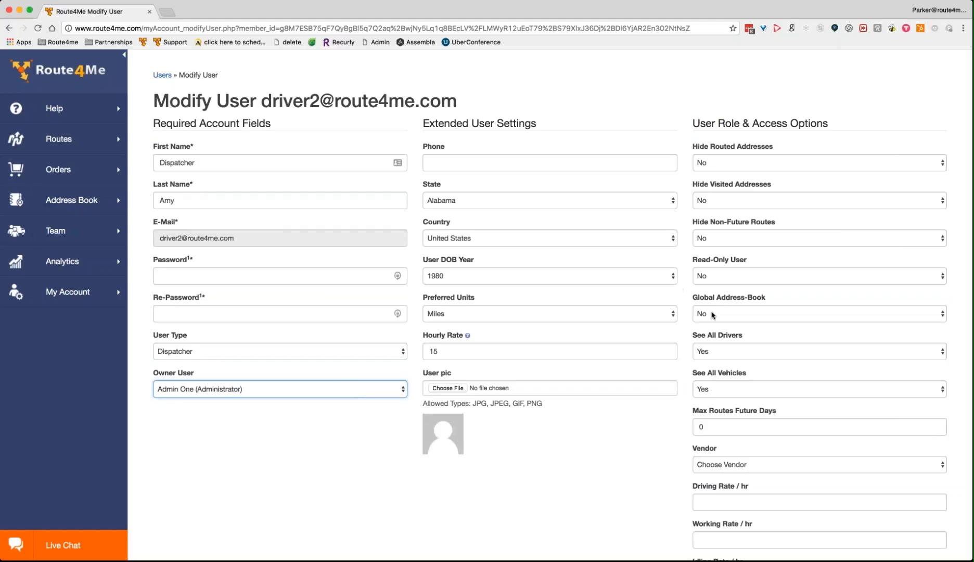
pyautogui.click(818, 313)
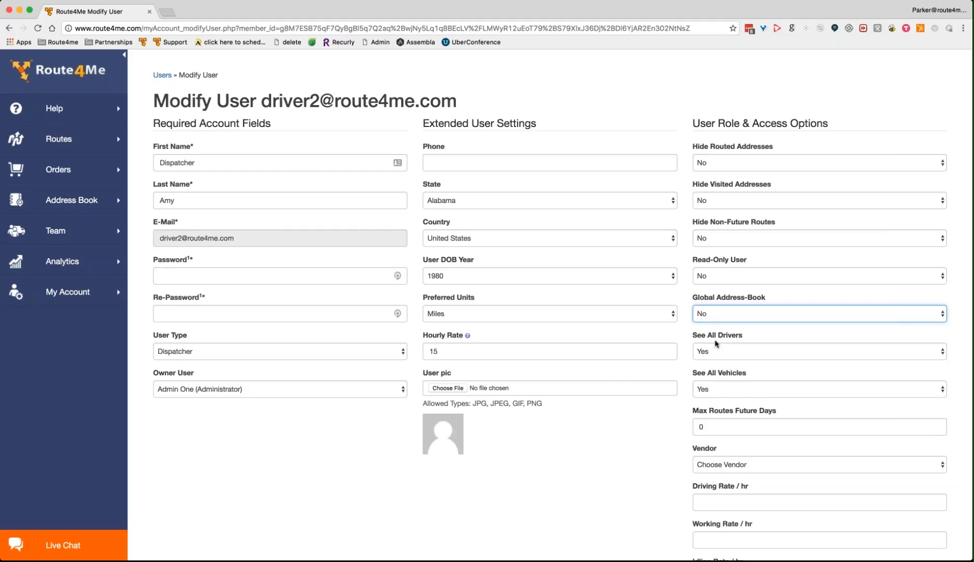
pyautogui.moveTo(737, 390)
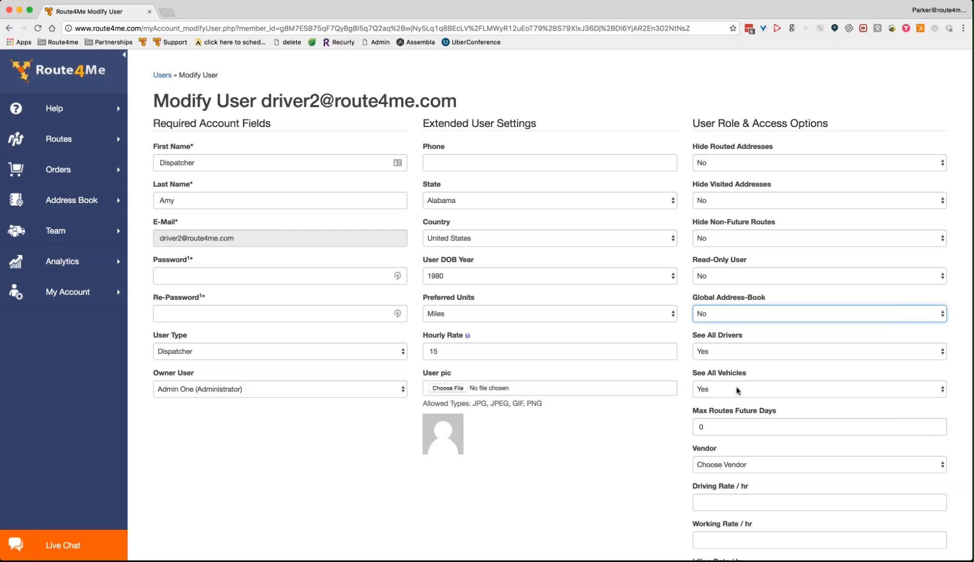
pyautogui.click(818, 426)
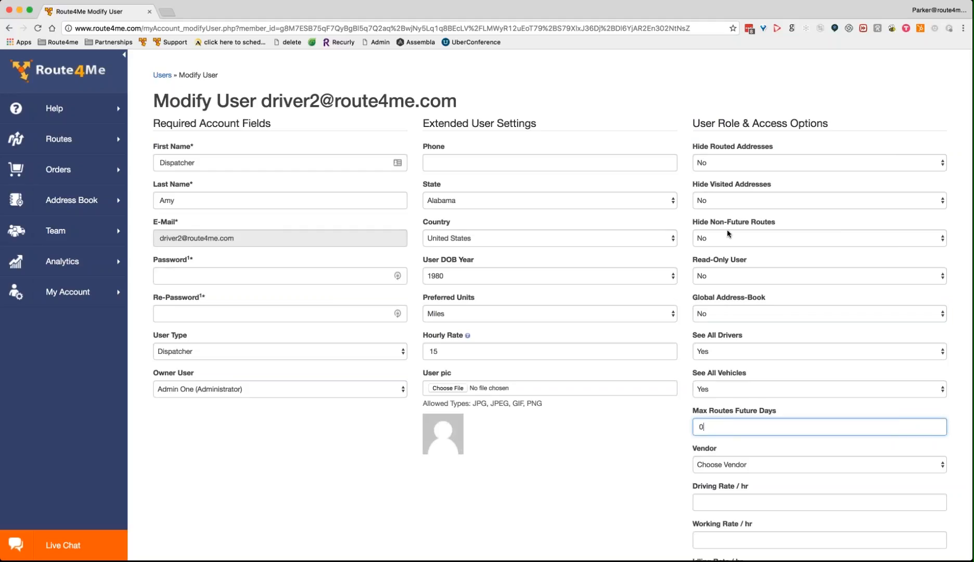
pyautogui.moveTo(728, 242)
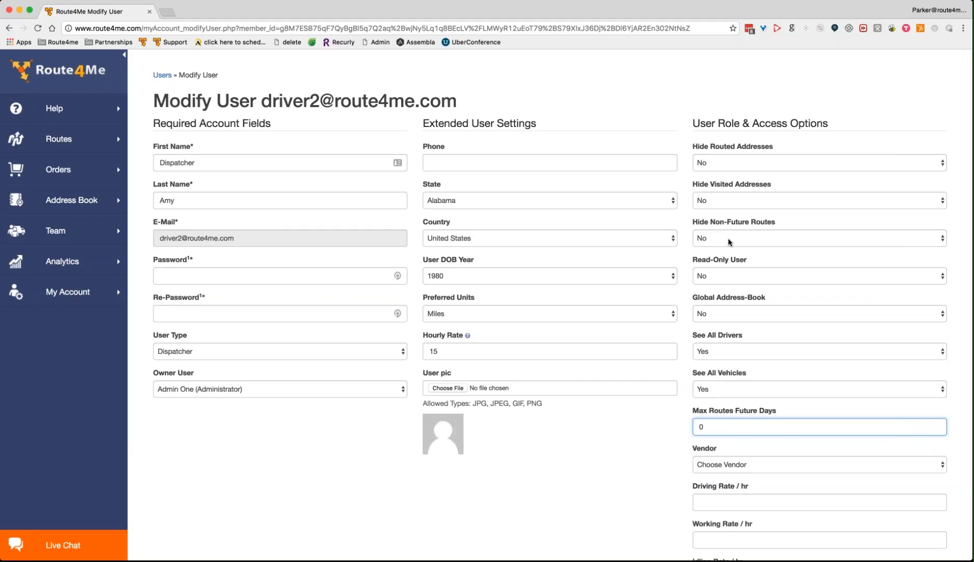
pyautogui.moveTo(682, 226)
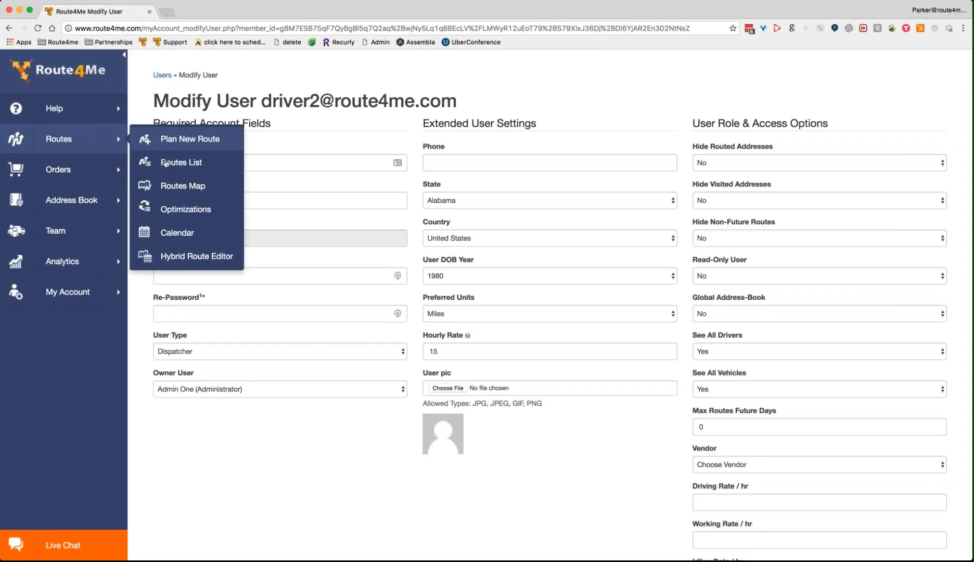
# - Return to the account routes list with the Tracking Route of 15 stops
pyautogui.click(181, 162)
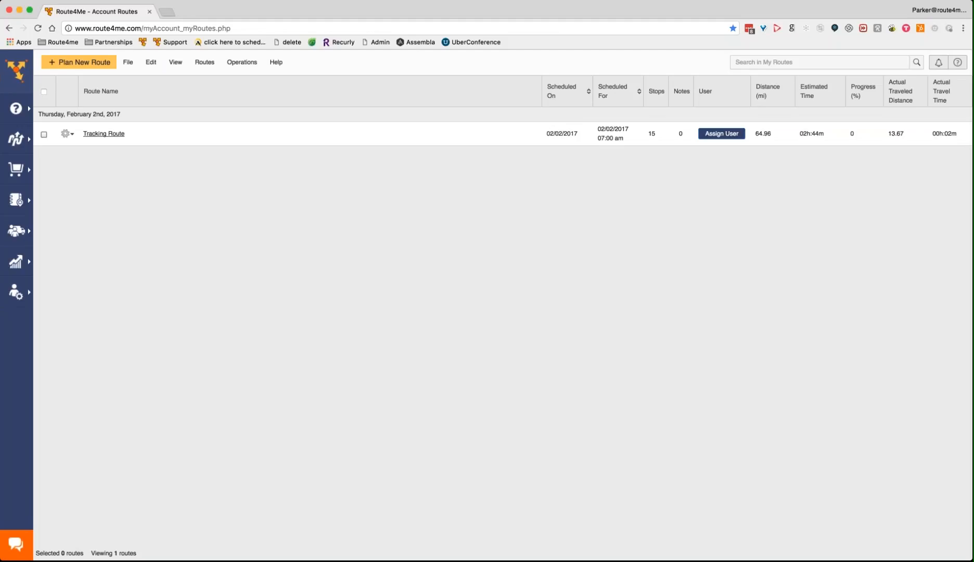
pyautogui.moveTo(17, 231)
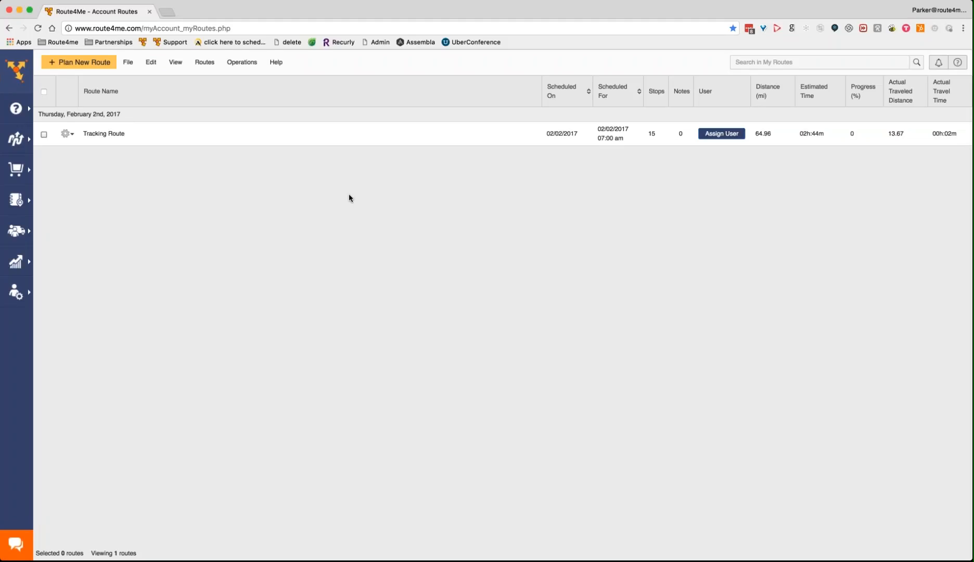
pyautogui.moveTo(255, 187)
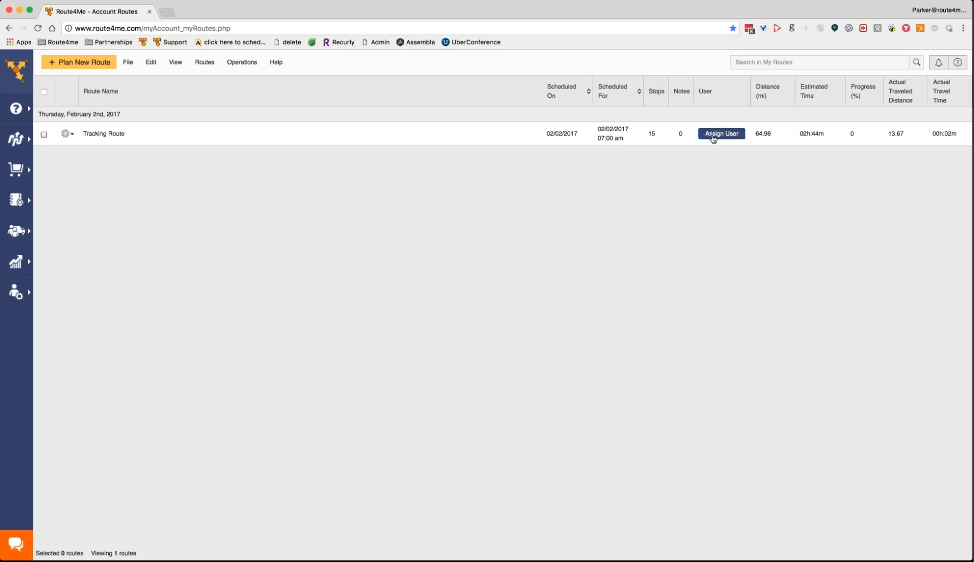
pyautogui.click(721, 133)
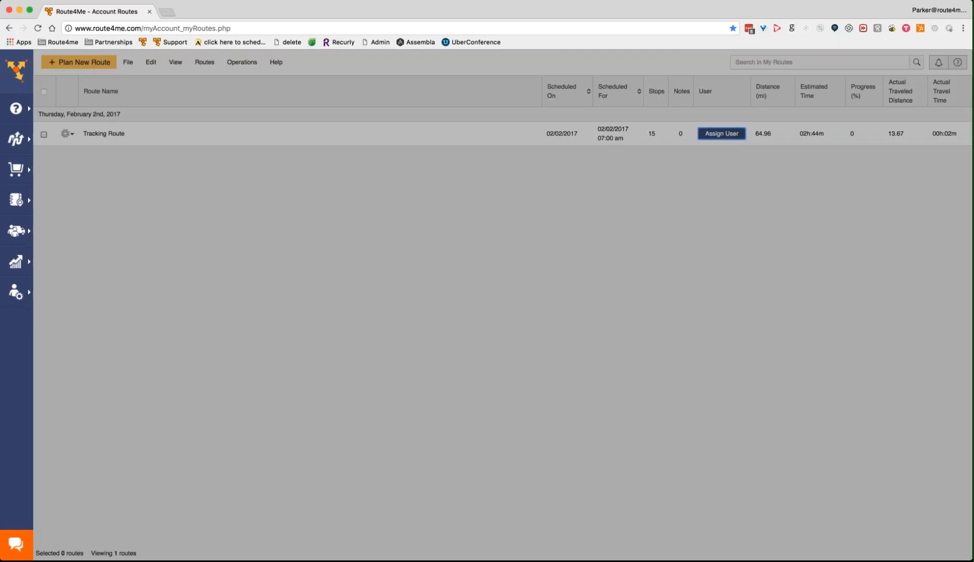
pyautogui.click(720, 133)
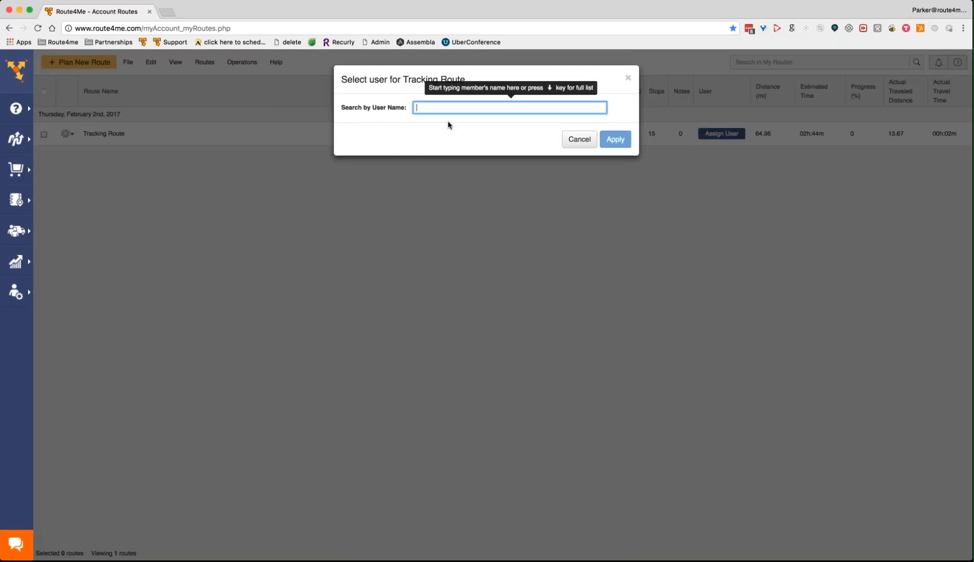
pyautogui.click(509, 107)
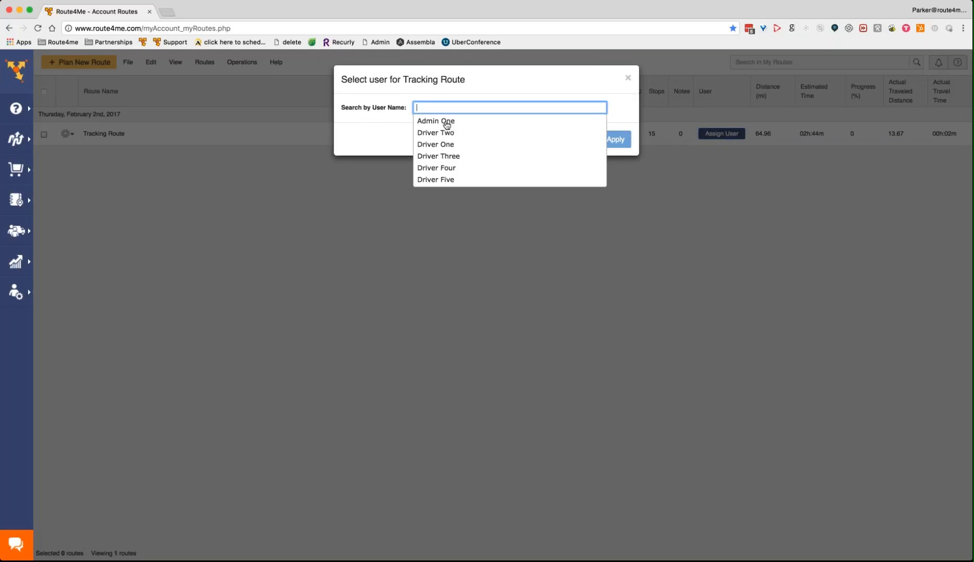
pyautogui.moveTo(571, 131)
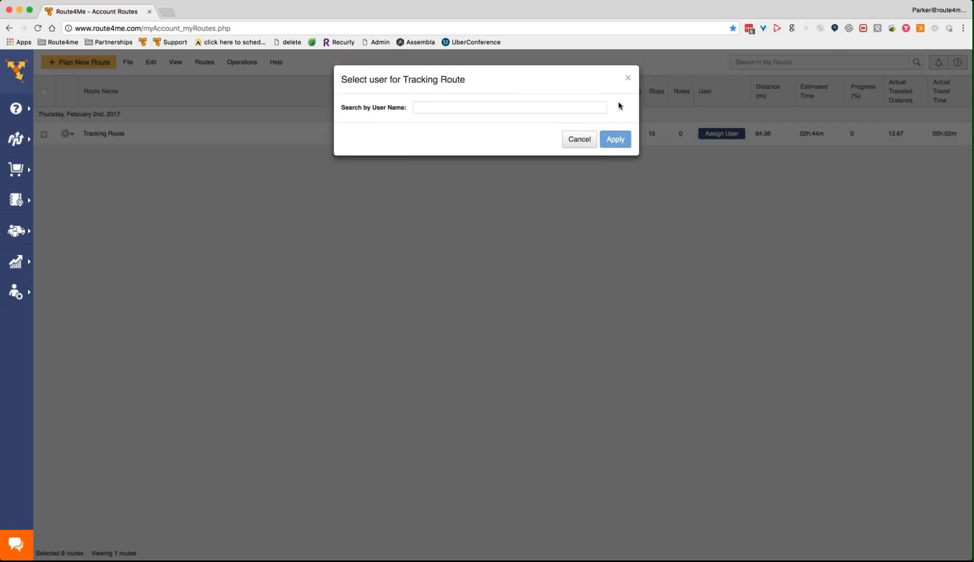
pyautogui.moveTo(633, 99)
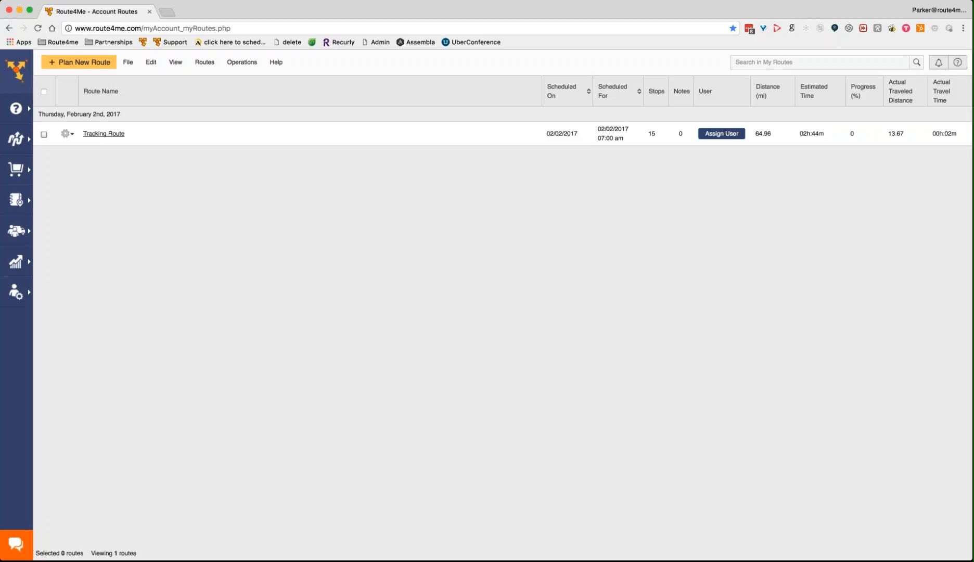
# - Open the Tracking Route in the Route Editor with its 15 Florida stops on the map
pyautogui.click(104, 134)
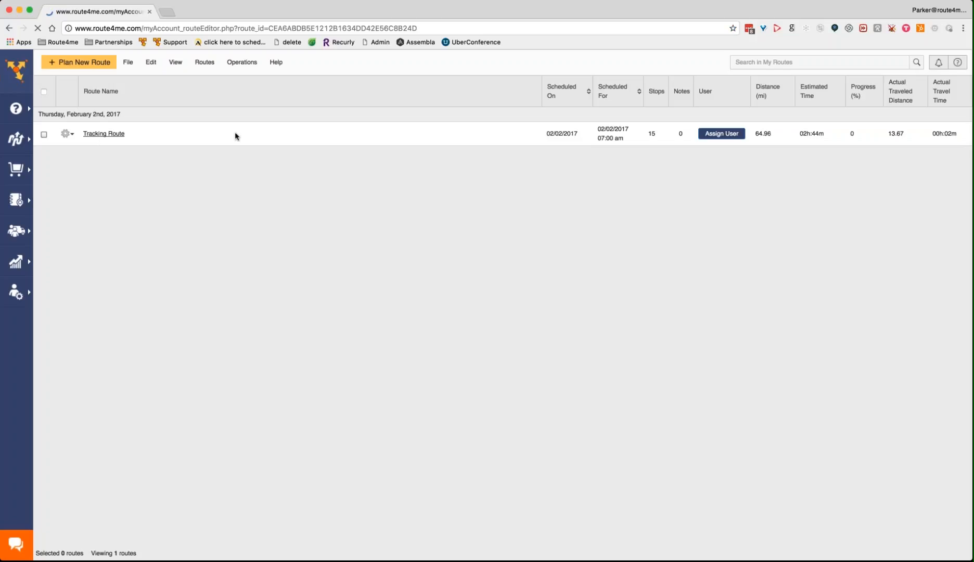
pyautogui.click(104, 134)
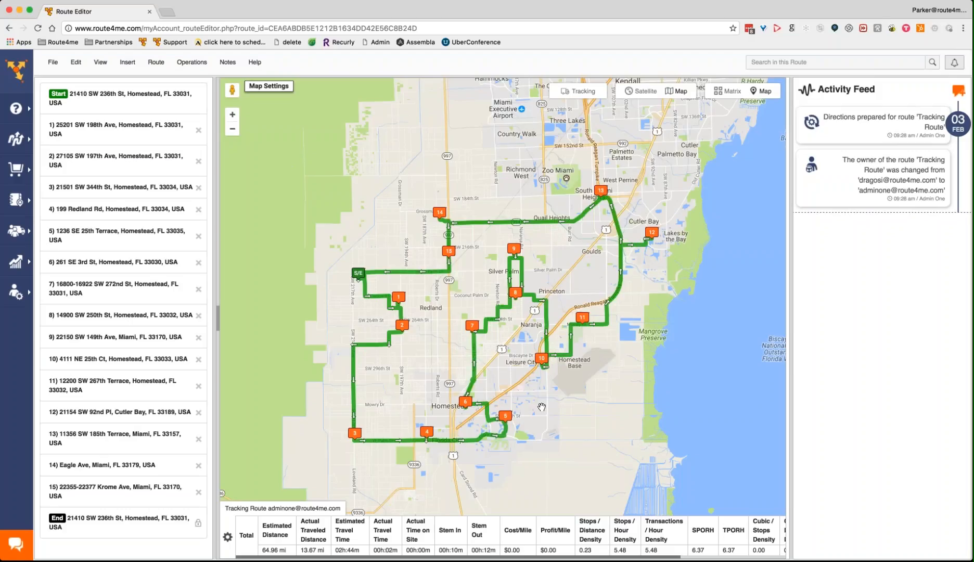
pyautogui.moveTo(514, 397)
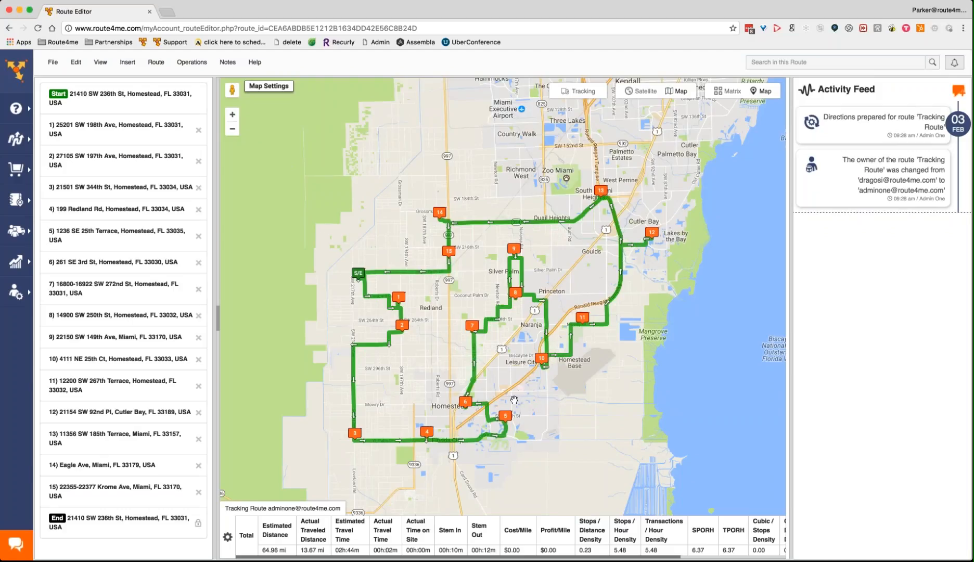
pyautogui.moveTo(358, 272)
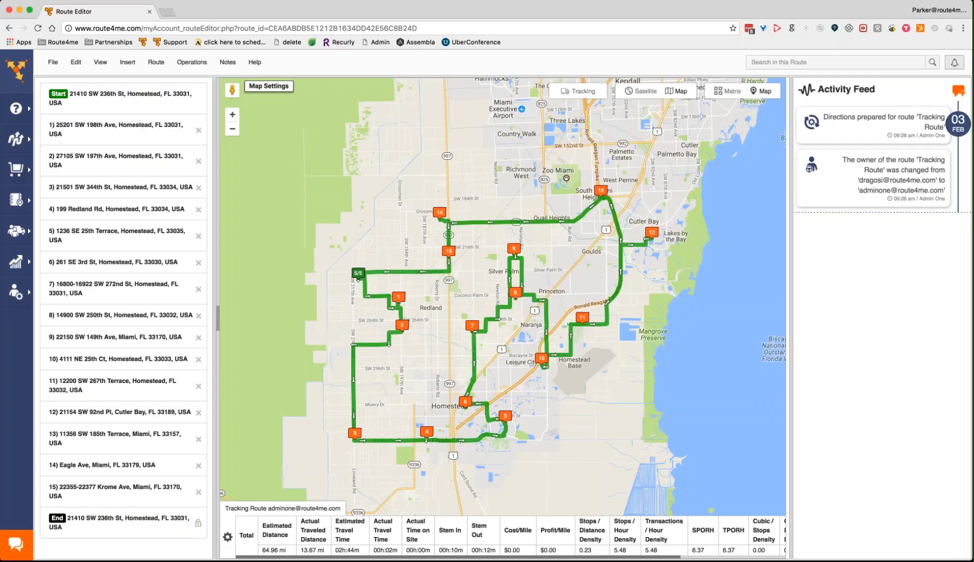
pyautogui.moveTo(570, 195)
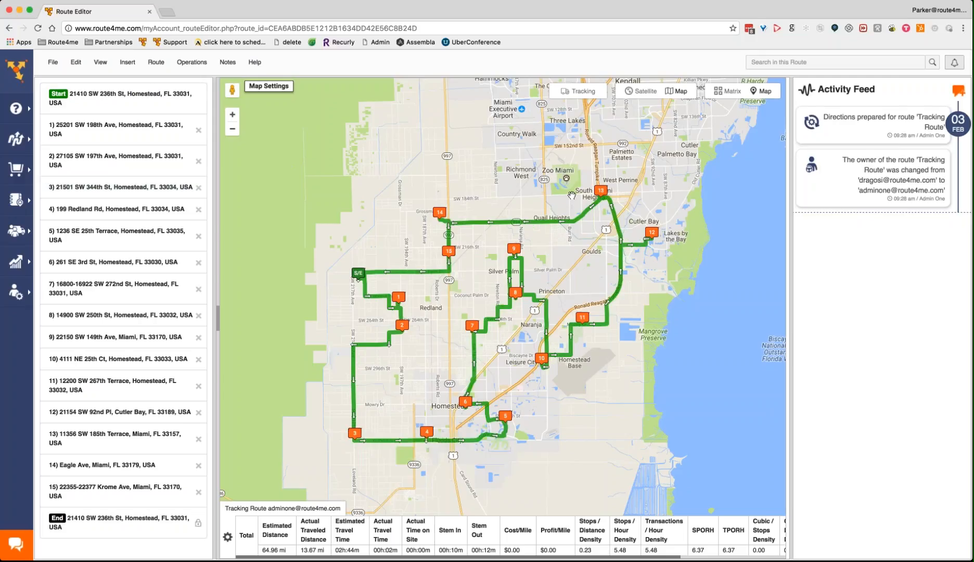
pyautogui.moveTo(371, 220)
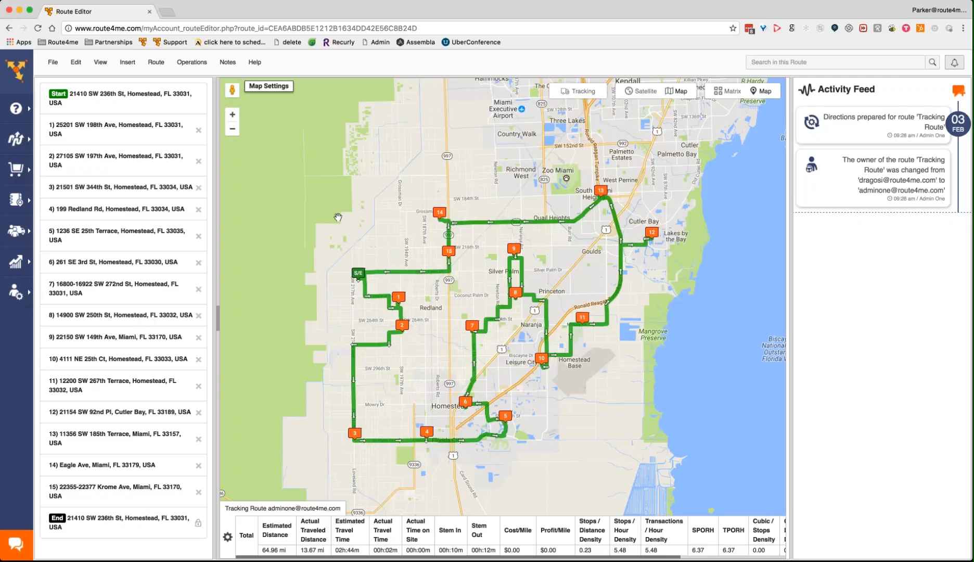
# - Enable the Users and Route tracking overlays, showing the vehicle marker details and traveled path
pyautogui.click(580, 91)
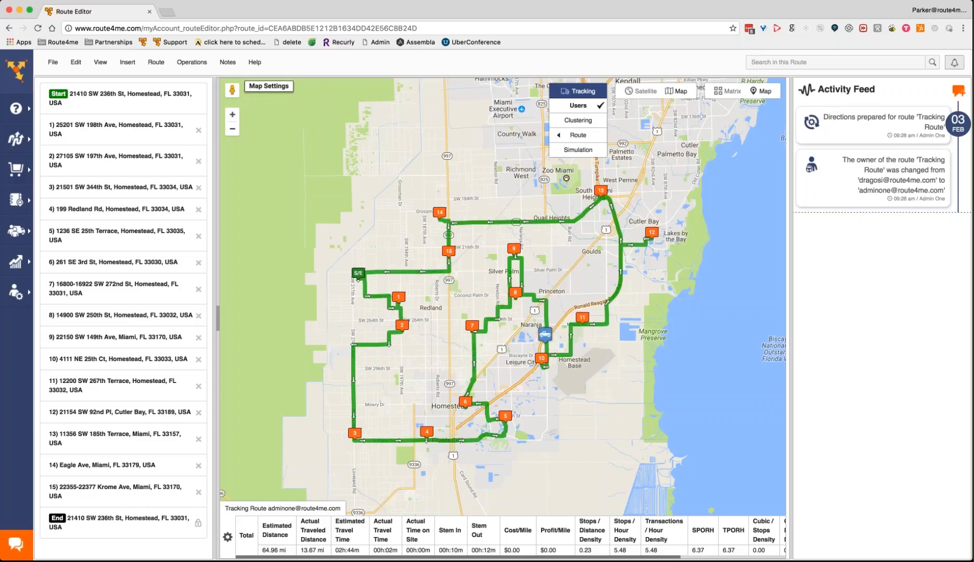
pyautogui.click(545, 334)
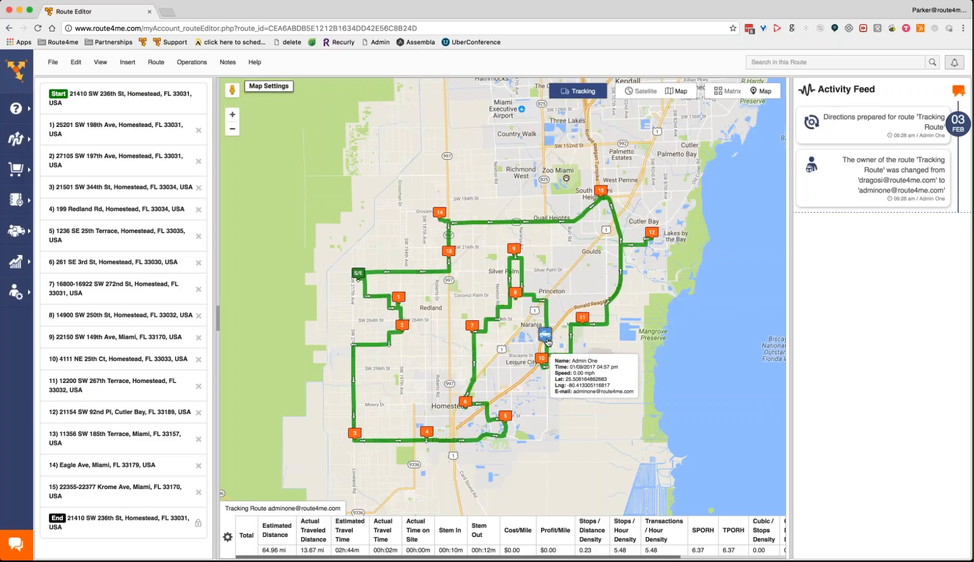
pyautogui.click(576, 91)
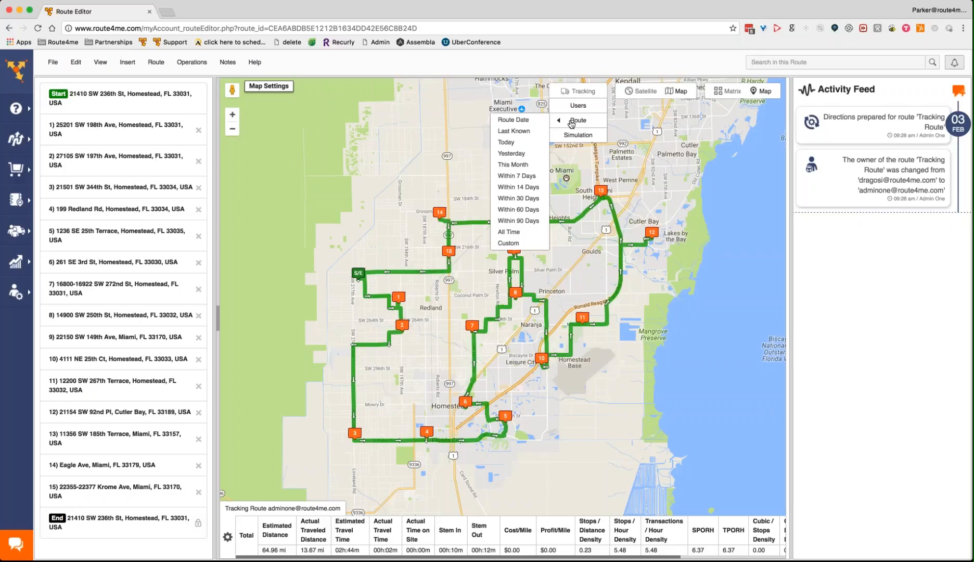
pyautogui.moveTo(523, 195)
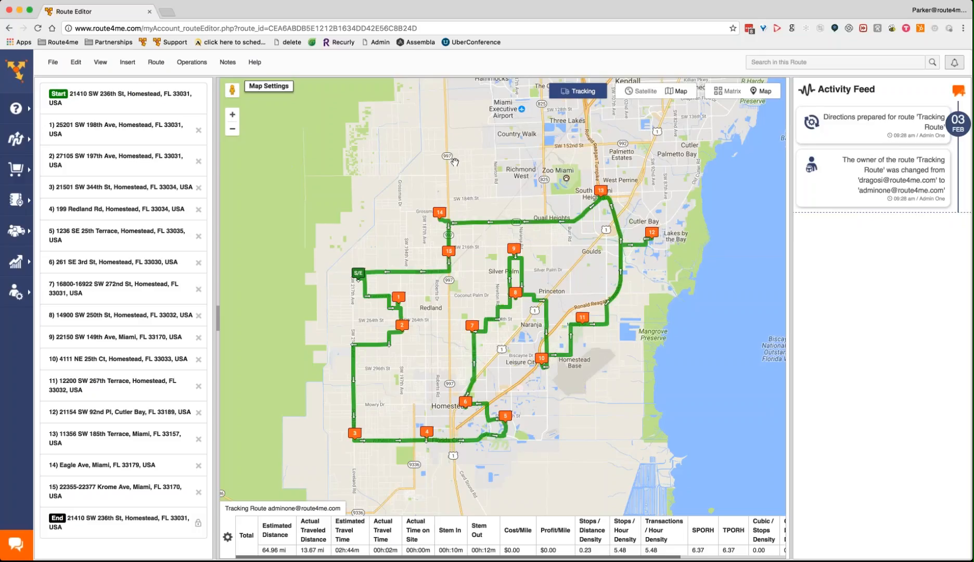
pyautogui.moveTo(419, 179)
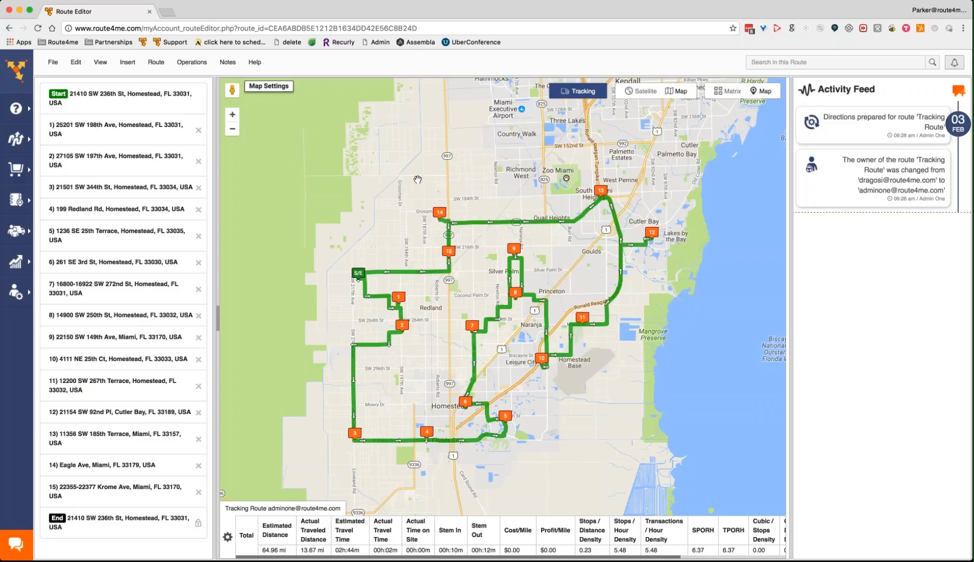
pyautogui.moveTo(411, 226)
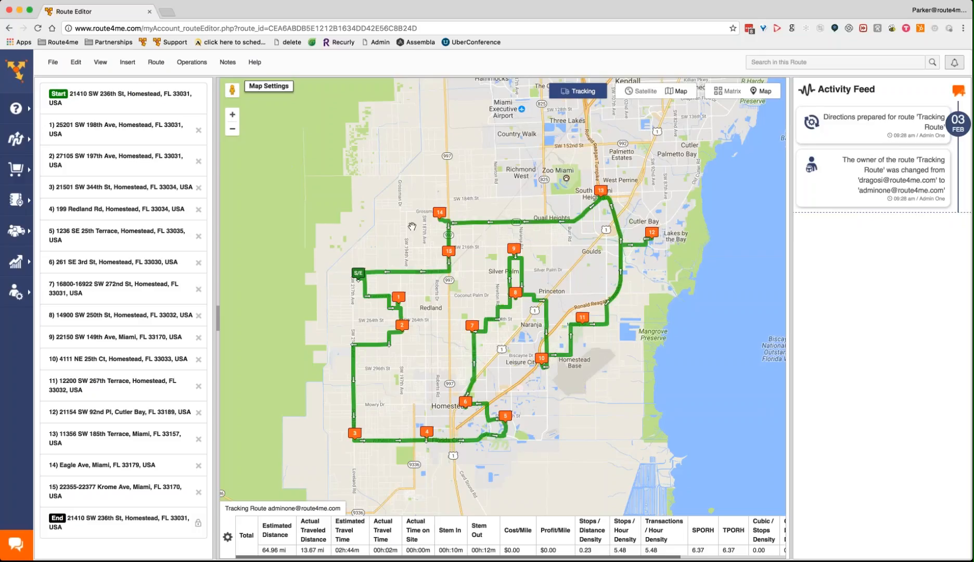
pyautogui.click(578, 91)
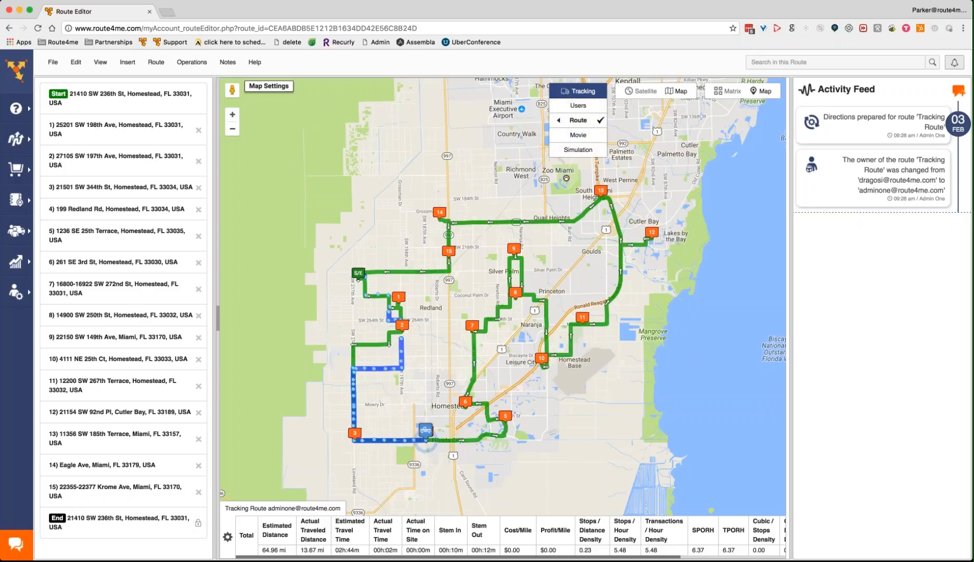
pyautogui.click(576, 91)
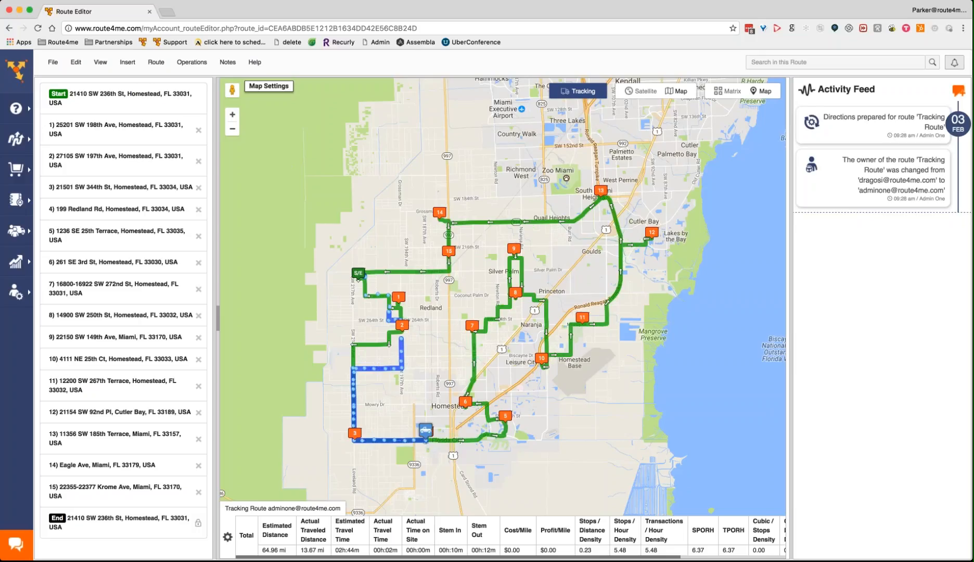
pyautogui.moveTo(341, 228)
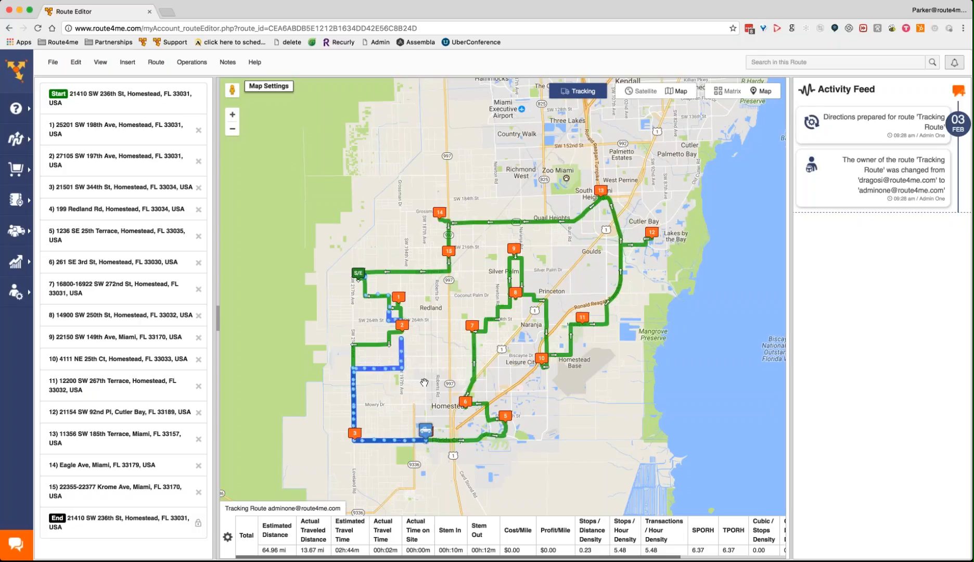
pyautogui.moveTo(423, 351)
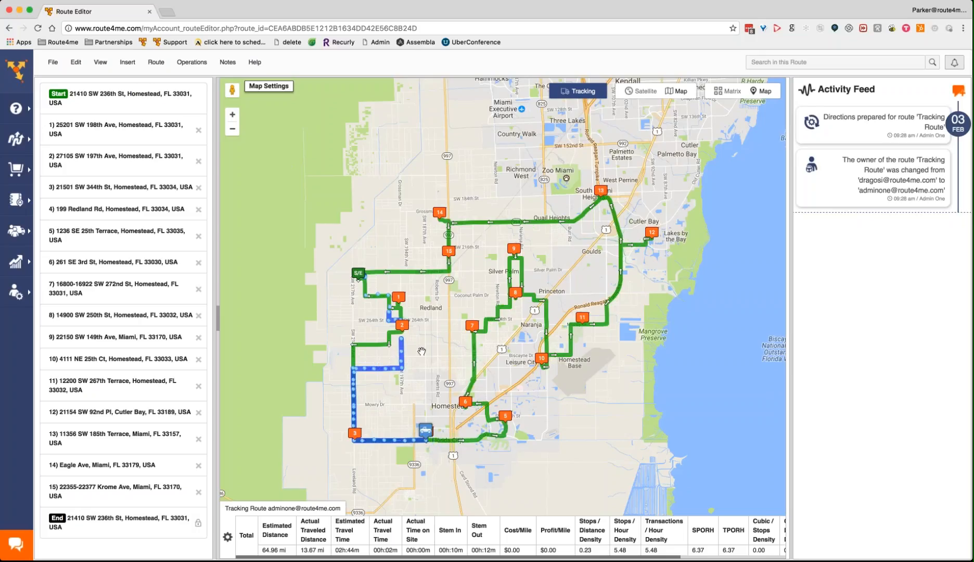
pyautogui.moveTo(331, 310)
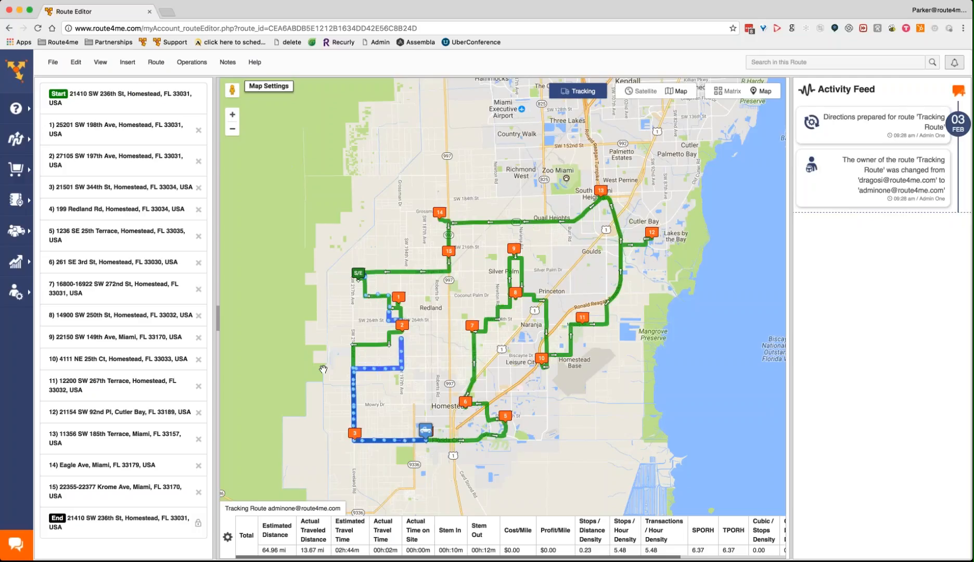
pyautogui.moveTo(326, 380)
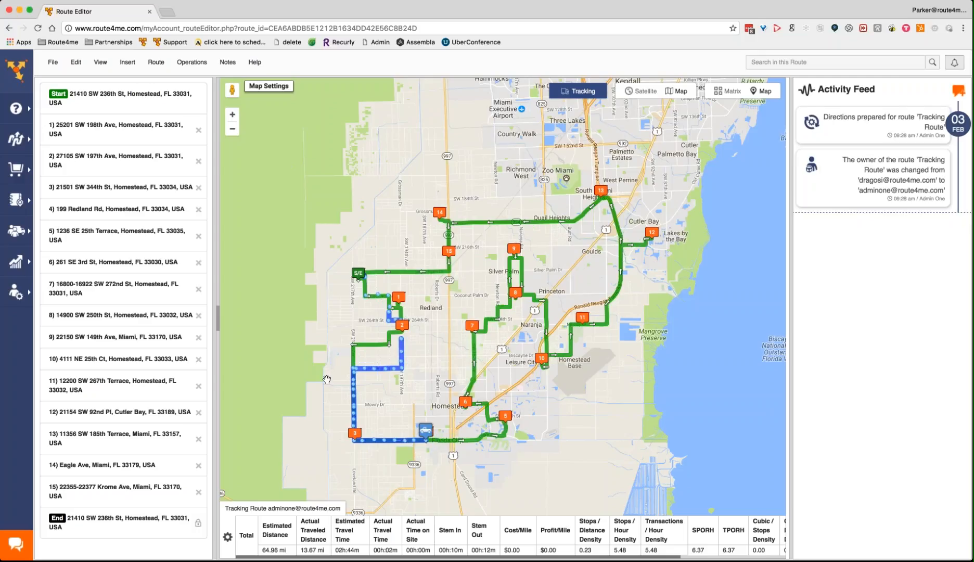
pyautogui.moveTo(319, 307)
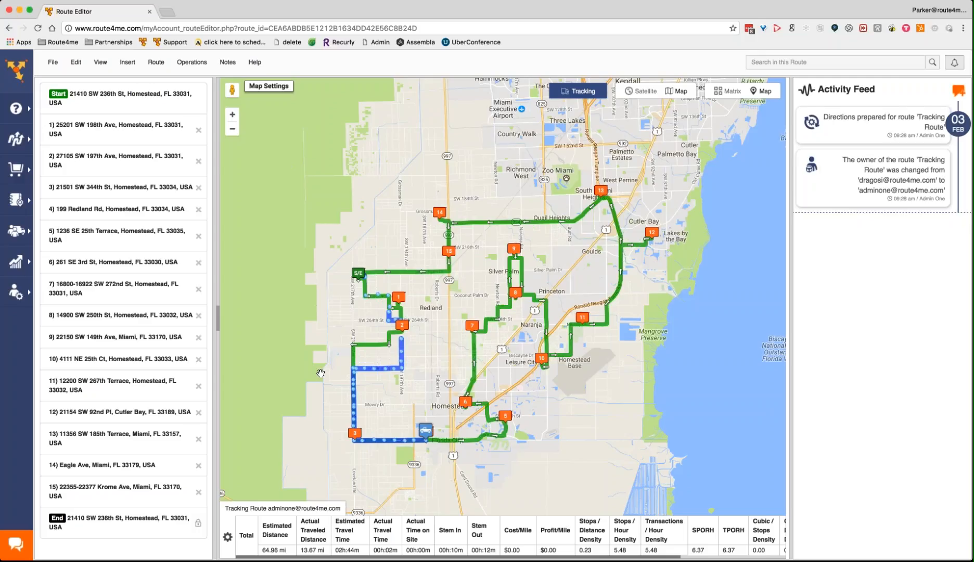
pyautogui.moveTo(323, 377)
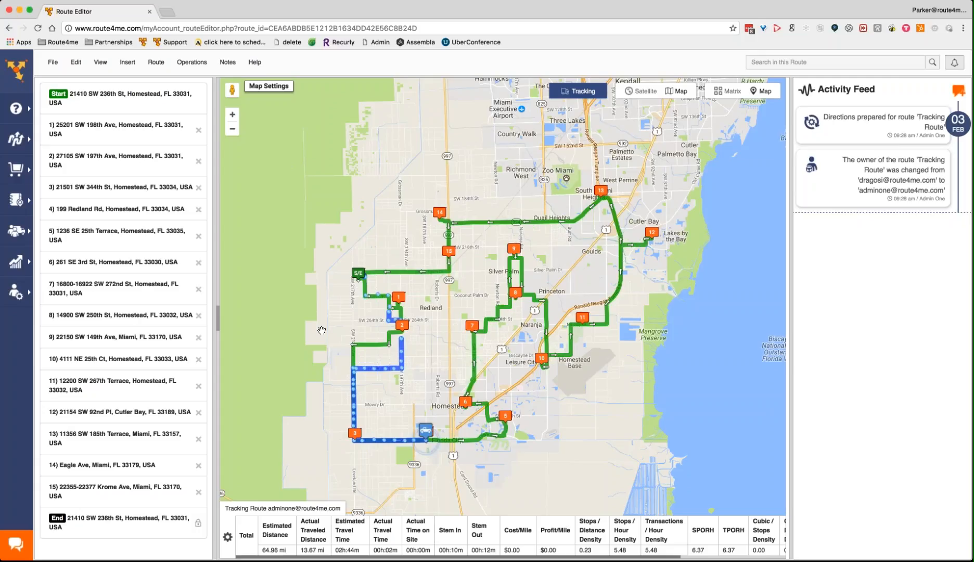
pyautogui.moveTo(335, 240)
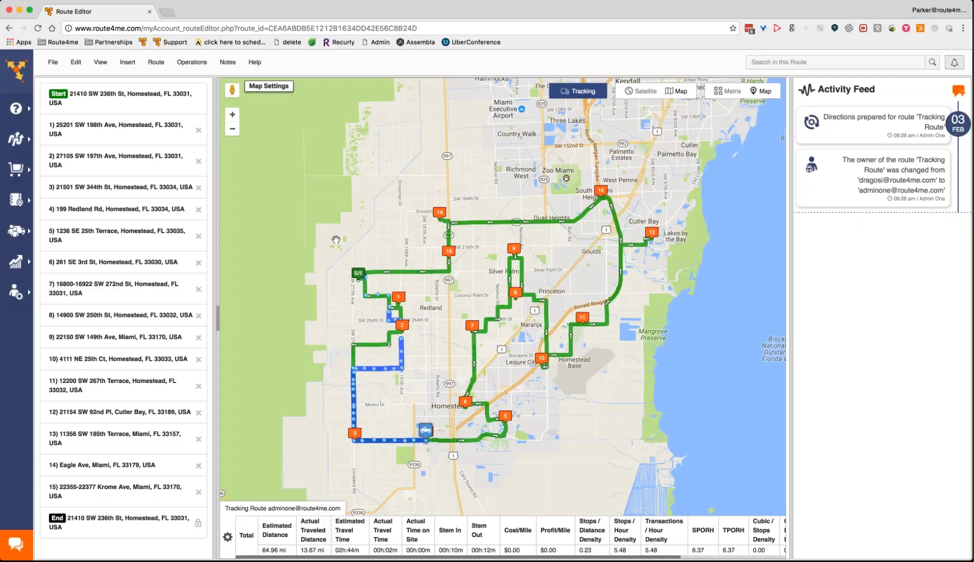
pyautogui.moveTo(334, 256)
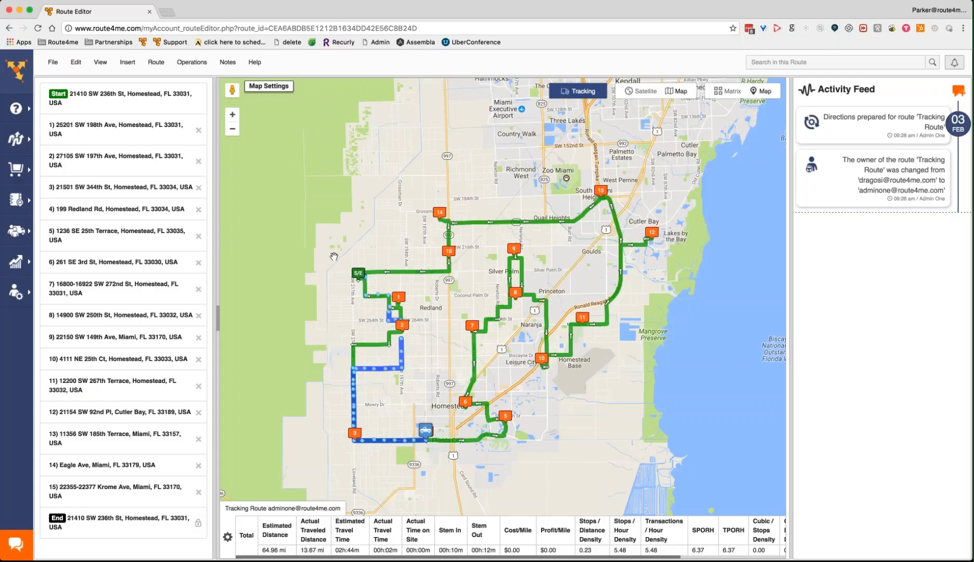
pyautogui.moveTo(303, 303)
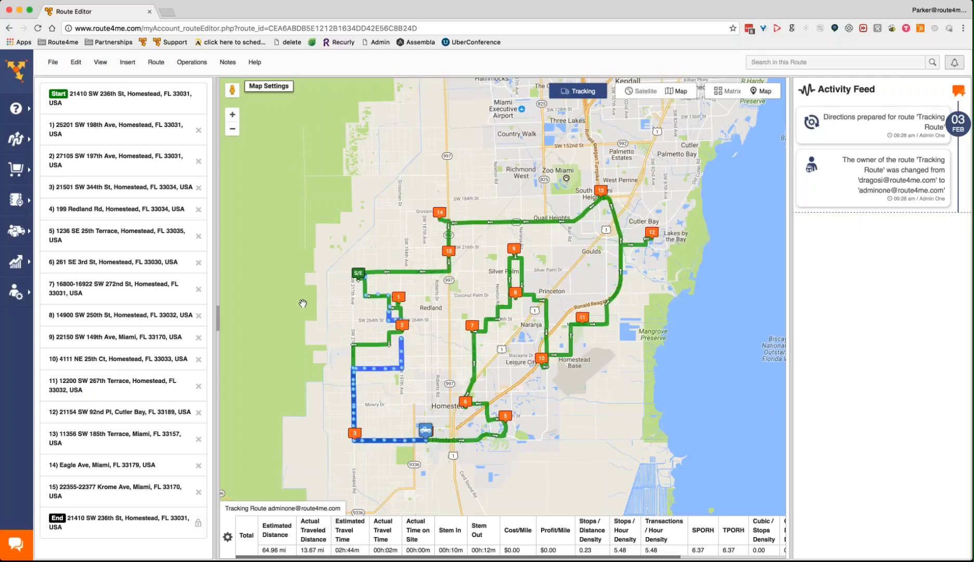
pyautogui.moveTo(322, 322)
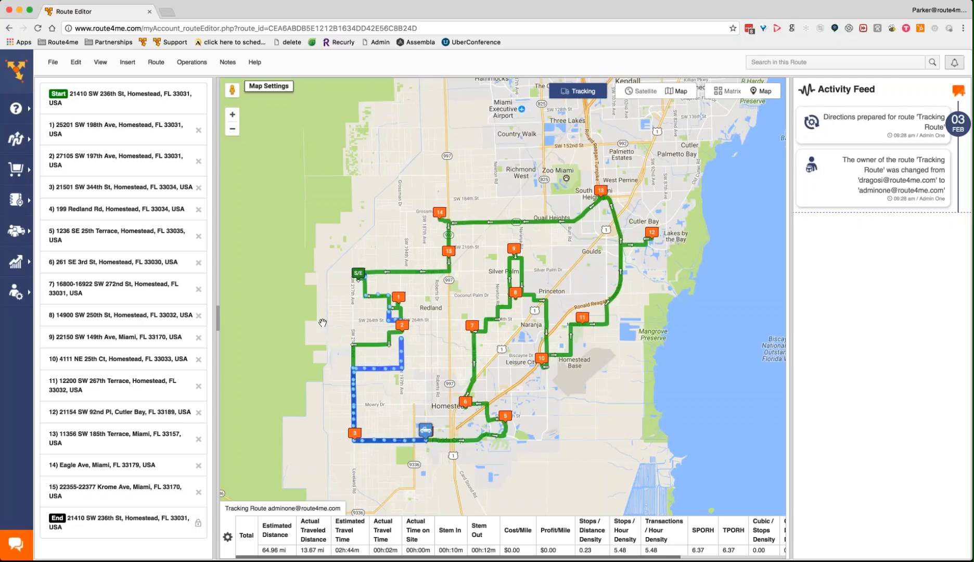
pyautogui.moveTo(340, 336)
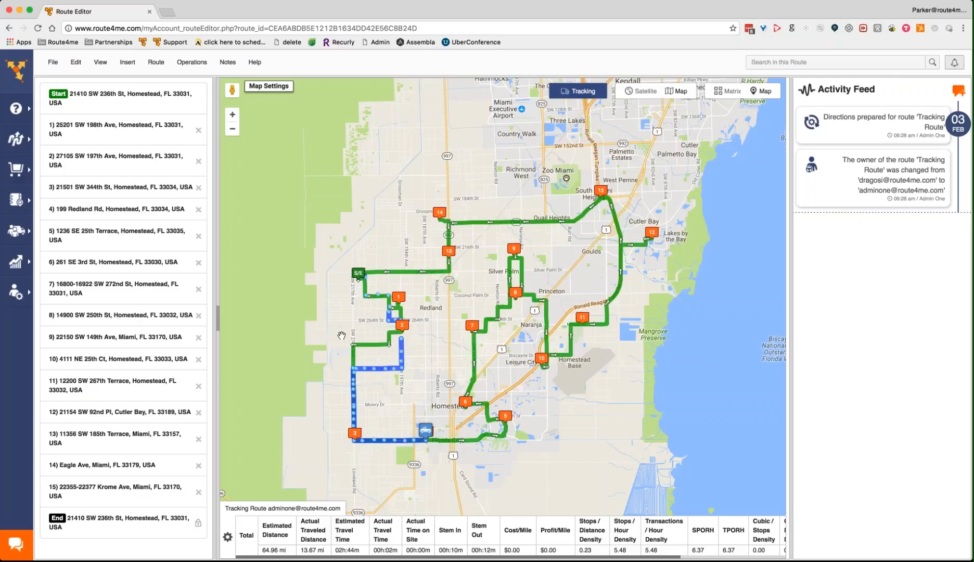
pyautogui.moveTo(425, 356)
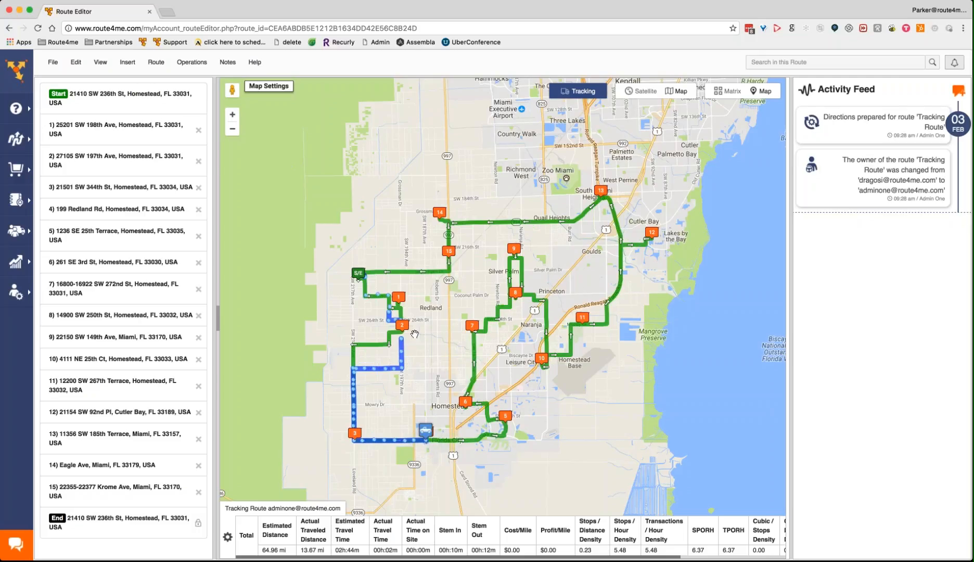
pyautogui.moveTo(396, 389)
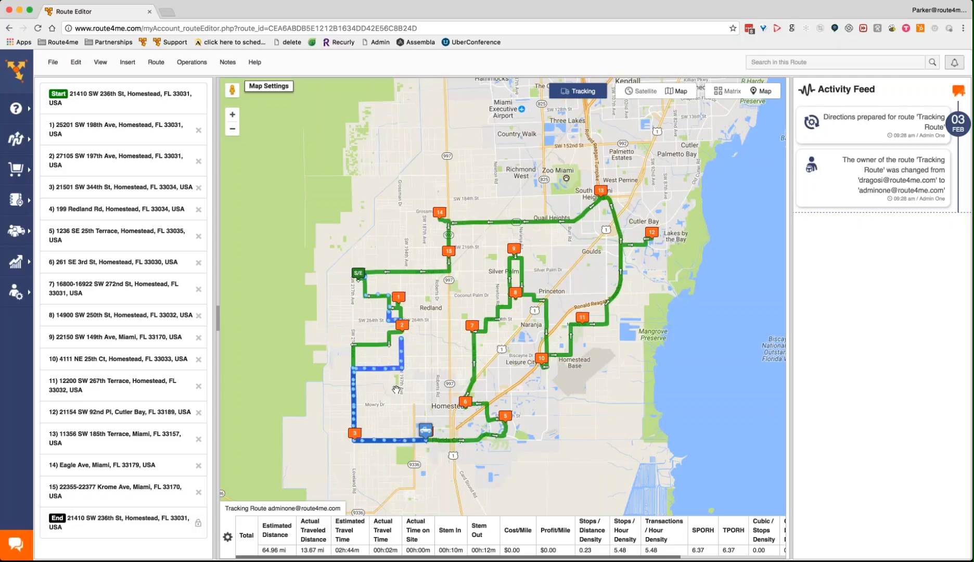
pyautogui.moveTo(412, 357)
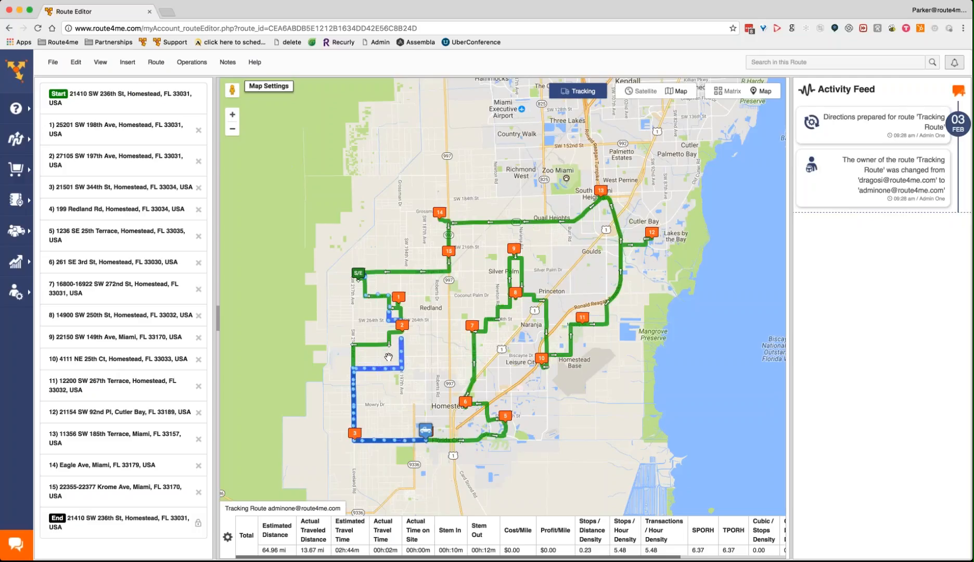
pyautogui.moveTo(388, 359)
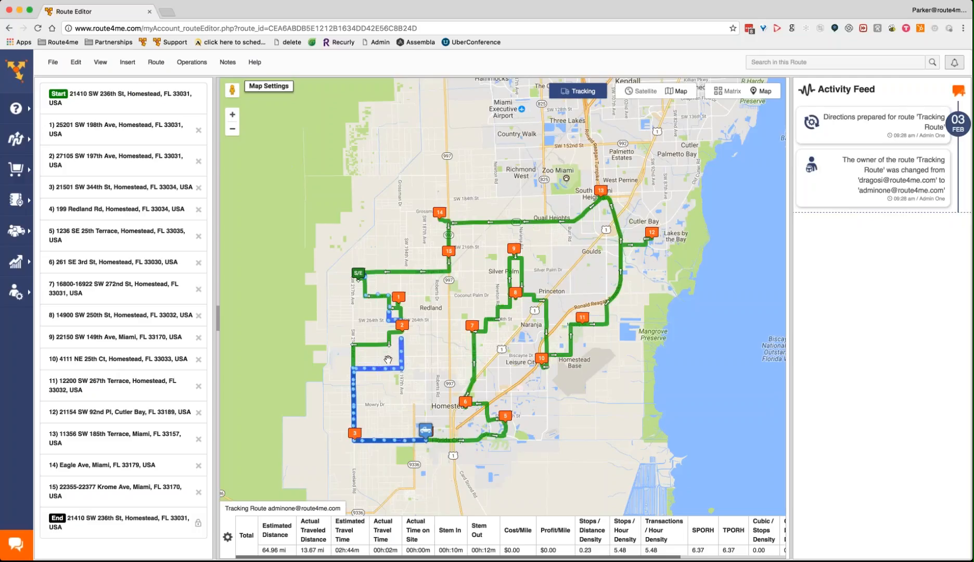
pyautogui.moveTo(393, 385)
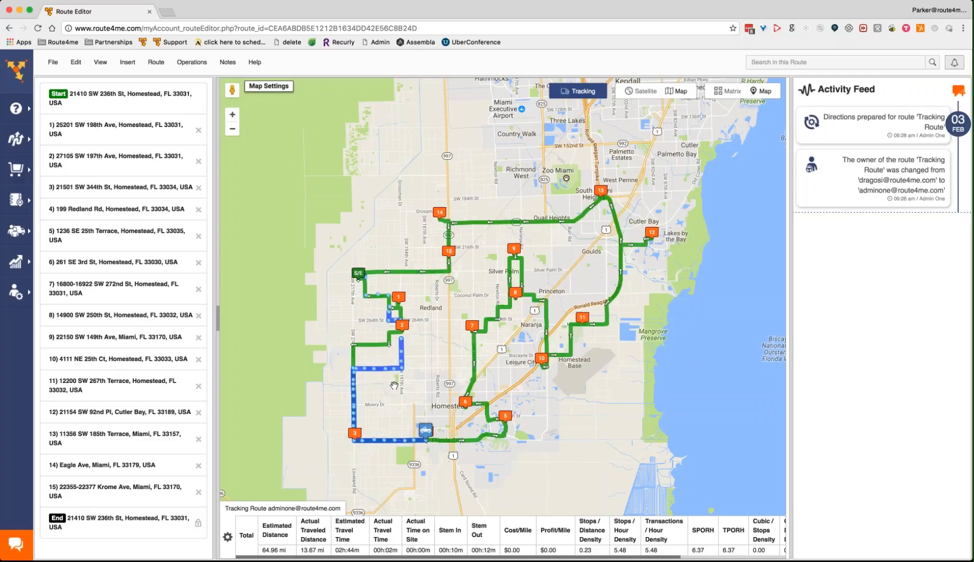
pyautogui.moveTo(377, 383)
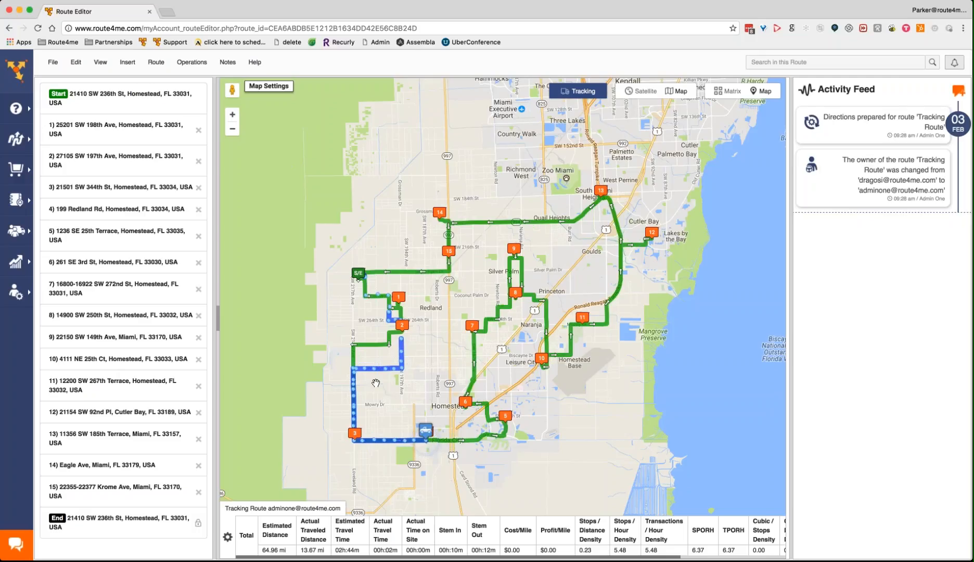
pyautogui.moveTo(320, 366)
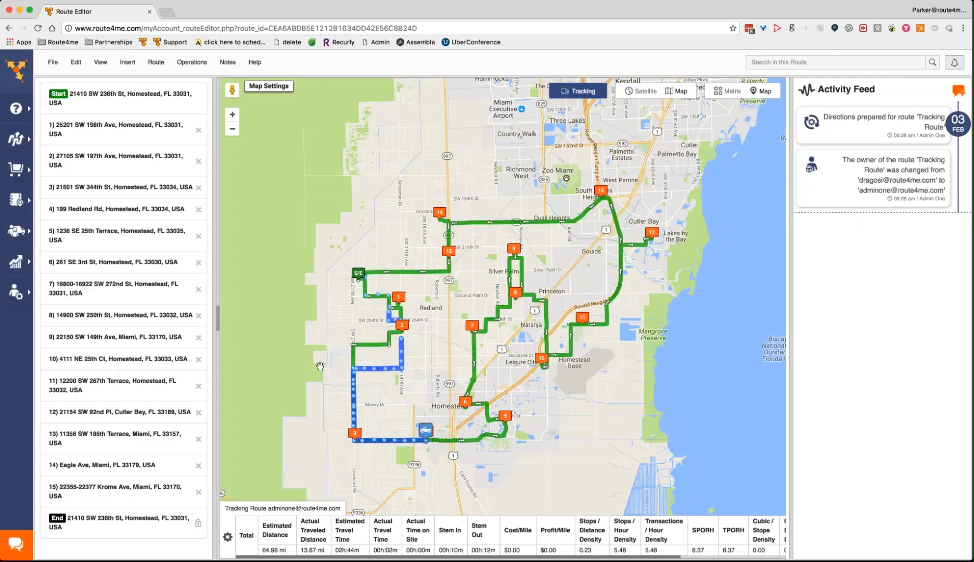
pyautogui.moveTo(378, 348)
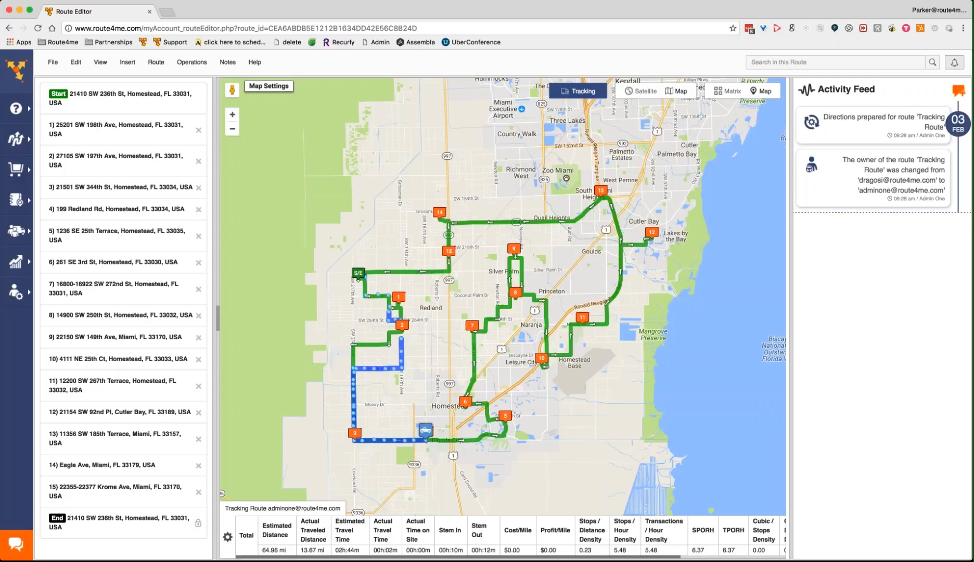
pyautogui.moveTo(372, 354)
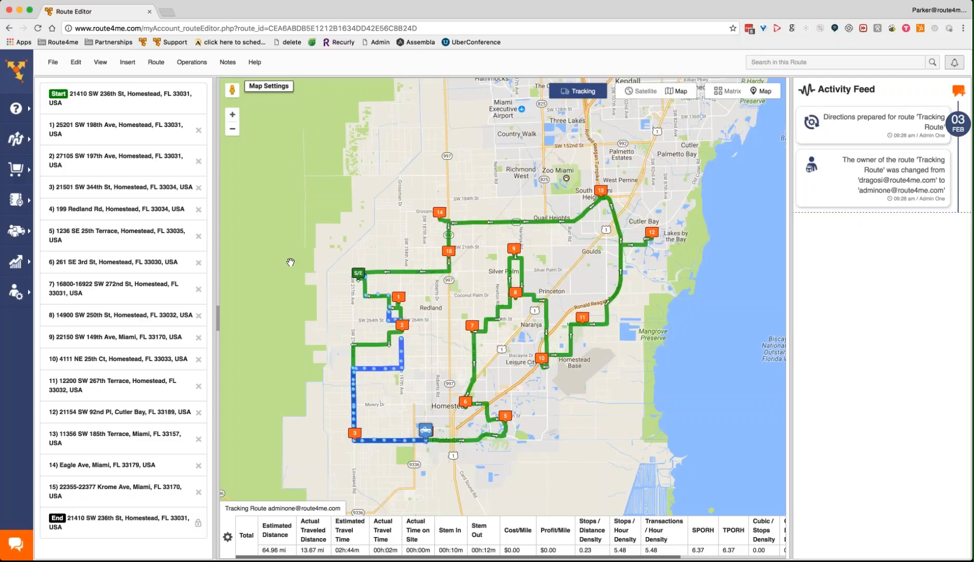
pyautogui.moveTo(261, 208)
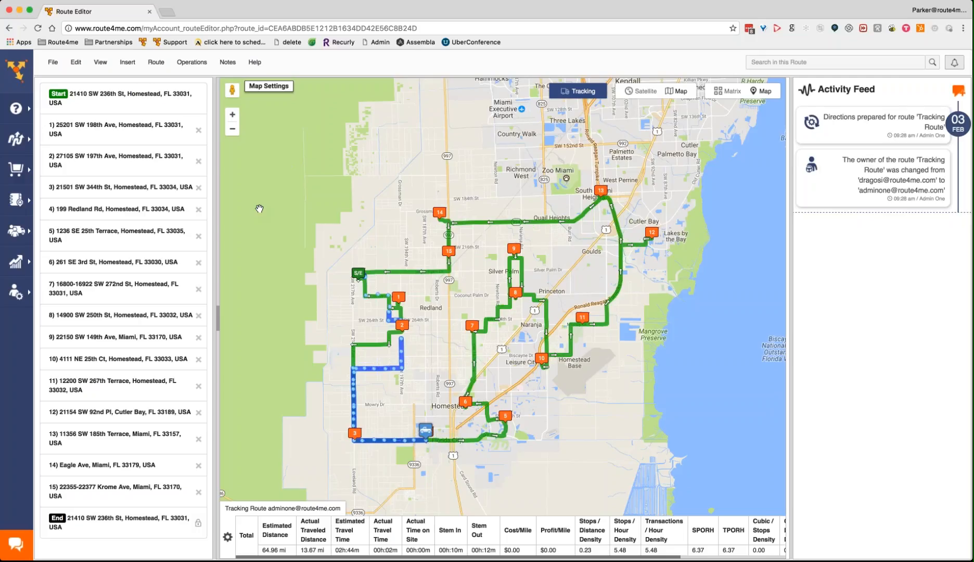
pyautogui.moveTo(267, 189)
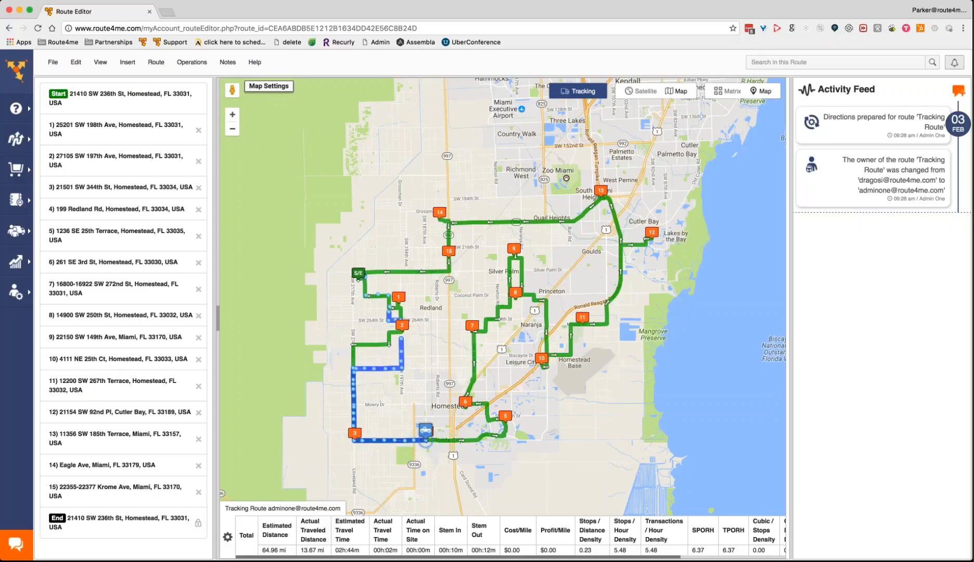
pyautogui.click(269, 85)
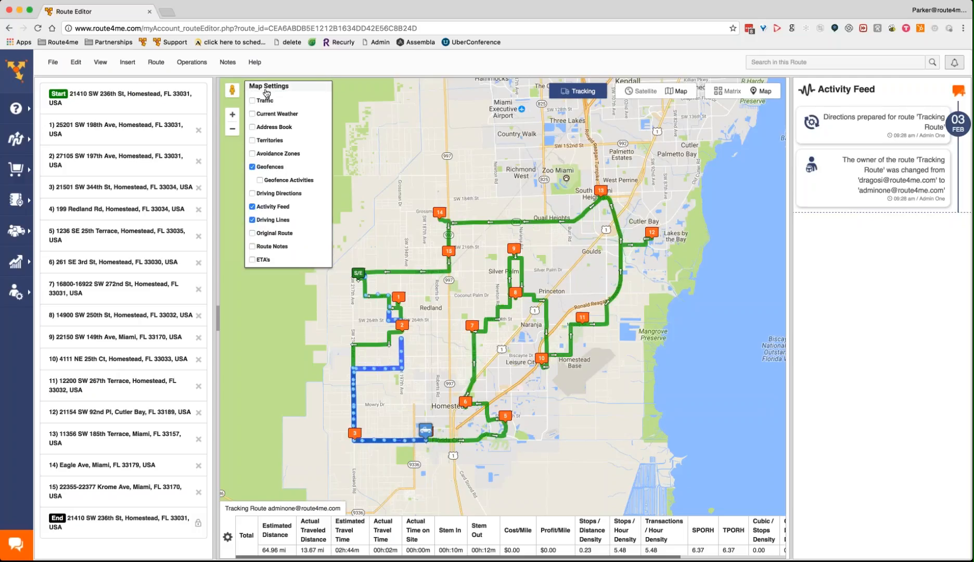
pyautogui.click(269, 85)
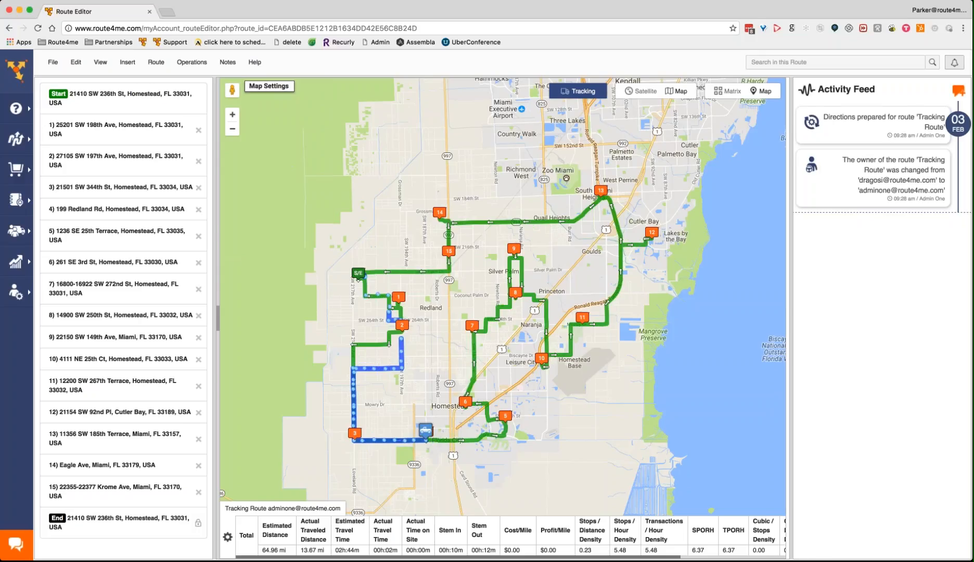
pyautogui.moveTo(146, 129)
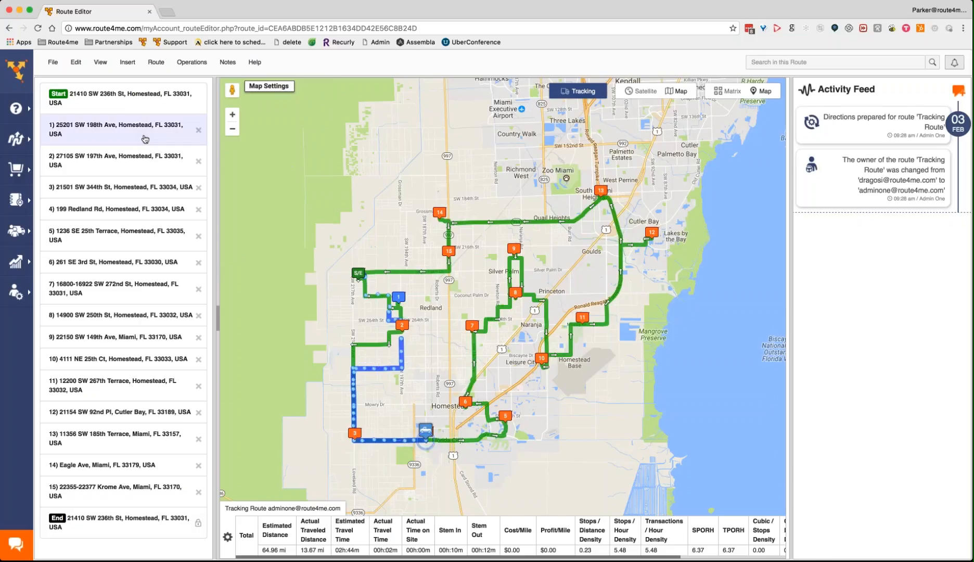
pyautogui.click(122, 129)
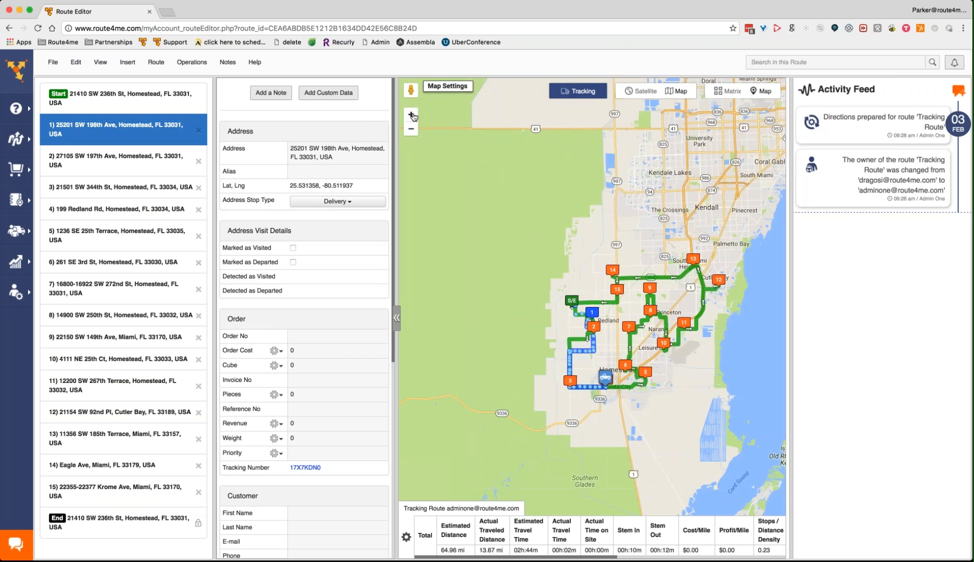
pyautogui.click(411, 117)
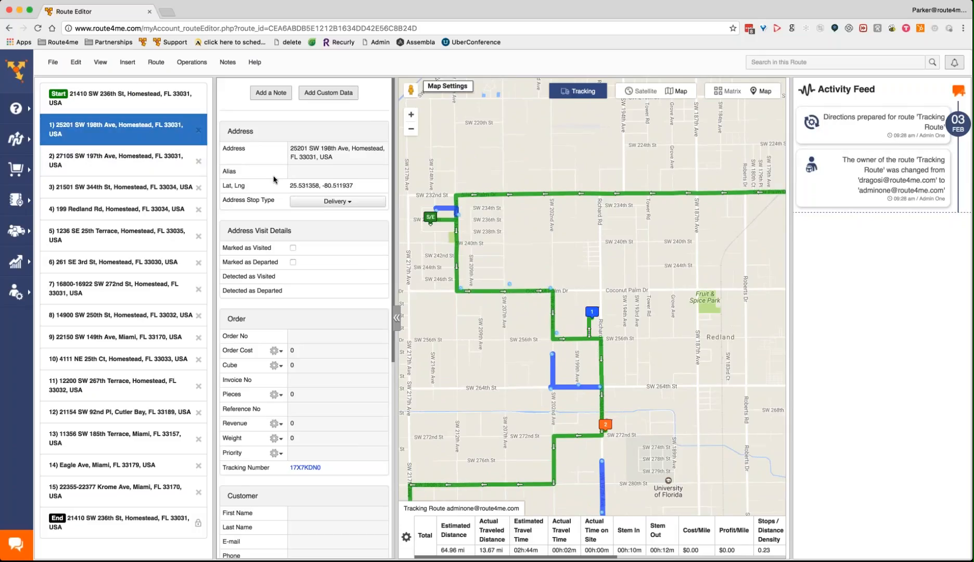
pyautogui.moveTo(253, 317)
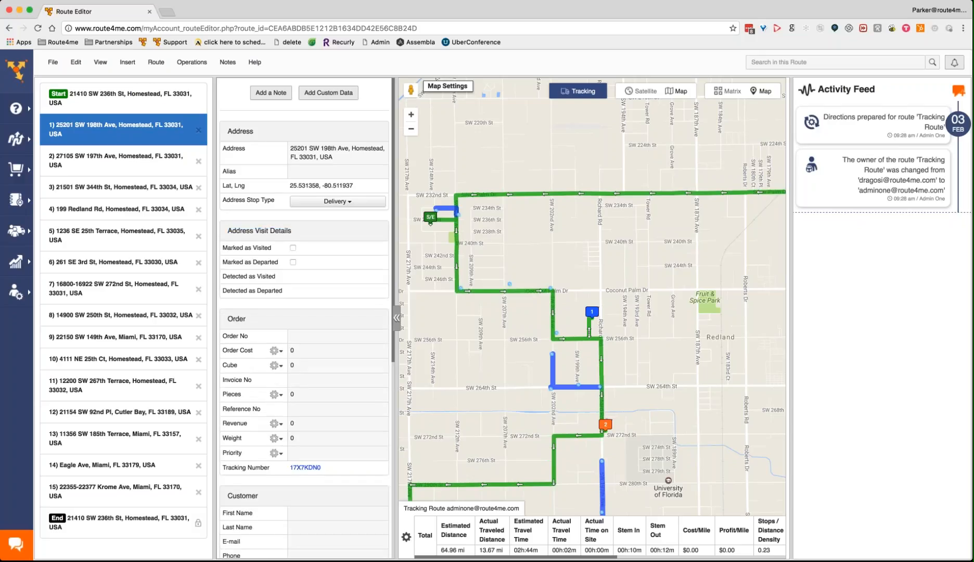
pyautogui.moveTo(318, 235)
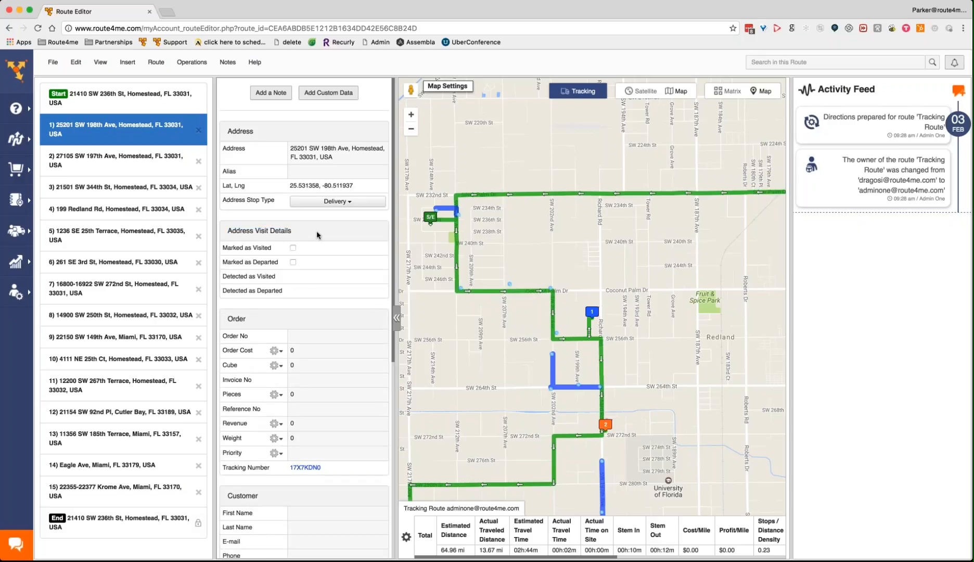
pyautogui.moveTo(301, 243)
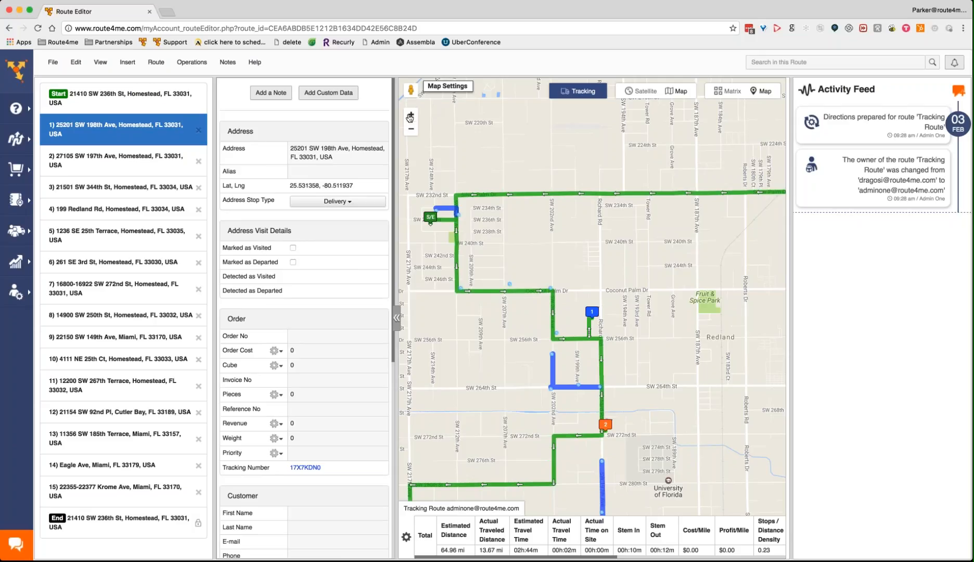
pyautogui.click(411, 118)
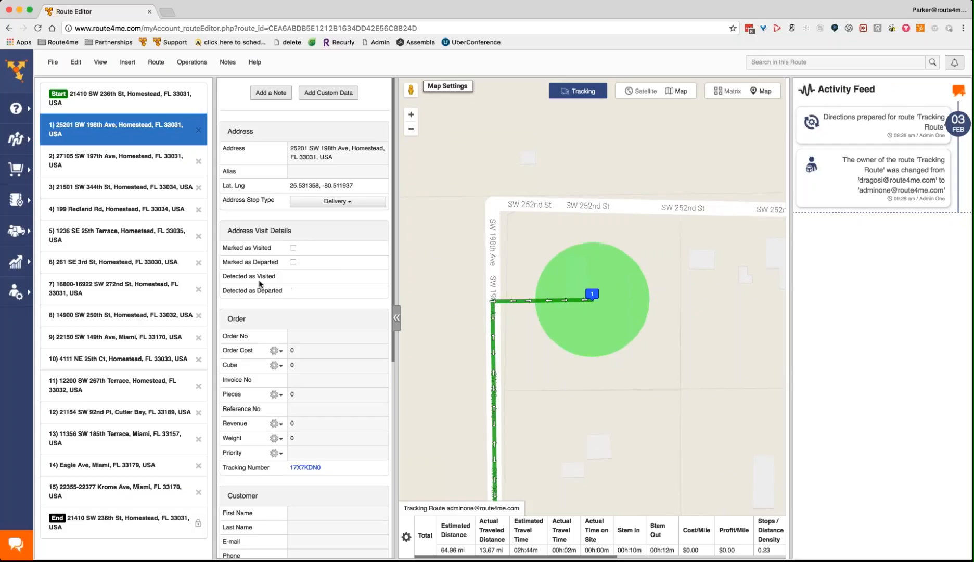
pyautogui.moveTo(287, 283)
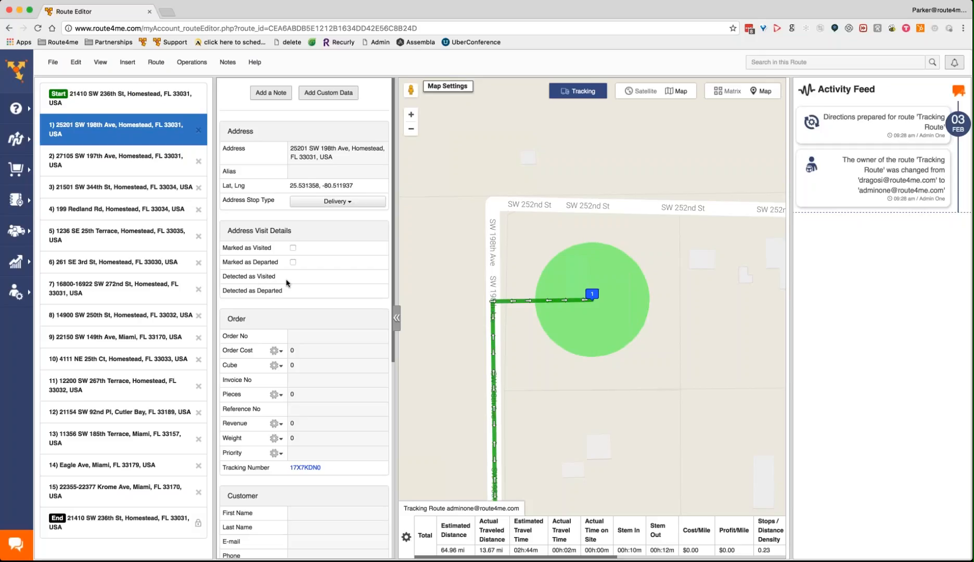
pyautogui.moveTo(315, 282)
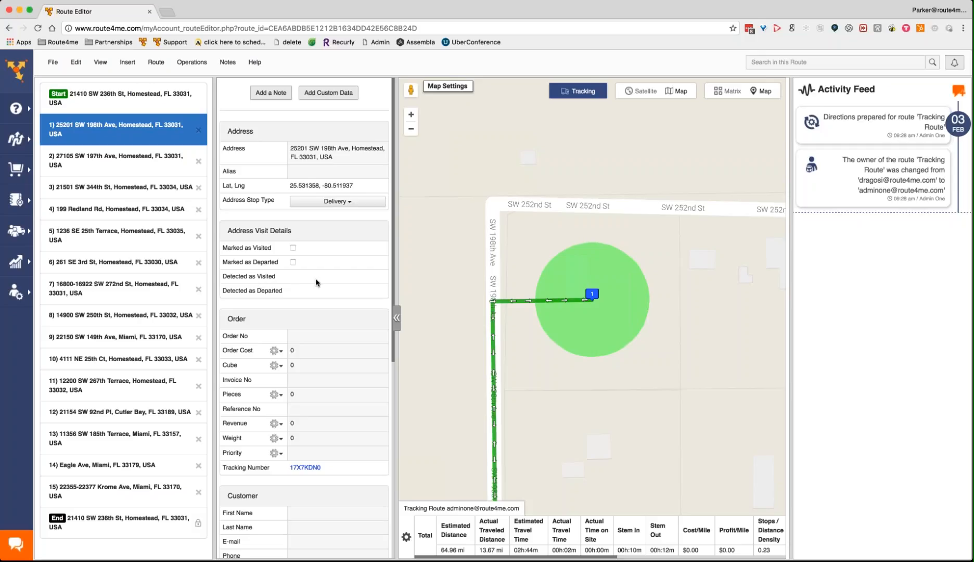
pyautogui.moveTo(303, 296)
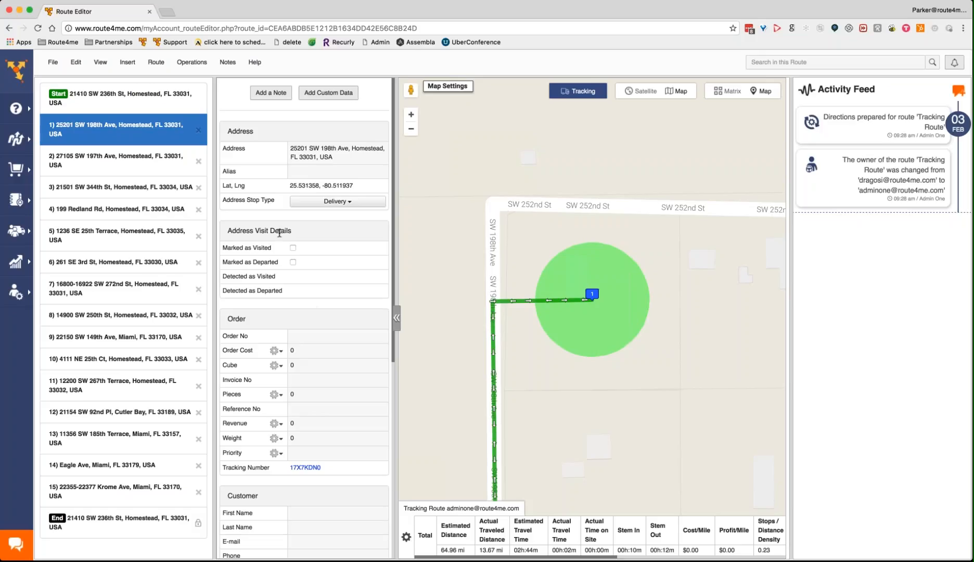
pyautogui.moveTo(350, 246)
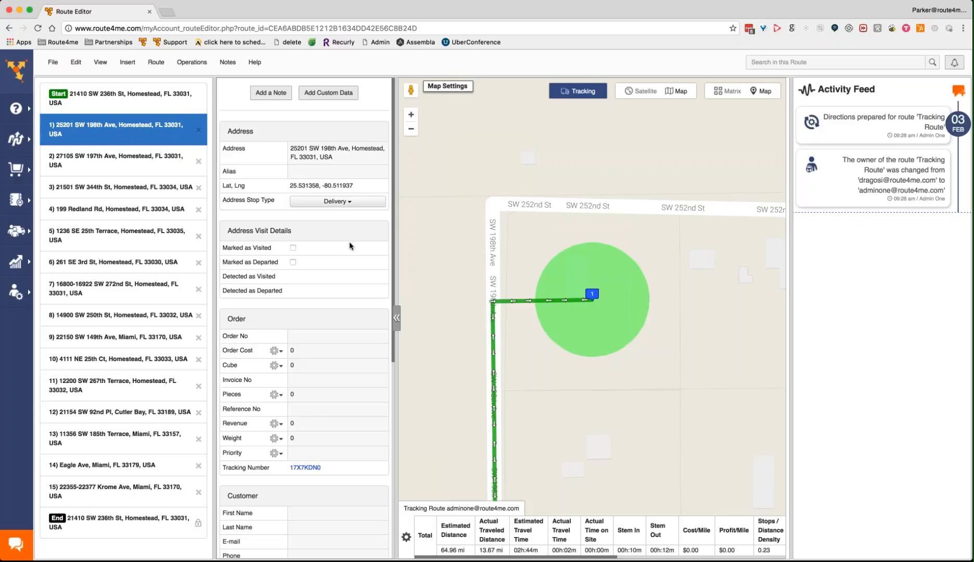
pyautogui.moveTo(344, 249)
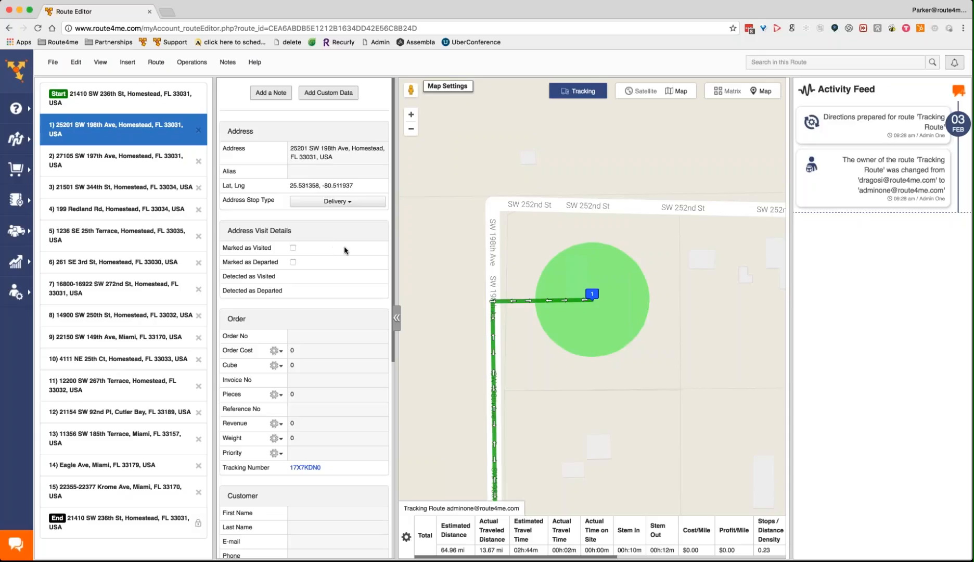
pyautogui.moveTo(339, 262)
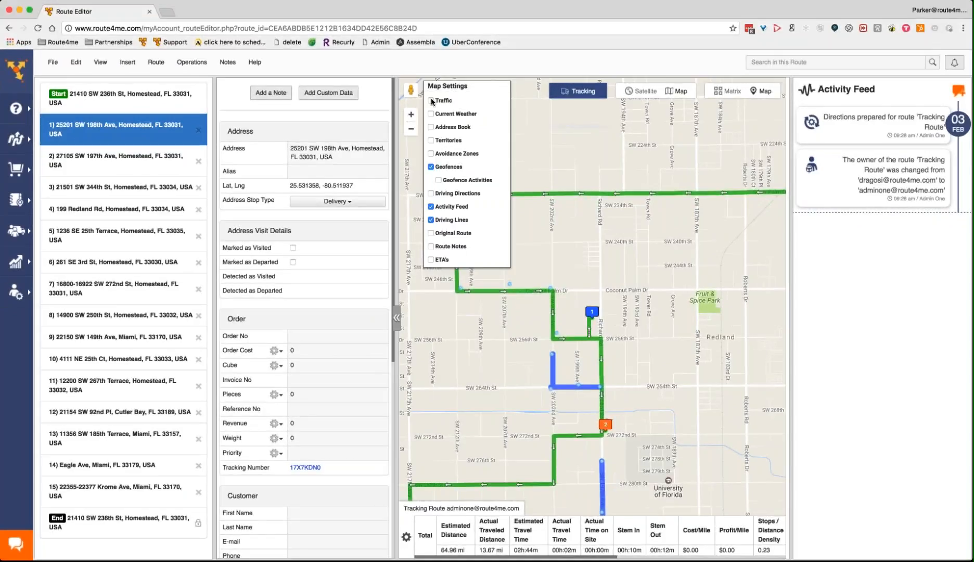
pyautogui.click(432, 100)
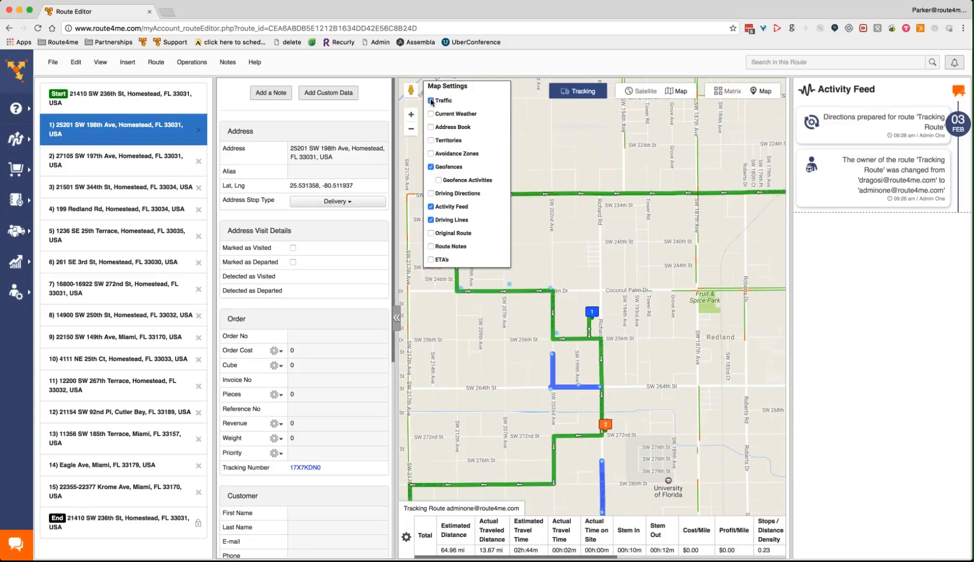
pyautogui.click(431, 101)
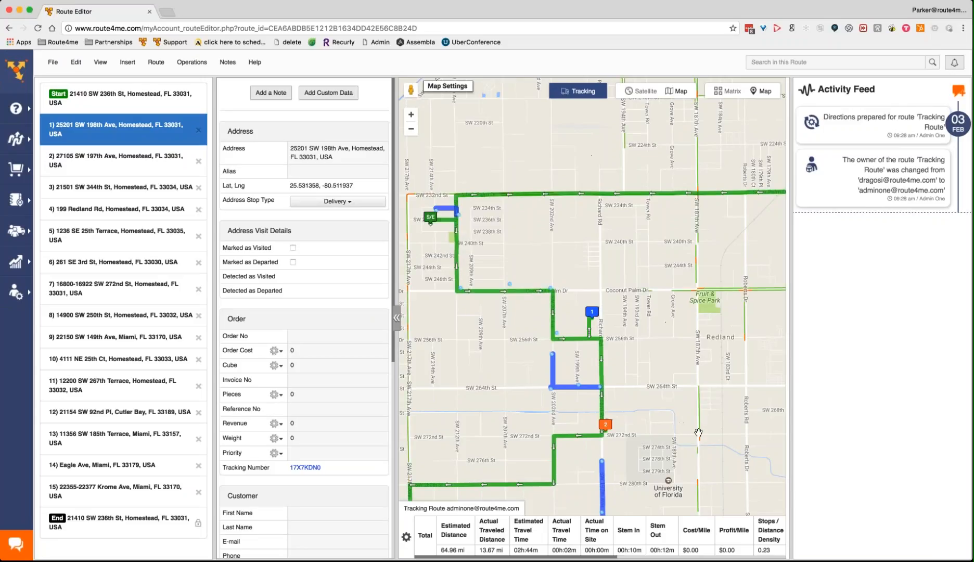
pyautogui.moveTo(675, 440)
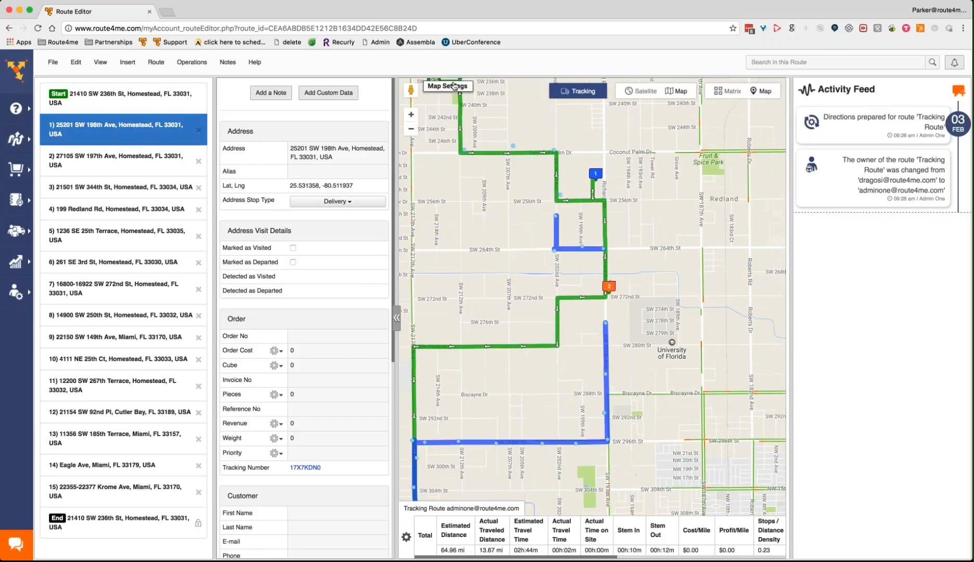
pyautogui.click(447, 86)
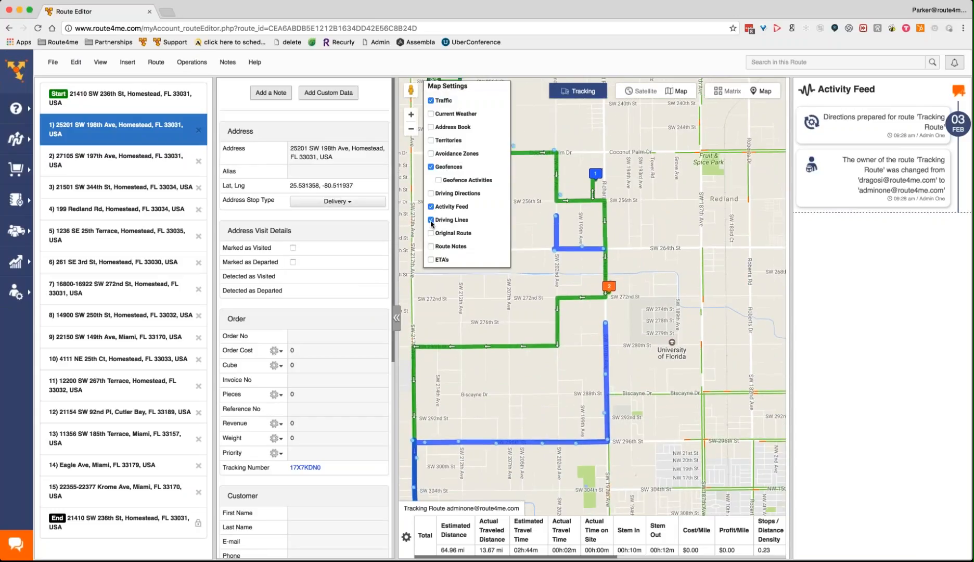
pyautogui.click(430, 220)
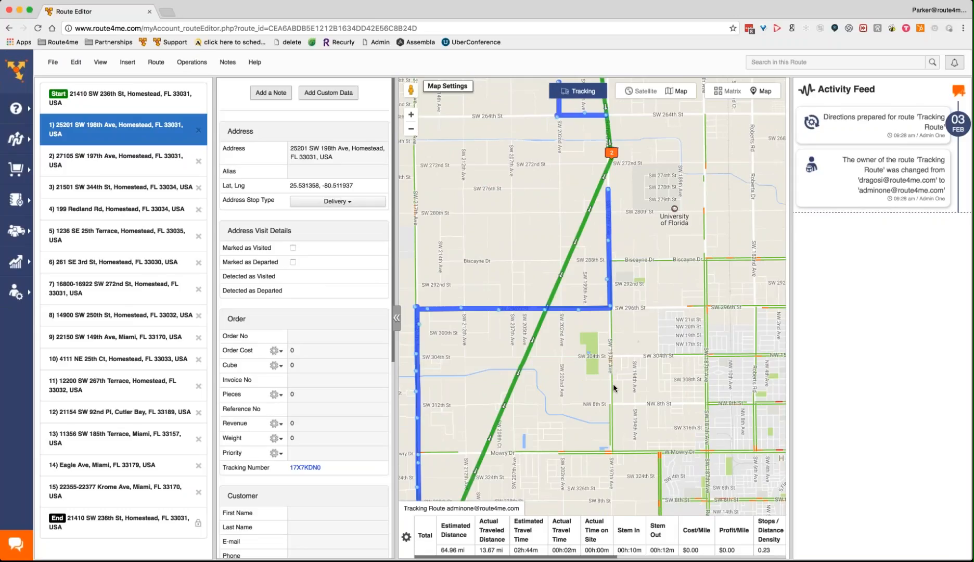
pyautogui.moveTo(611, 361)
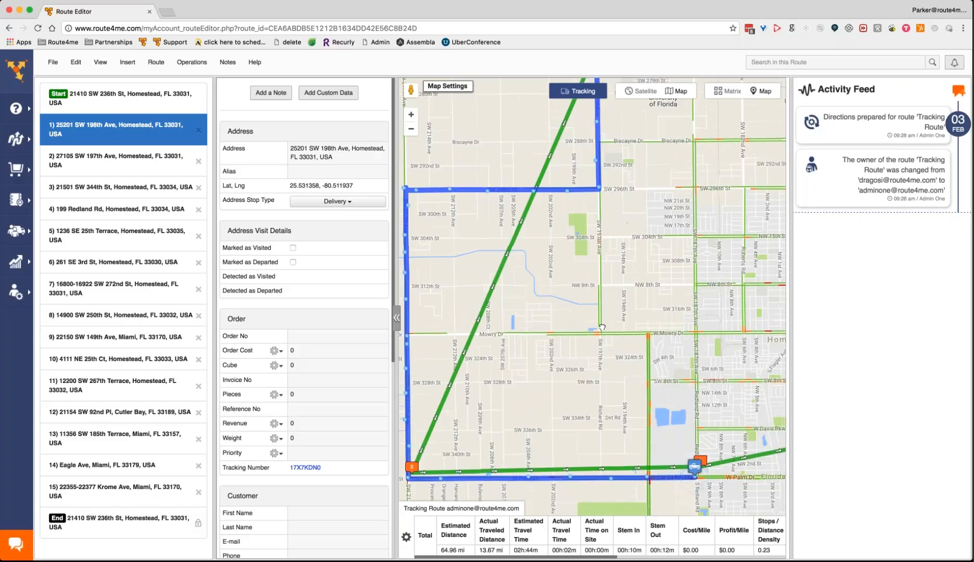
pyautogui.click(447, 85)
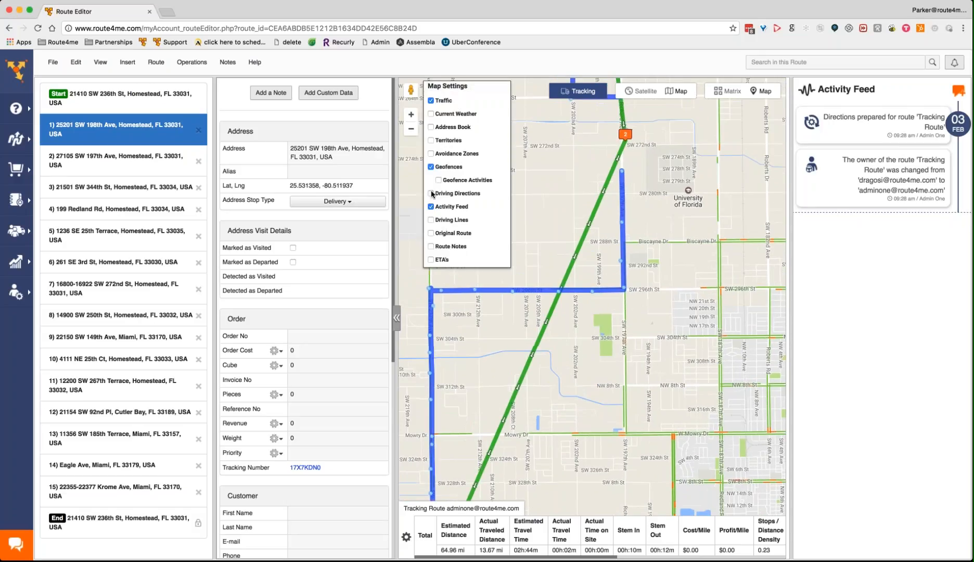
pyautogui.click(431, 220)
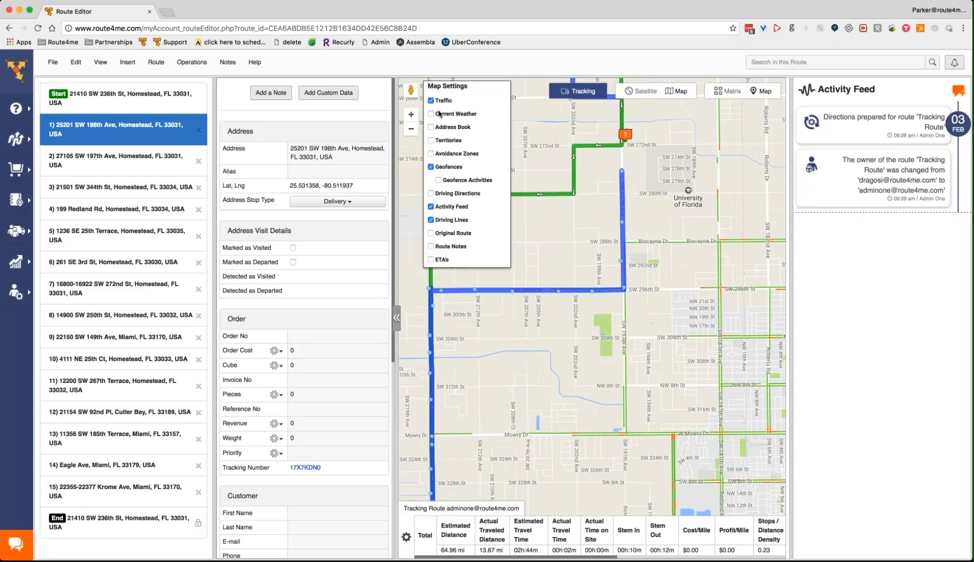
pyautogui.click(431, 101)
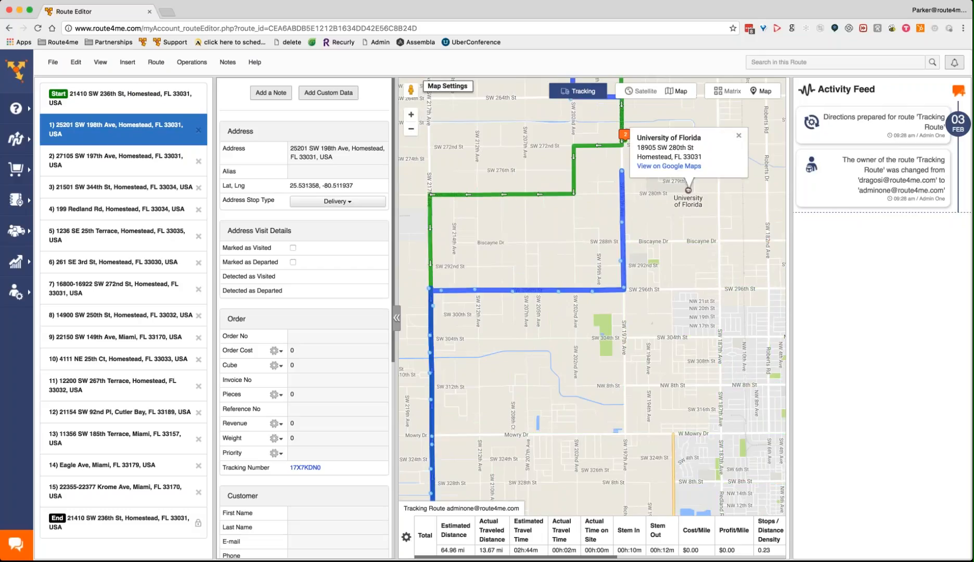
pyautogui.click(738, 135)
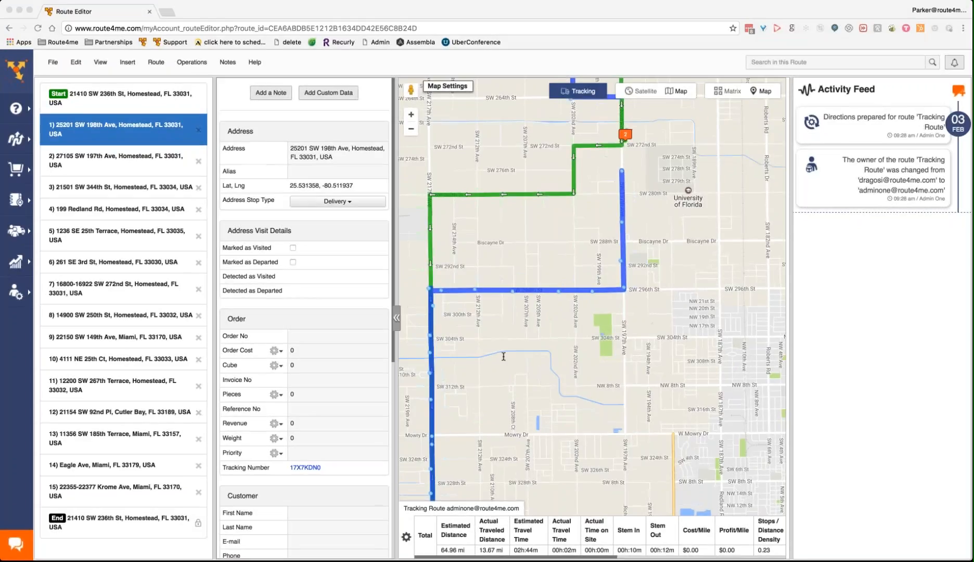
pyautogui.moveTo(404, 399)
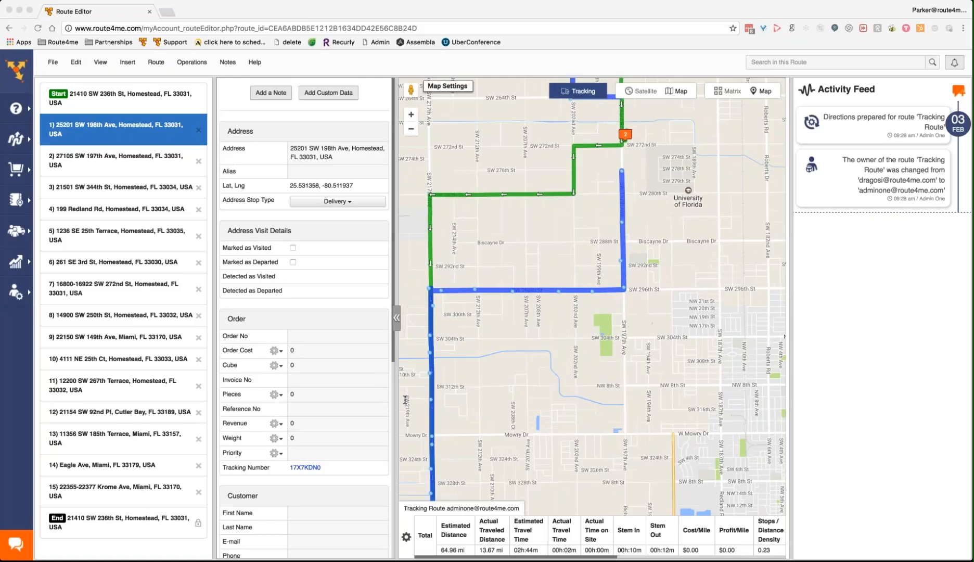
pyautogui.moveTo(451, 387)
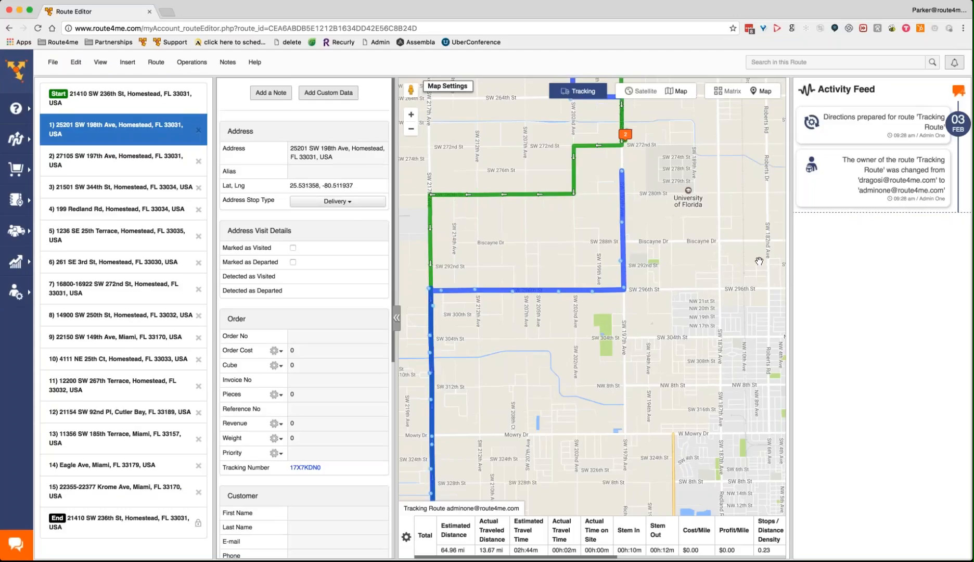
pyautogui.moveTo(882, 252)
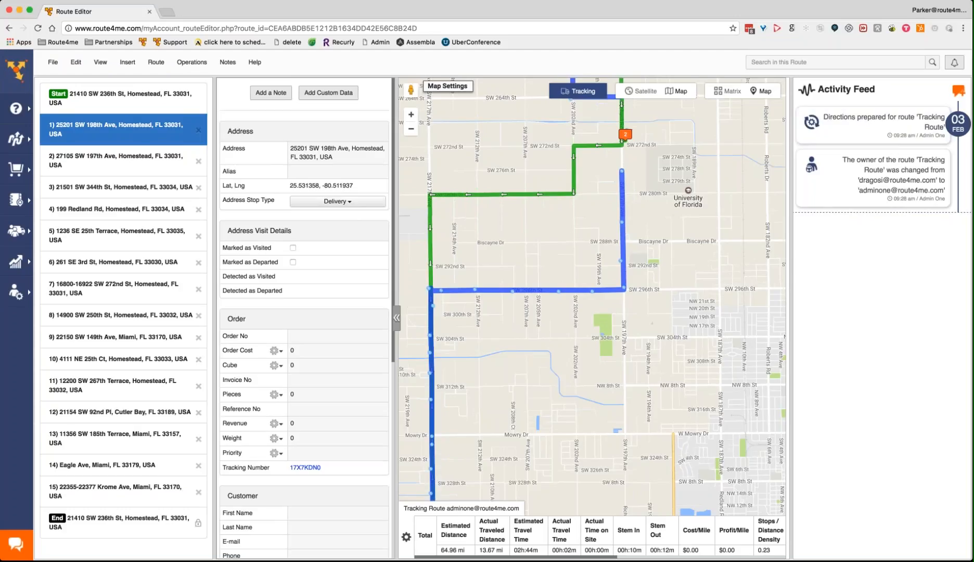
# - Send the driver 'Hey please make sure to see me at the end of your shift' via the Activity Feed
pyautogui.click(448, 85)
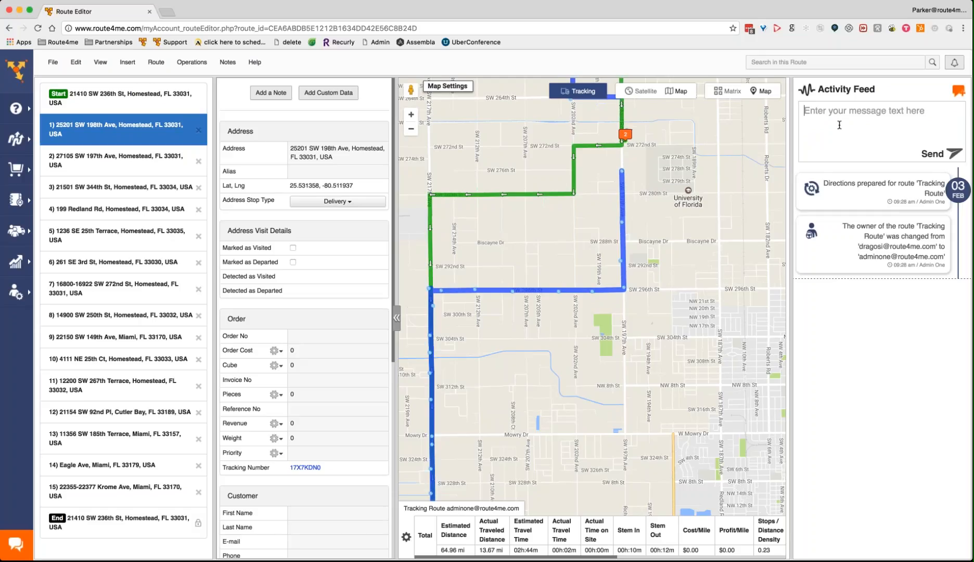
pyautogui.write('Hey')
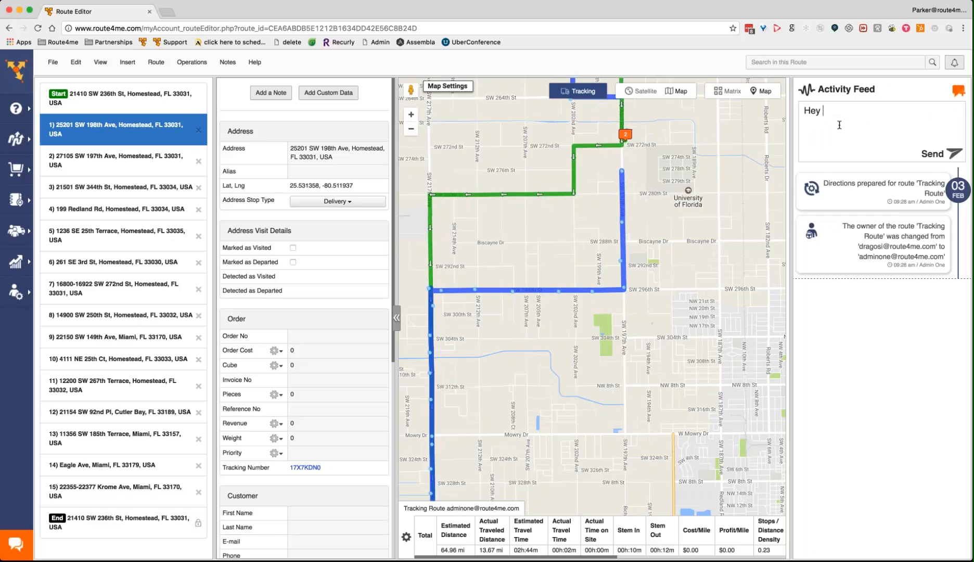
pyautogui.write('please make sure')
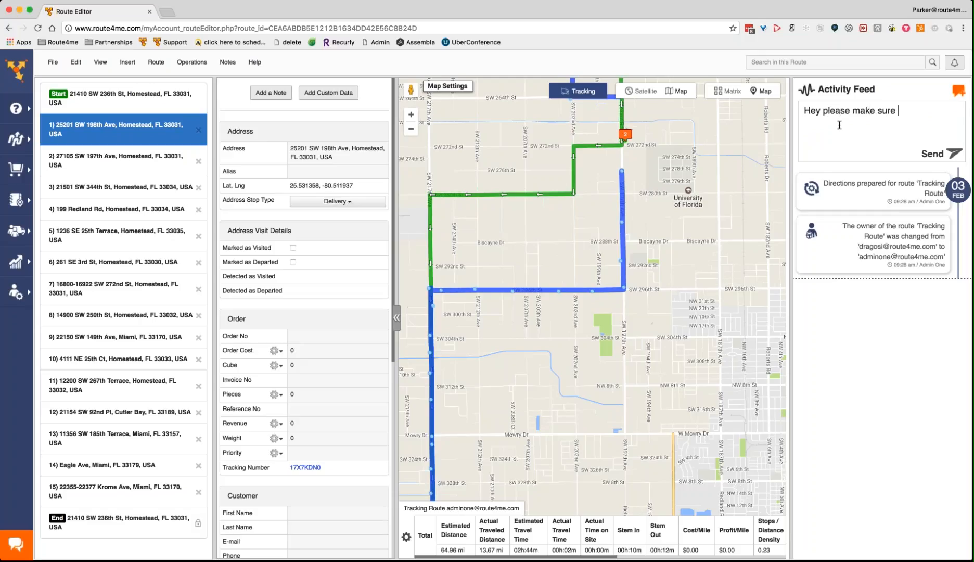
pyautogui.write('to see me at the')
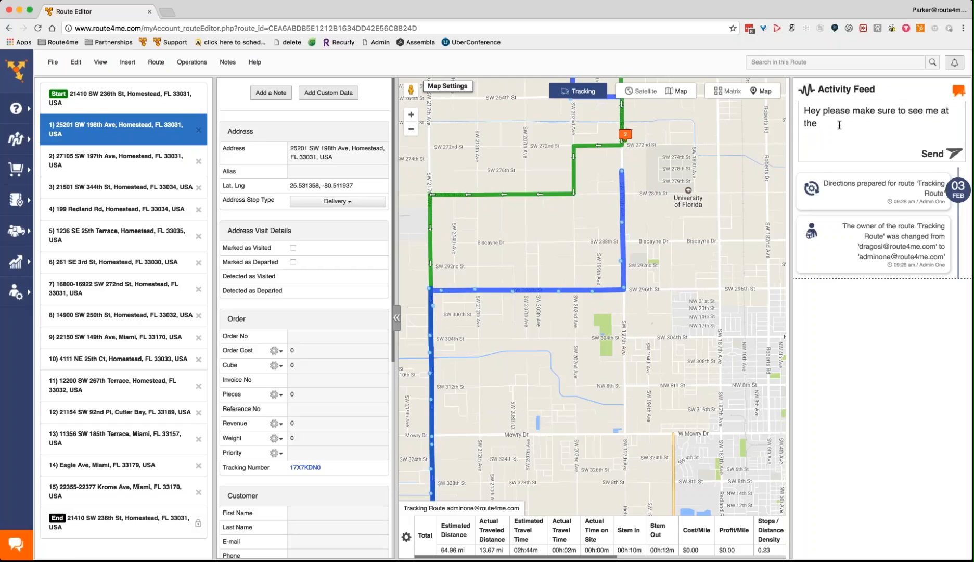
pyautogui.write('end of your s')
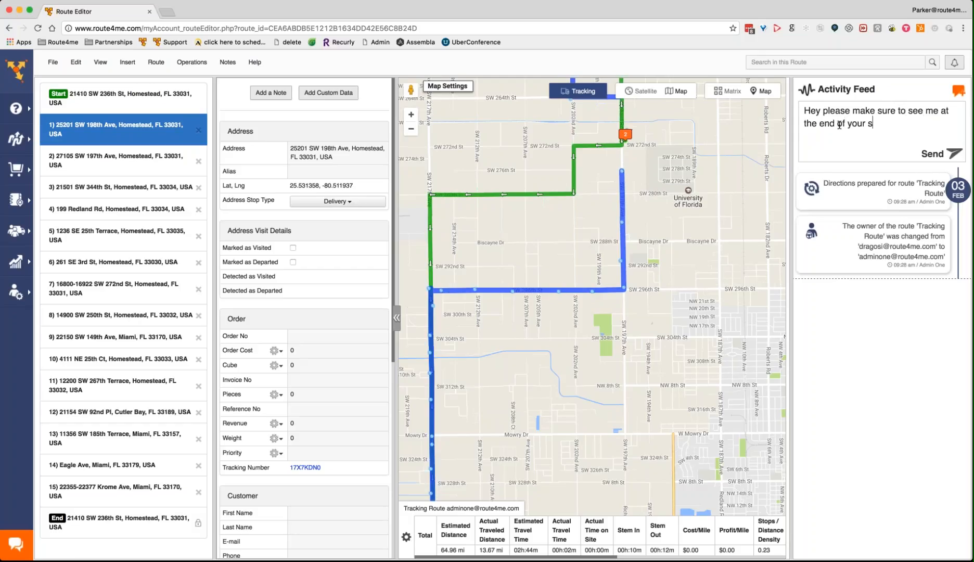
pyautogui.write('hift')
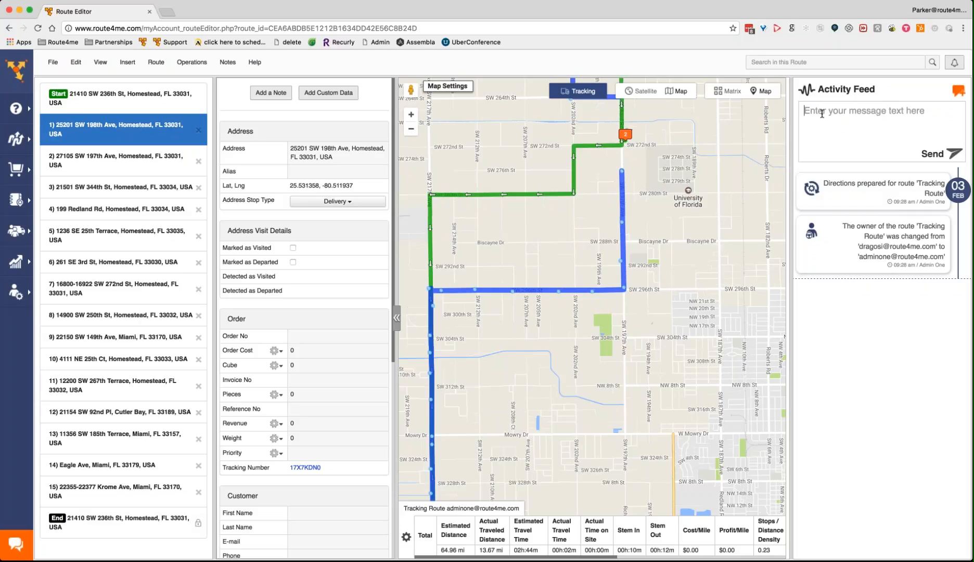
pyautogui.moveTo(828, 161)
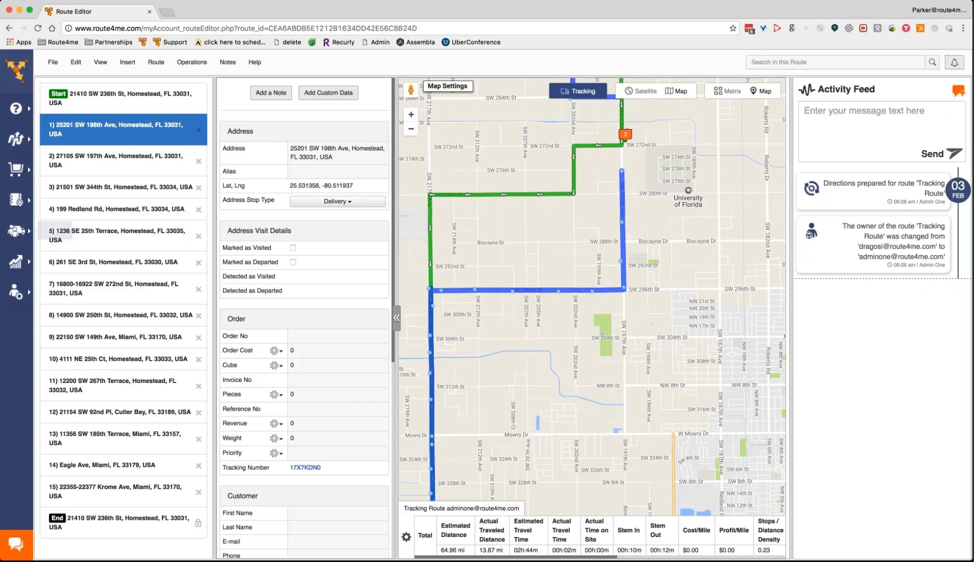
pyautogui.moveTo(17, 199)
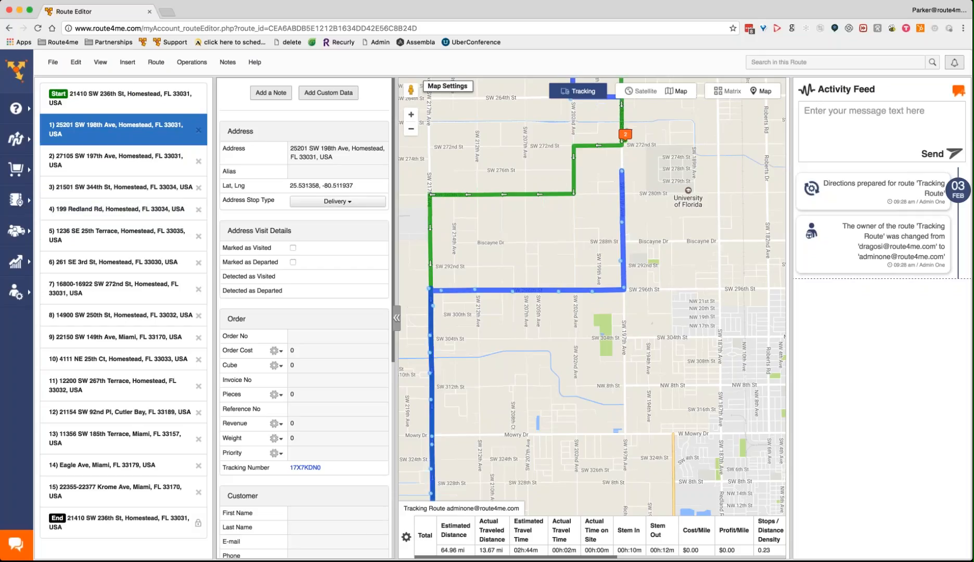
pyautogui.moveTo(487, 326)
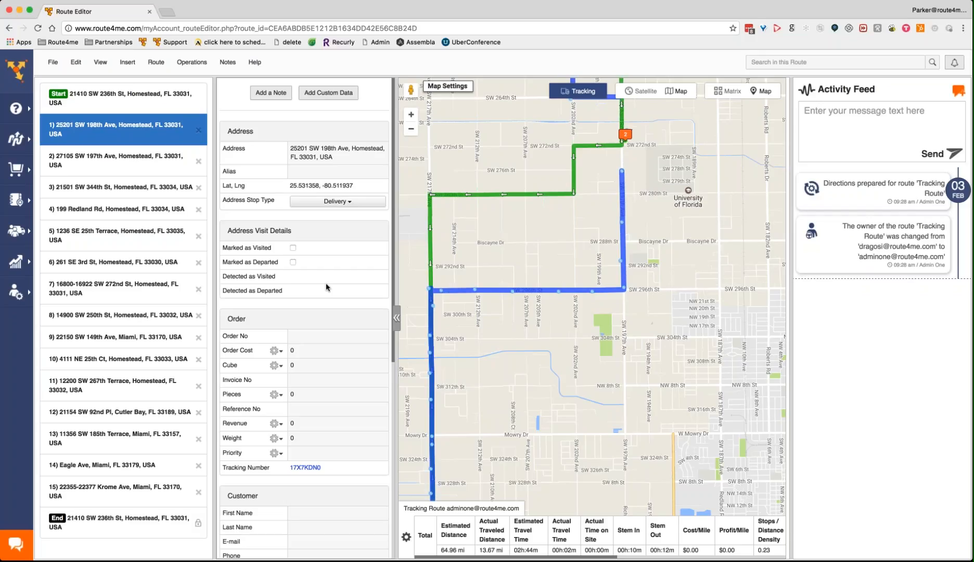
pyautogui.moveTo(312, 262)
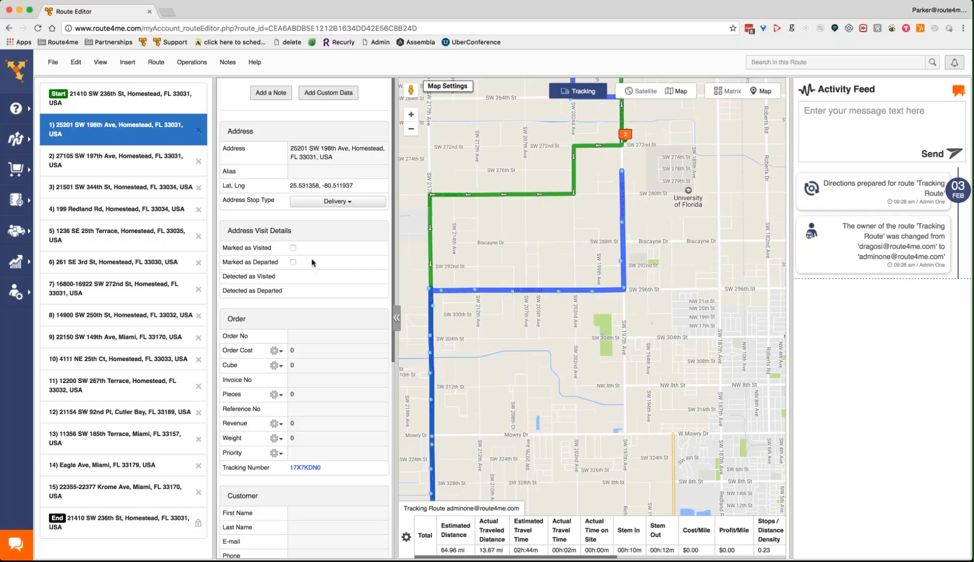
pyautogui.scroll(-3)
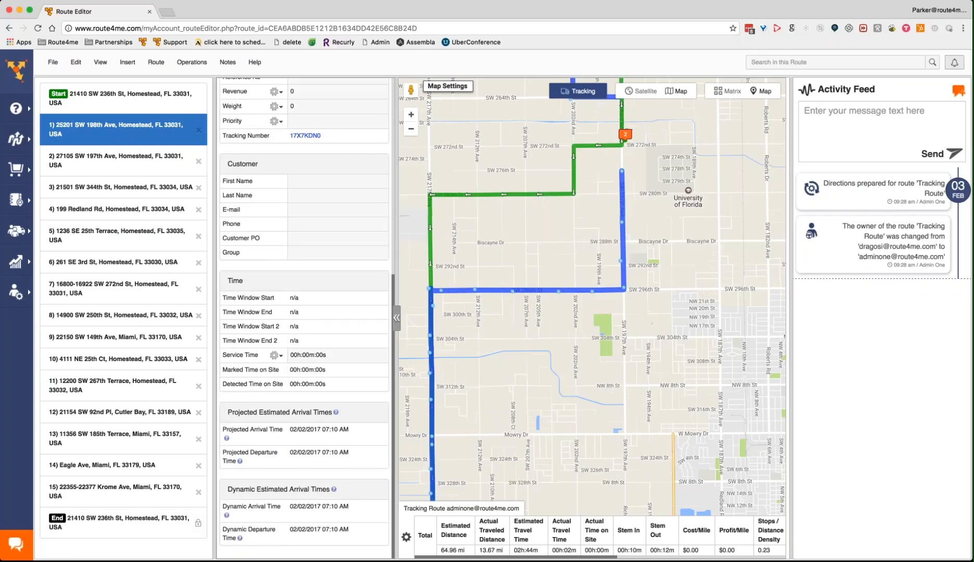
pyautogui.moveTo(18, 261)
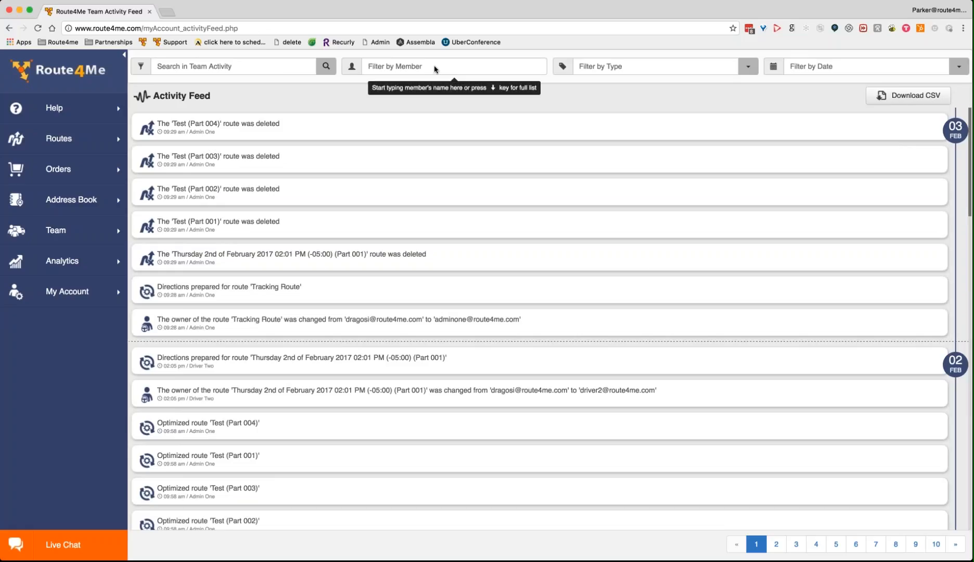
pyautogui.moveTo(940, 30)
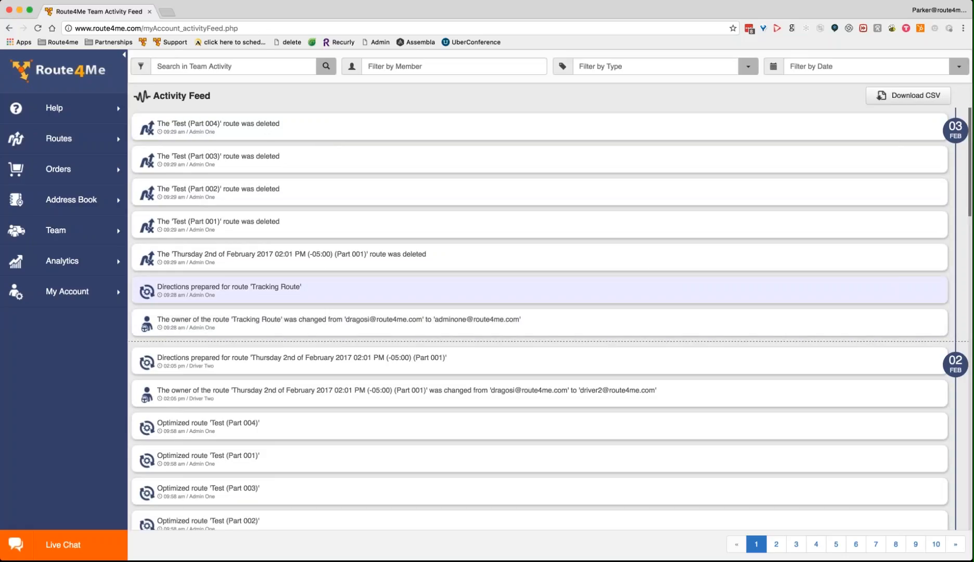
# - Scroll through the team Activity Feed and bring up the Routes choices in the sidebar
pyautogui.scroll(-3)
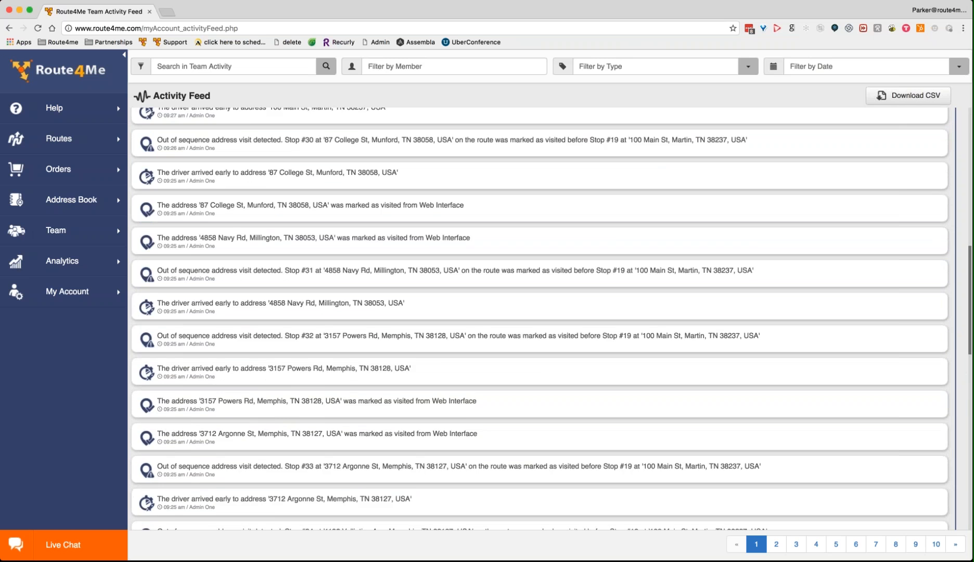
pyautogui.scroll(-3)
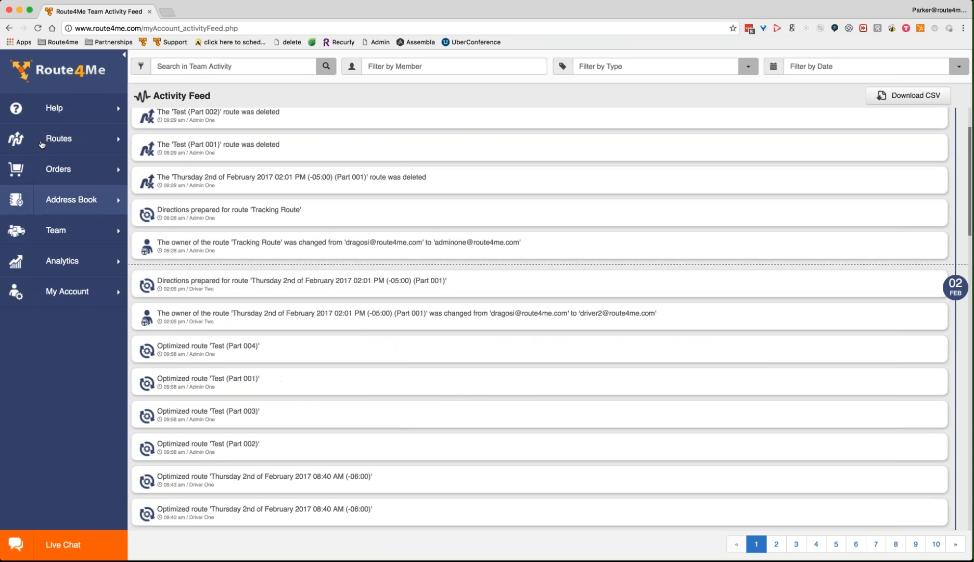
pyautogui.click(58, 138)
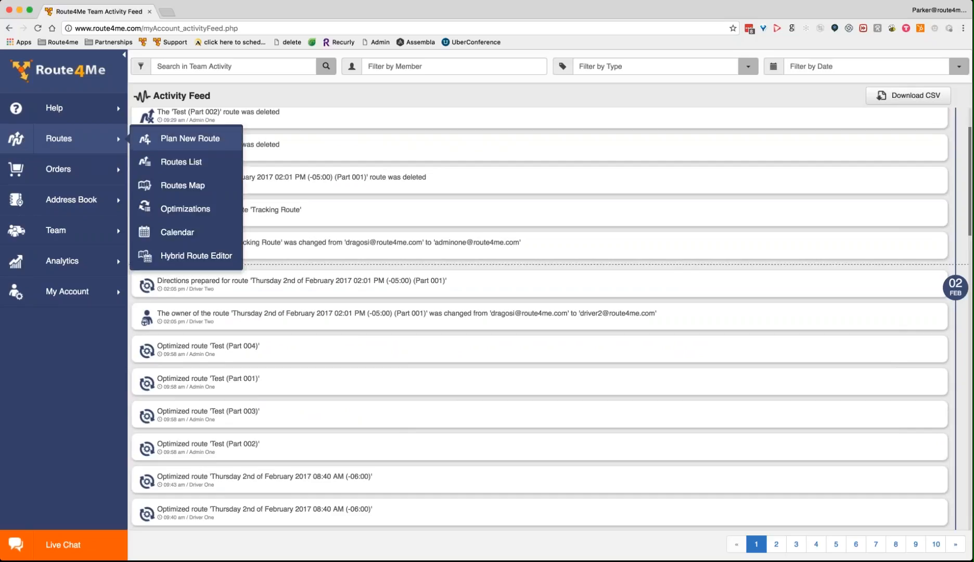
pyautogui.moveTo(181, 166)
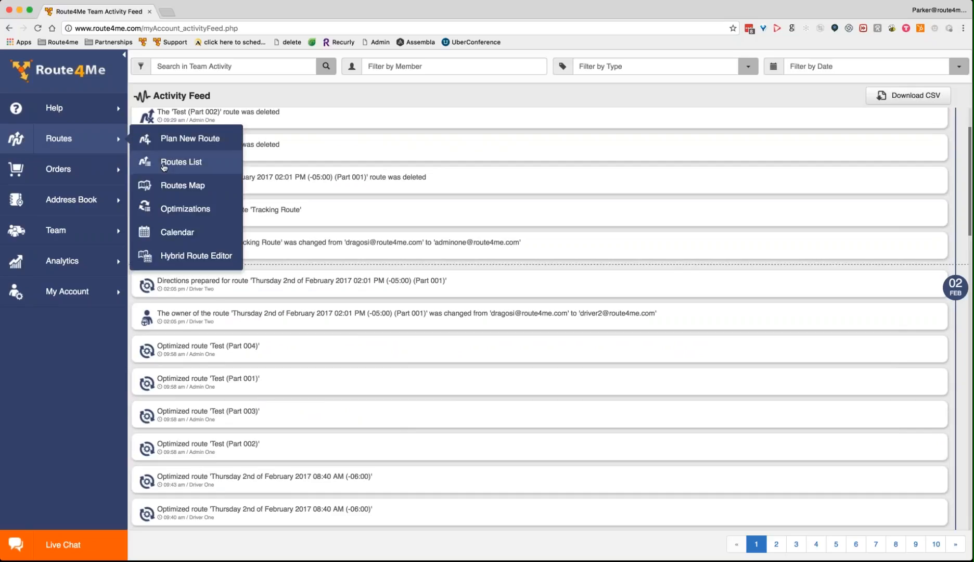
pyautogui.click(181, 161)
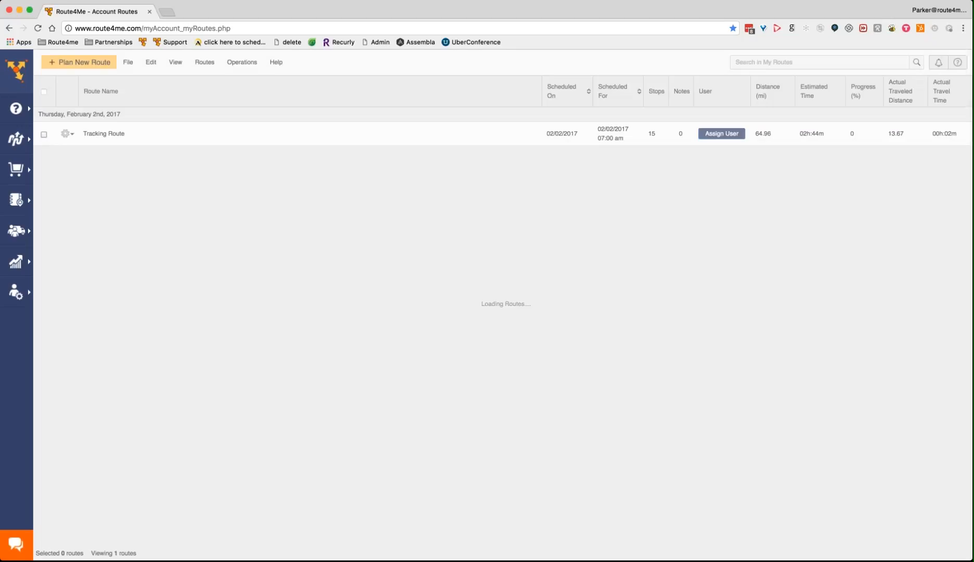
pyautogui.click(66, 133)
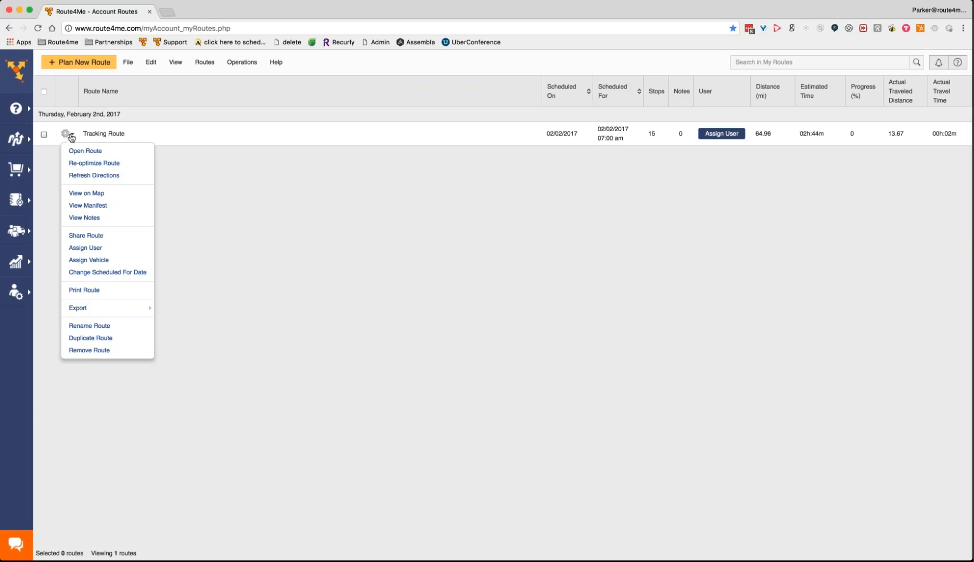
pyautogui.moveTo(78, 308)
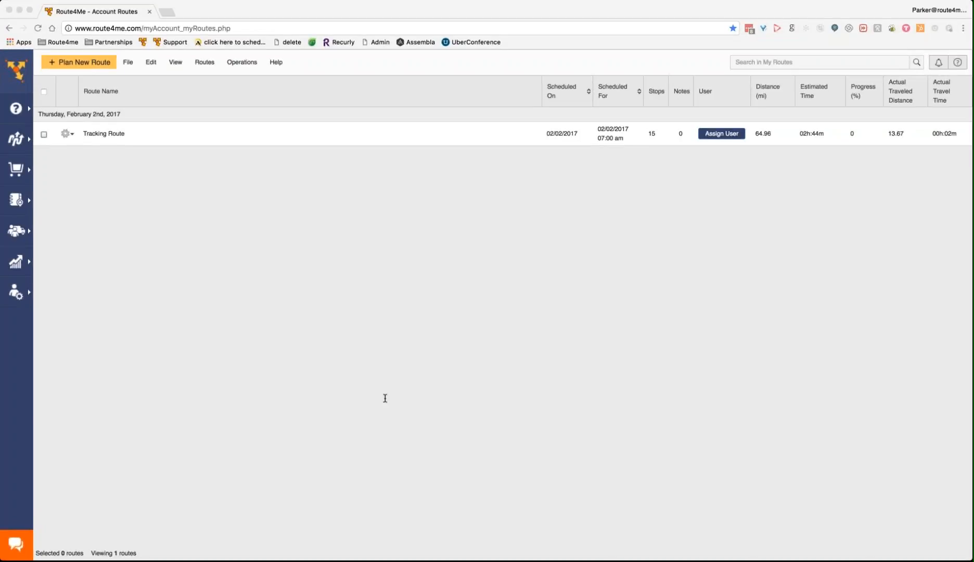
pyautogui.moveTo(429, 369)
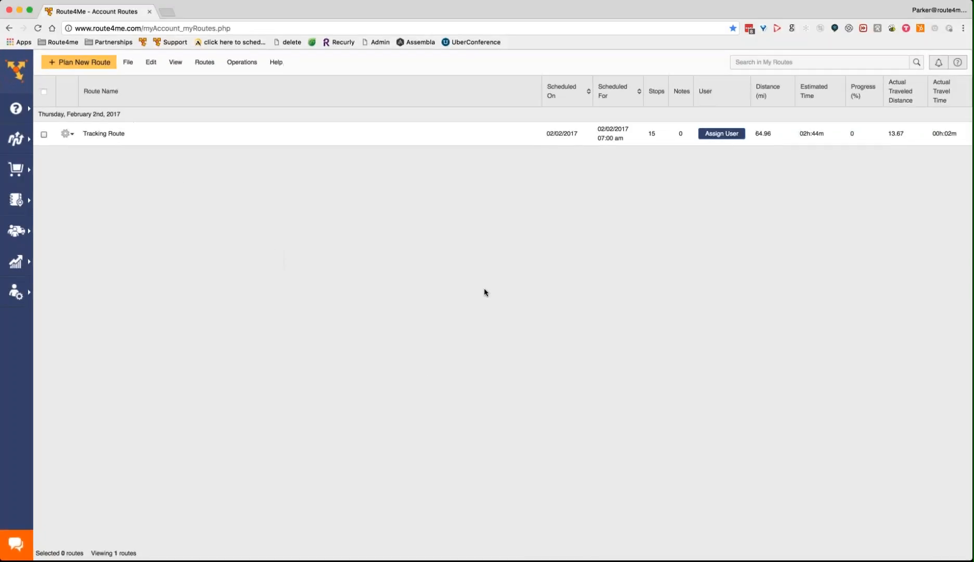
pyautogui.moveTo(297, 210)
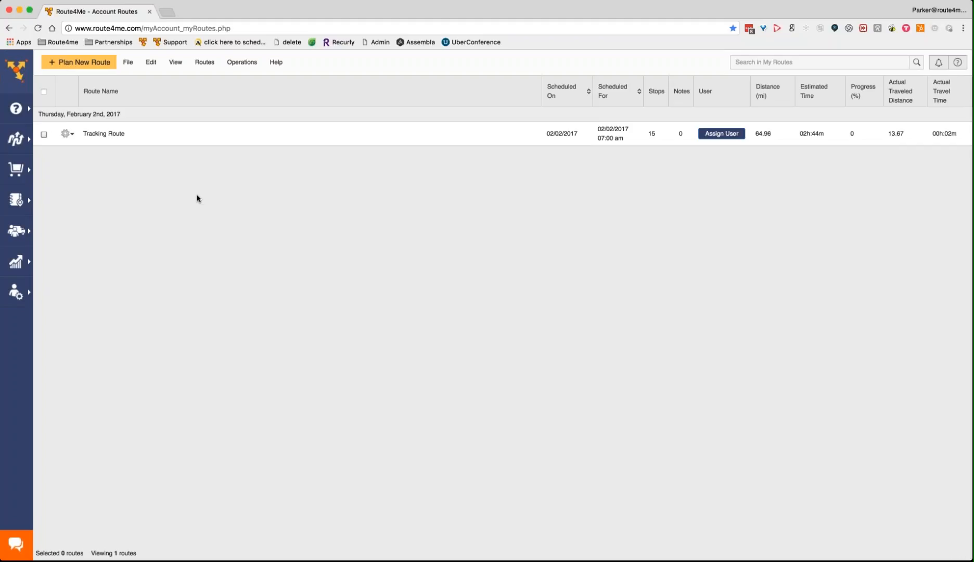
pyautogui.moveTo(190, 199)
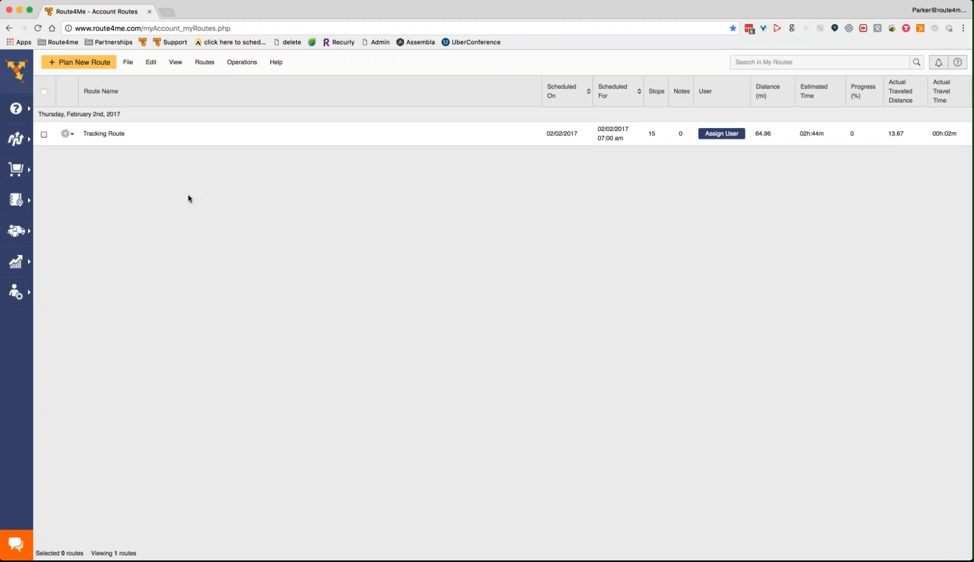
pyautogui.moveTo(117, 173)
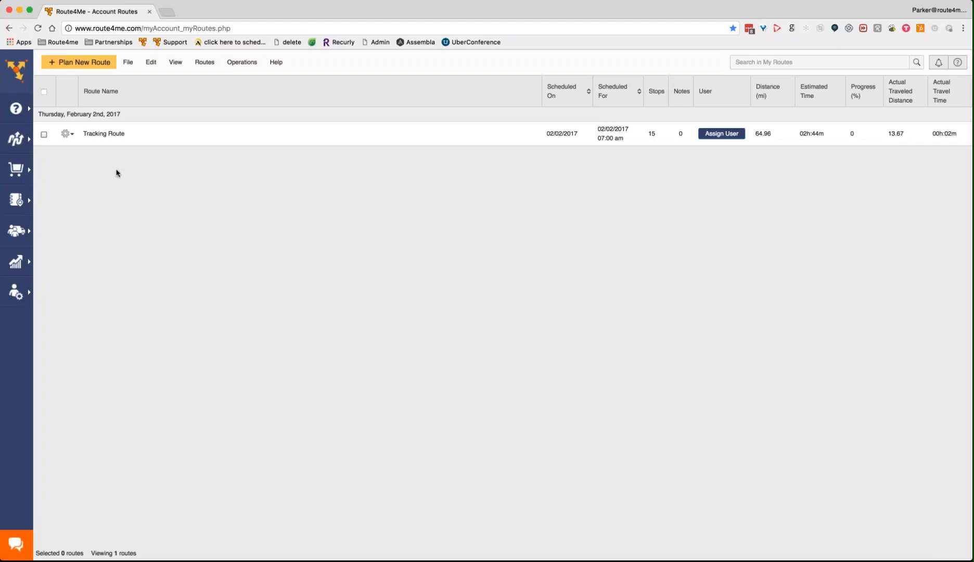
pyautogui.moveTo(736, 176)
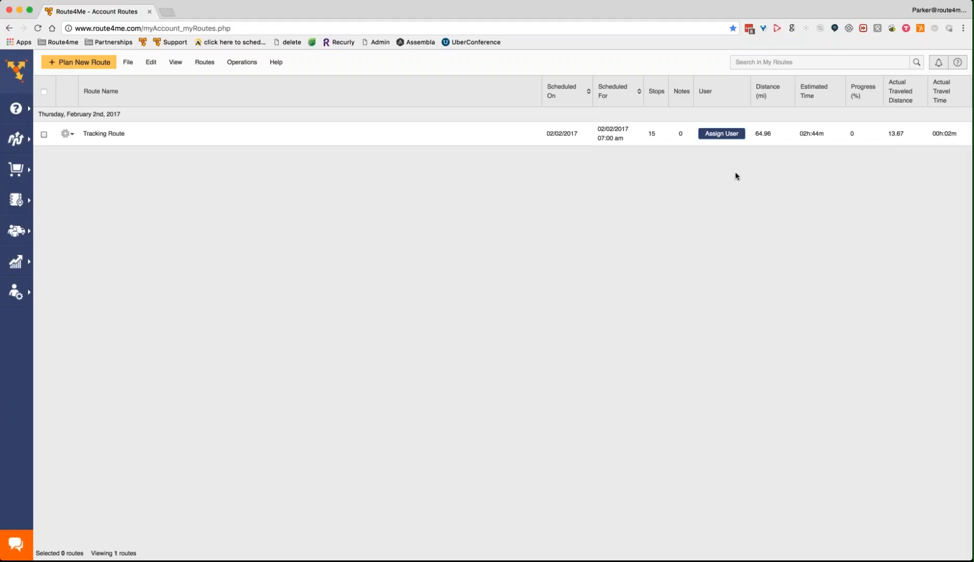
pyautogui.moveTo(218, 184)
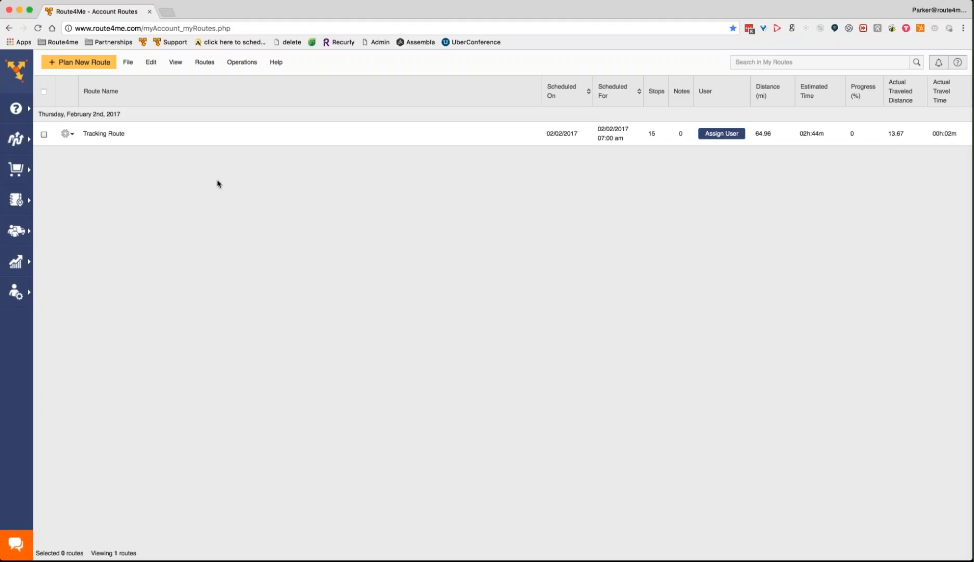
pyautogui.moveTo(16, 169)
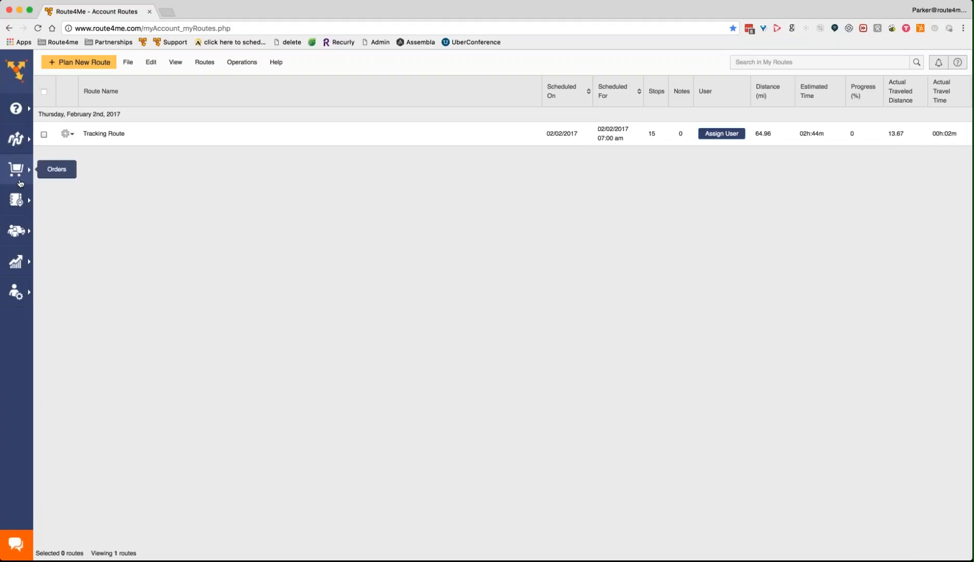
pyautogui.click(17, 169)
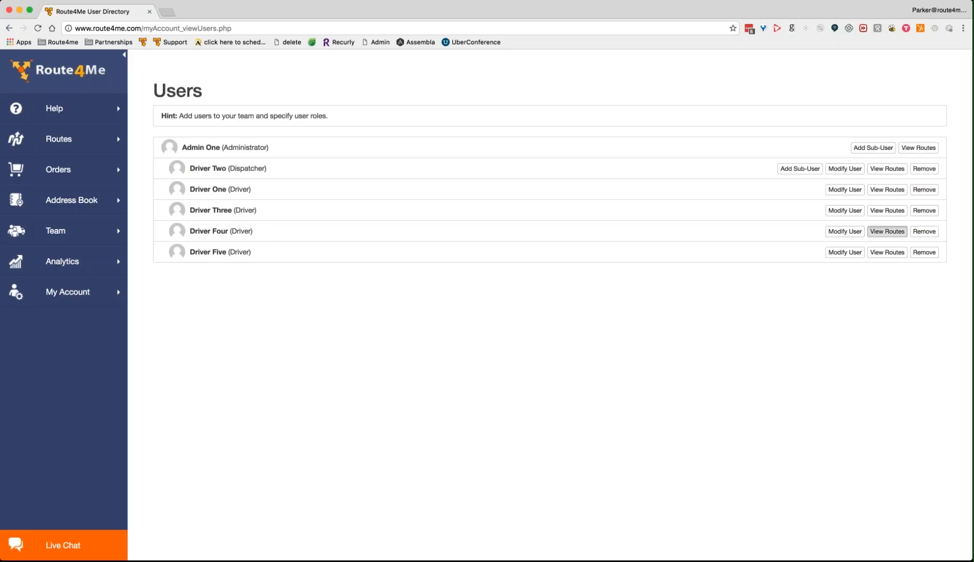
# - View one driver's assigned routes, return to all routes and bring up the Tracking Route's actions
pyautogui.click(887, 231)
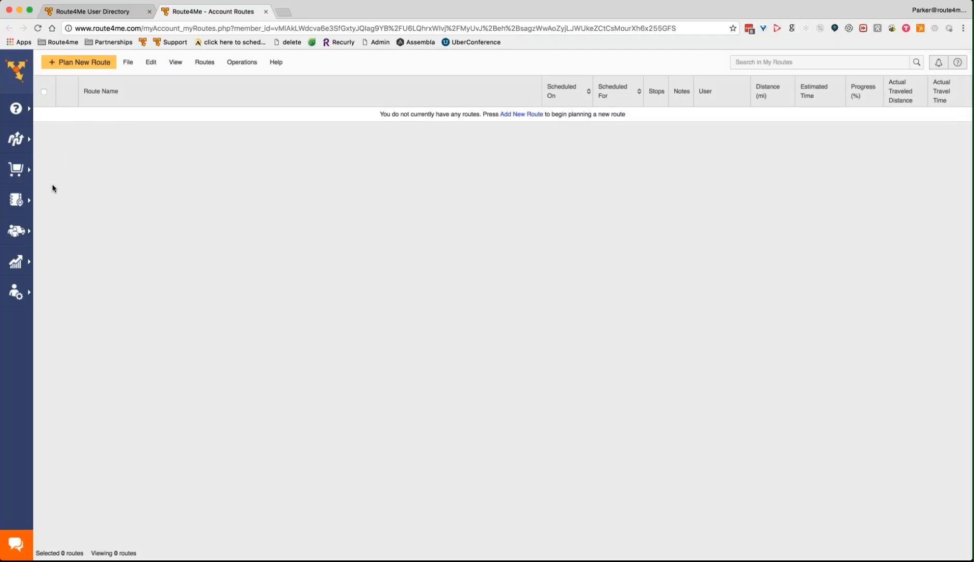
pyautogui.moveTo(16, 138)
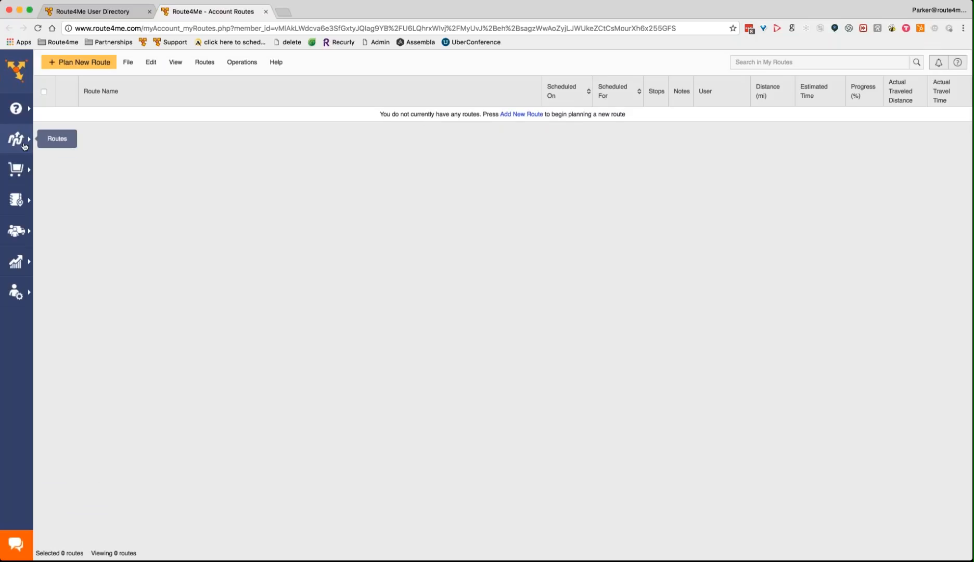
pyautogui.click(16, 139)
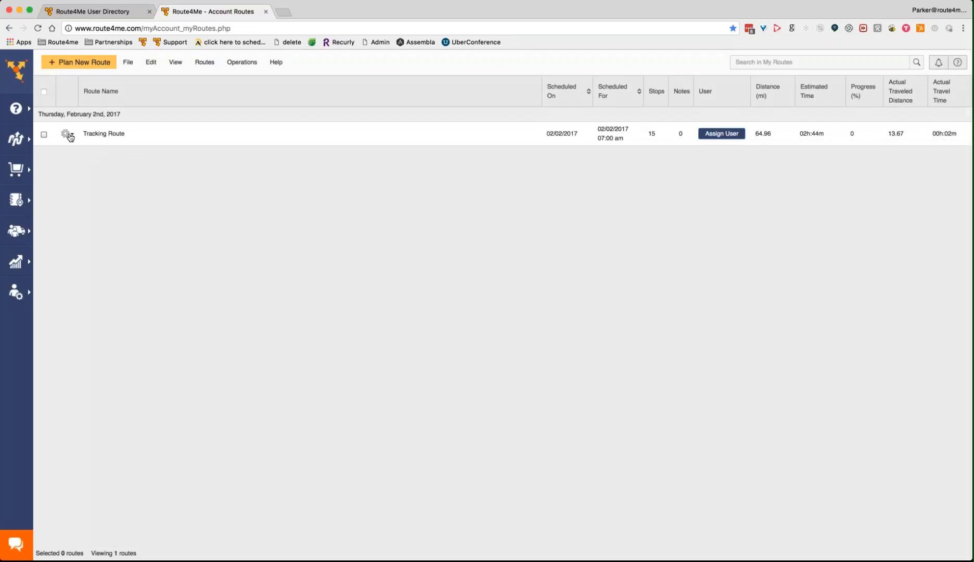
pyautogui.click(66, 134)
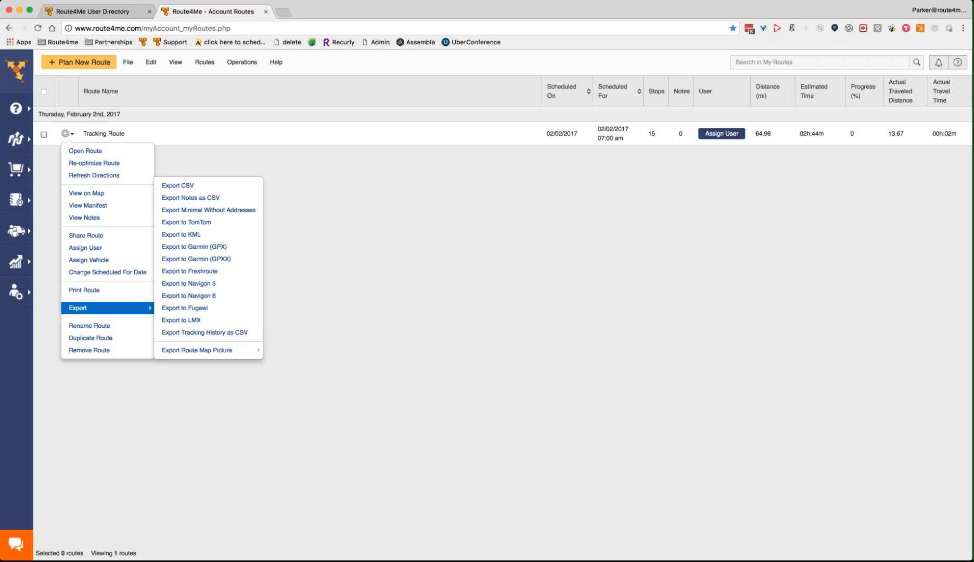
pyautogui.moveTo(129, 310)
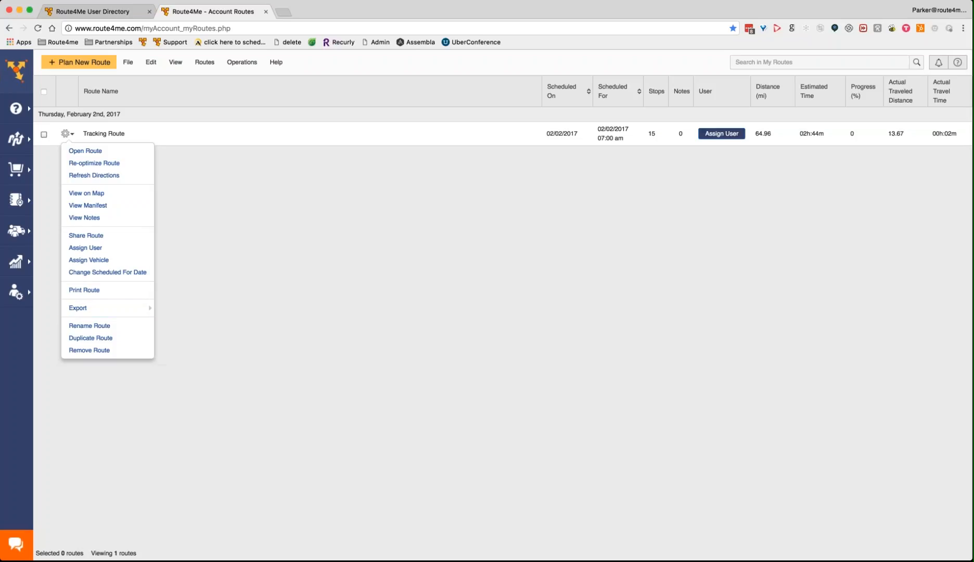
pyautogui.moveTo(245, 293)
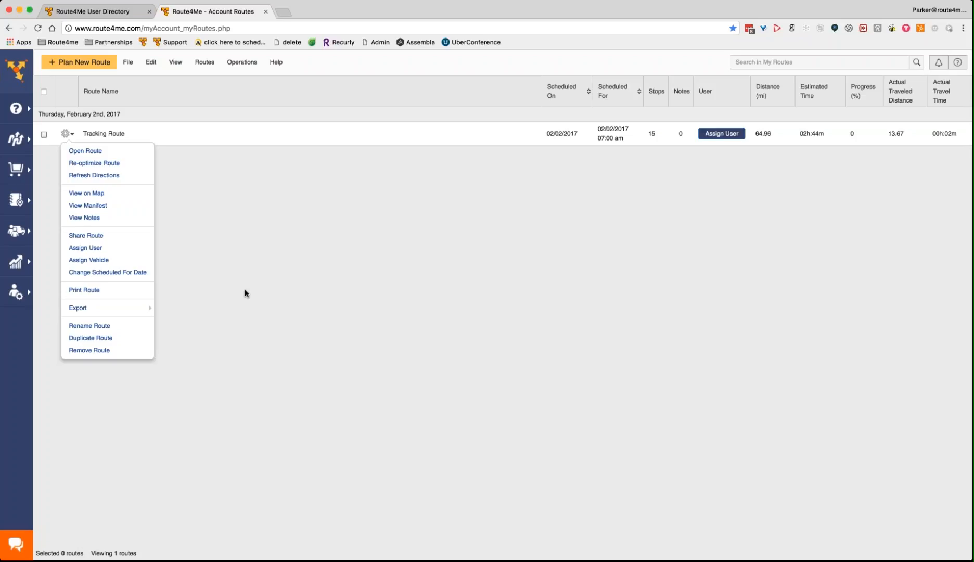
pyautogui.moveTo(184, 310)
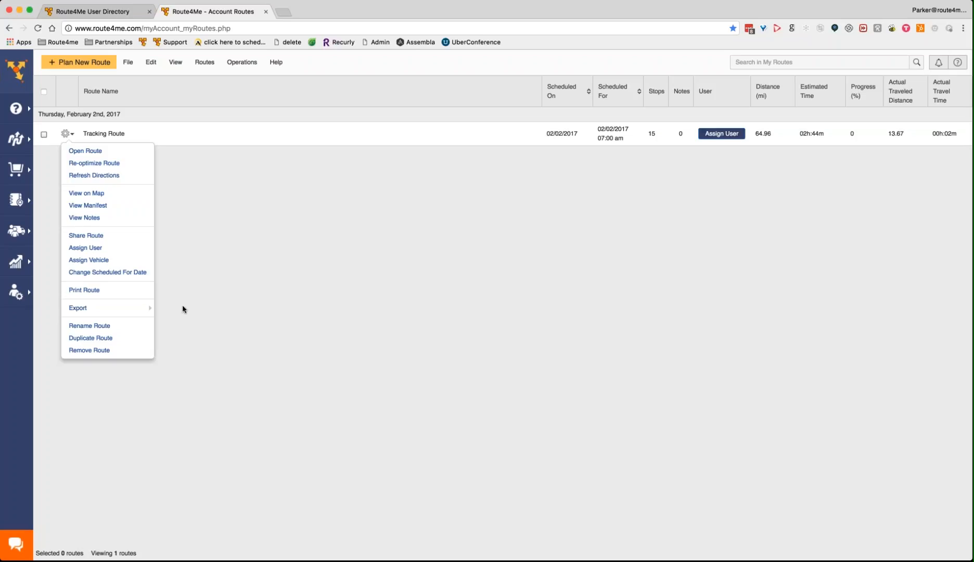
pyautogui.moveTo(78, 308)
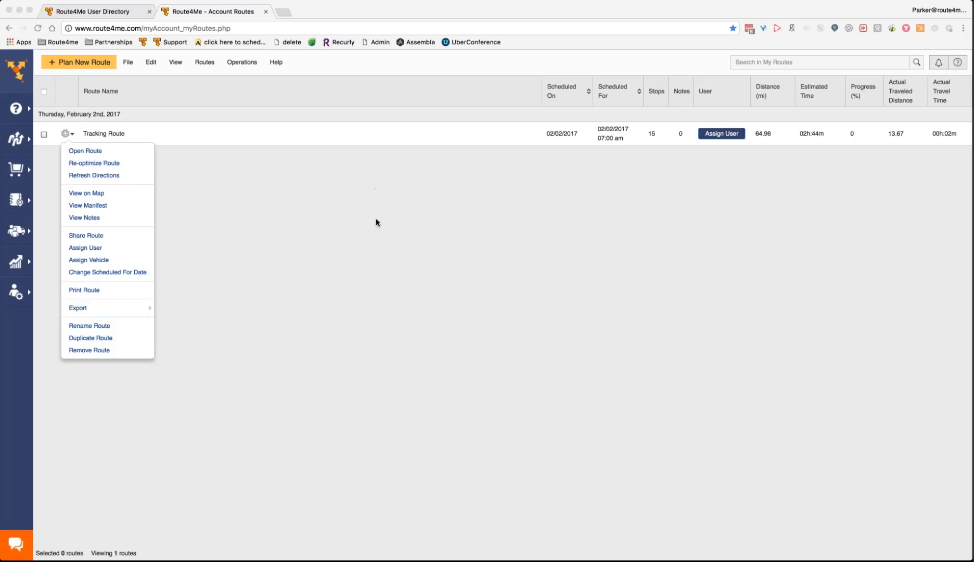
pyautogui.moveTo(17, 231)
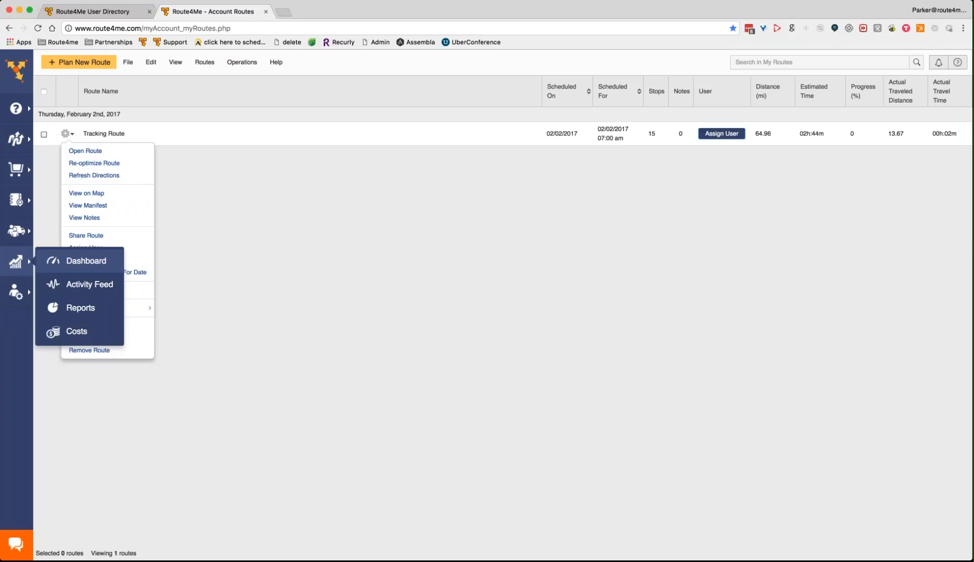
# - Switch from the Tracking Route export menu to the Analytics Dashboard of route totals
pyautogui.click(86, 260)
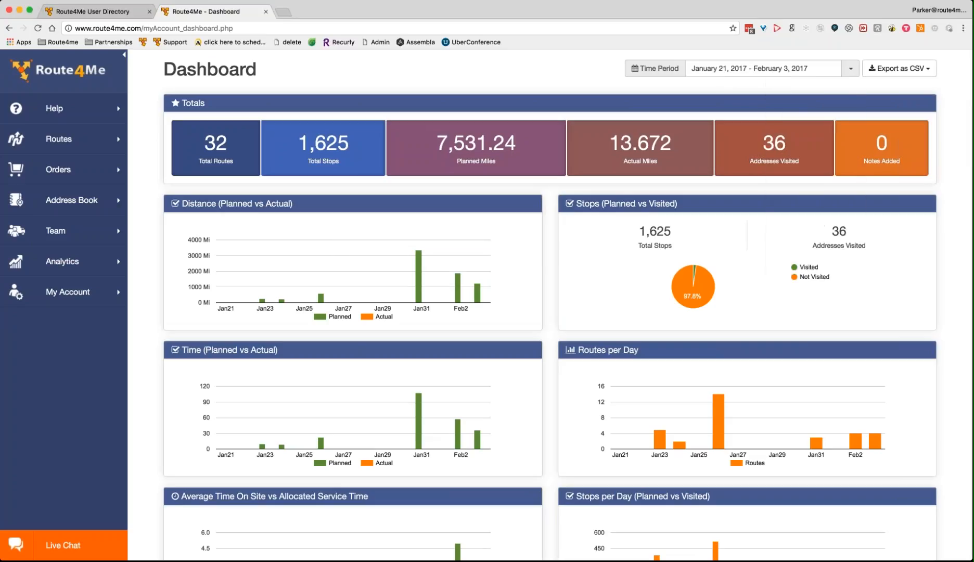
# - Review the Dashboard's 32 routes, 1,625 stops and planned-versus-actual charts
pyautogui.click(851, 69)
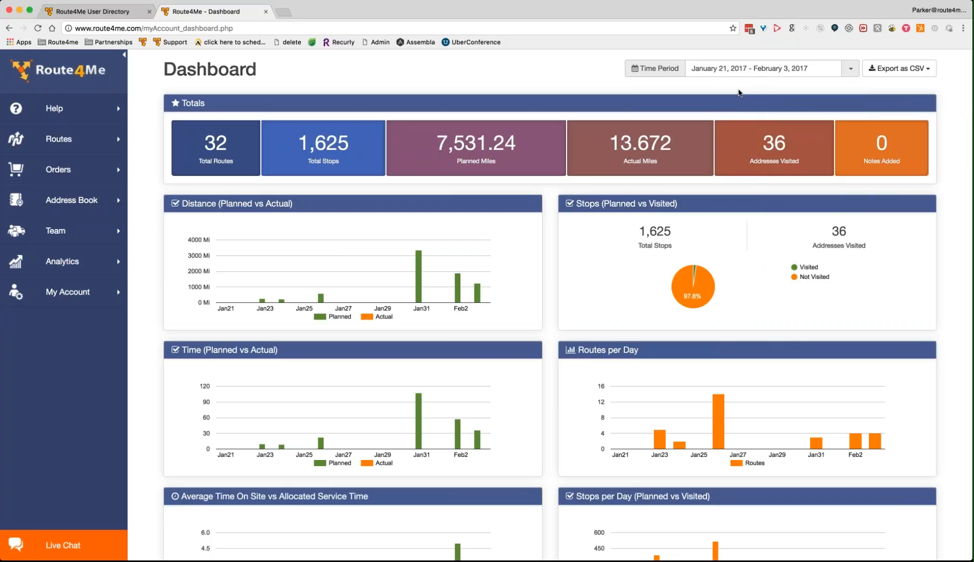
pyautogui.moveTo(515, 79)
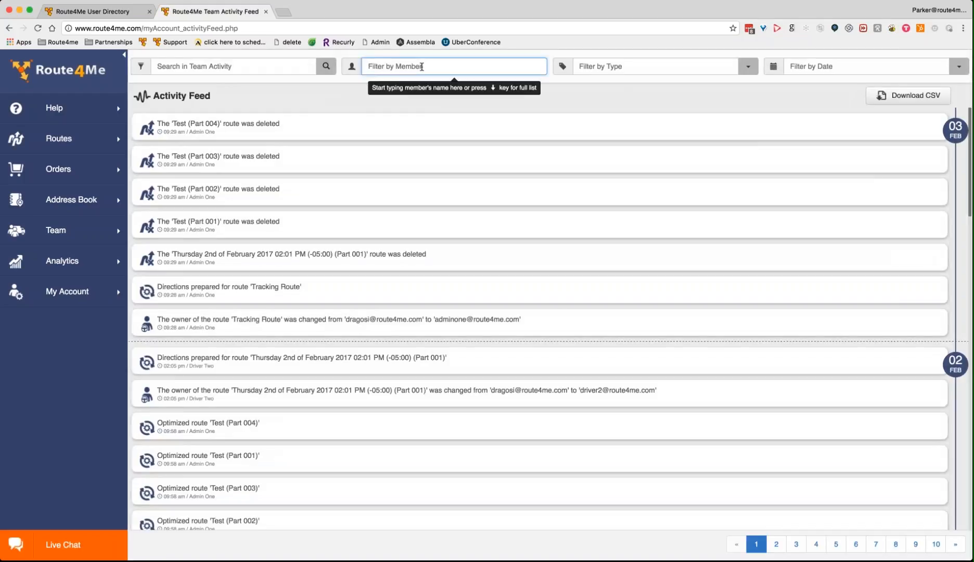
# - Filter the team Activity Feed by member to show only Driver Two's events
pyautogui.click(453, 66)
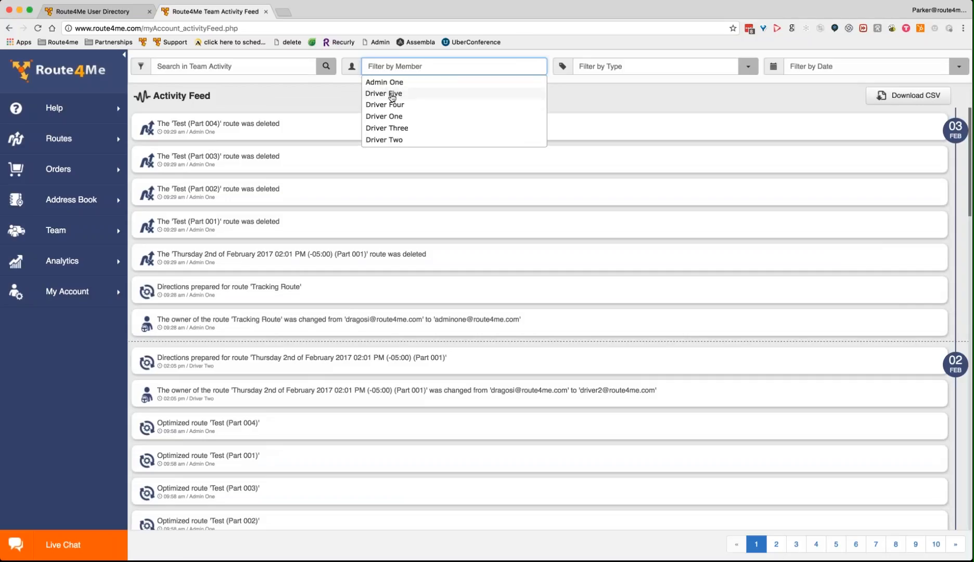
pyautogui.moveTo(384, 117)
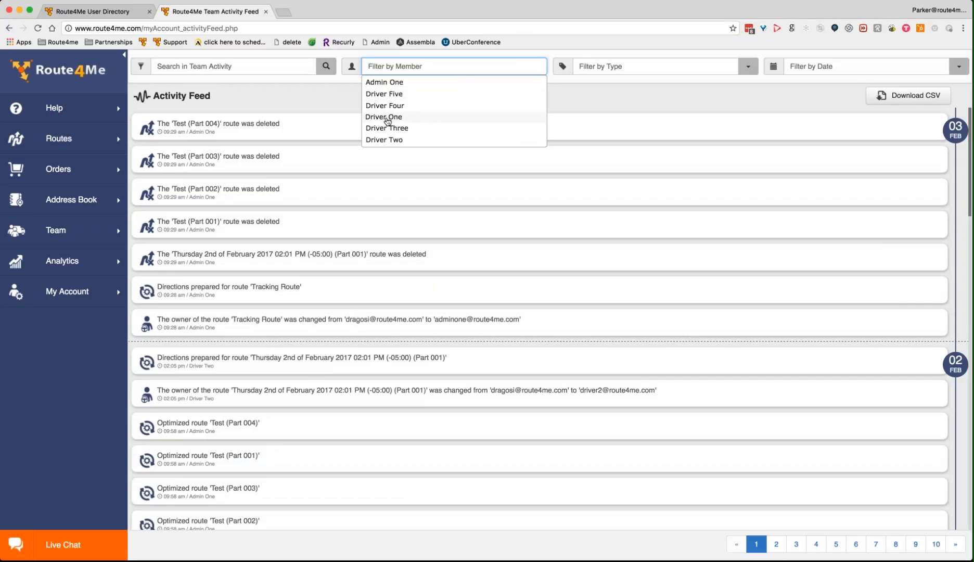
pyautogui.click(385, 139)
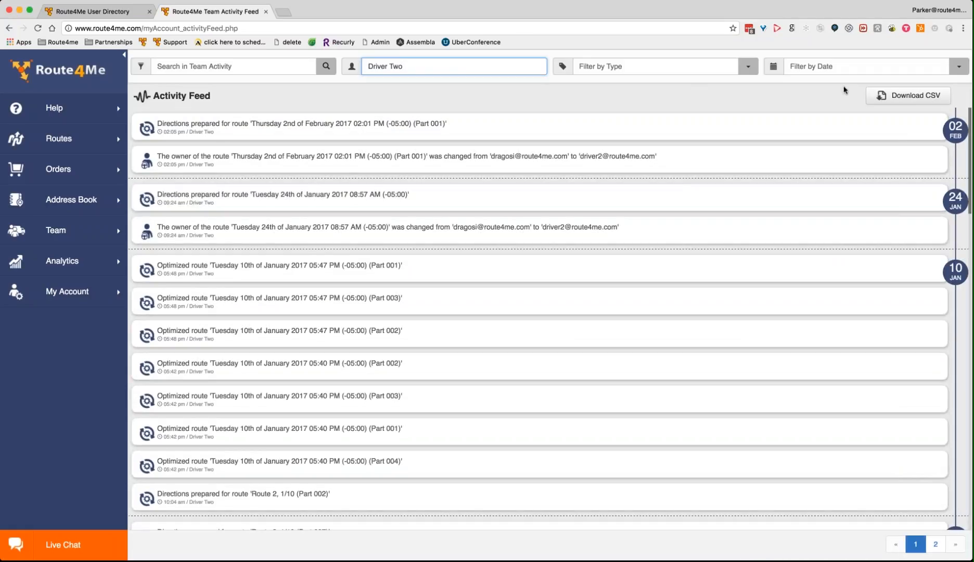
pyautogui.moveTo(899, 101)
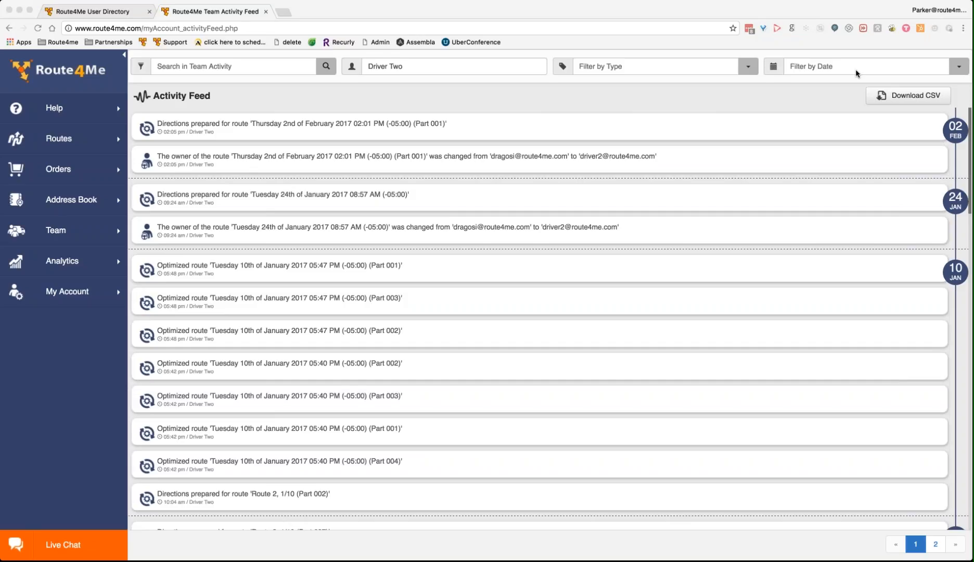
pyautogui.moveTo(801, 16)
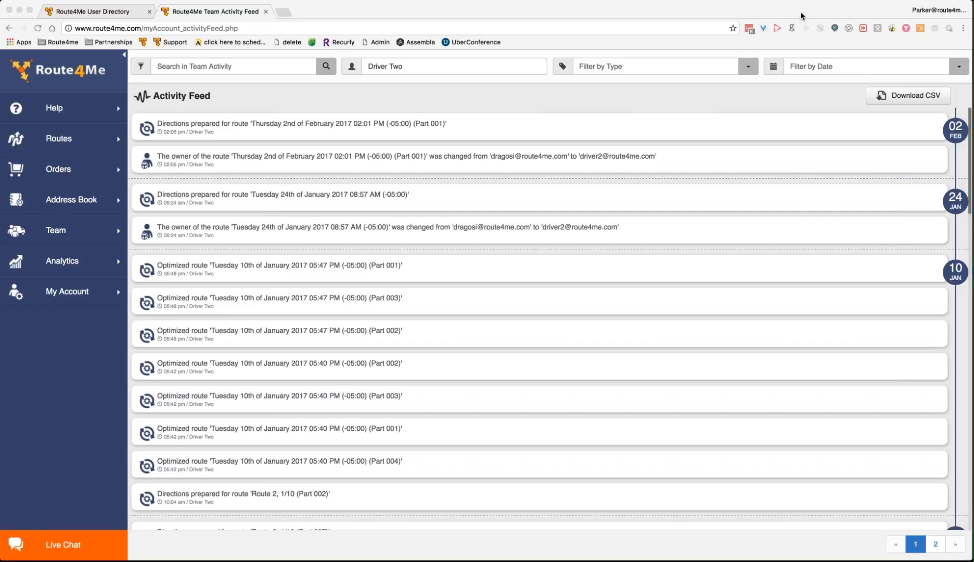
pyautogui.moveTo(421, 165)
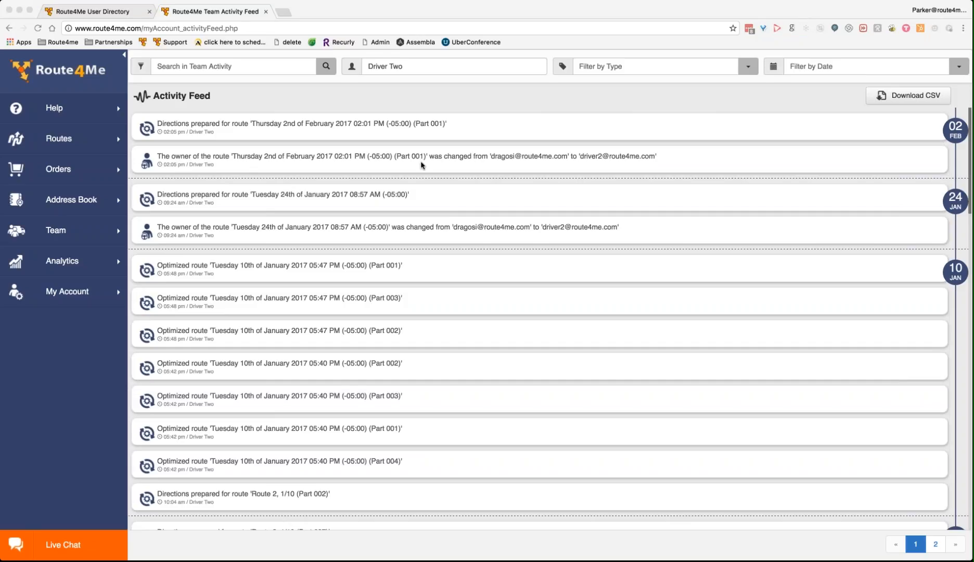
pyautogui.moveTo(64, 144)
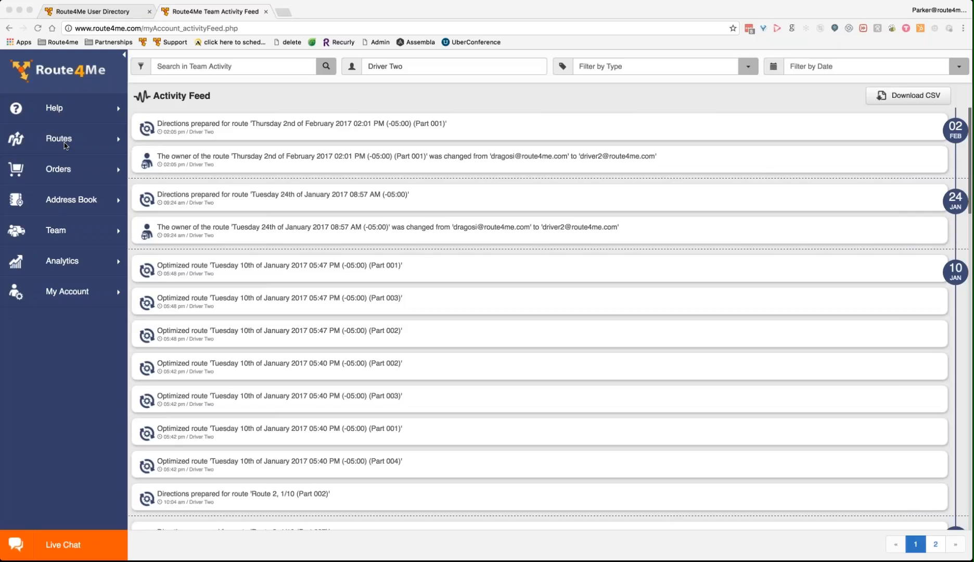
pyautogui.click(58, 137)
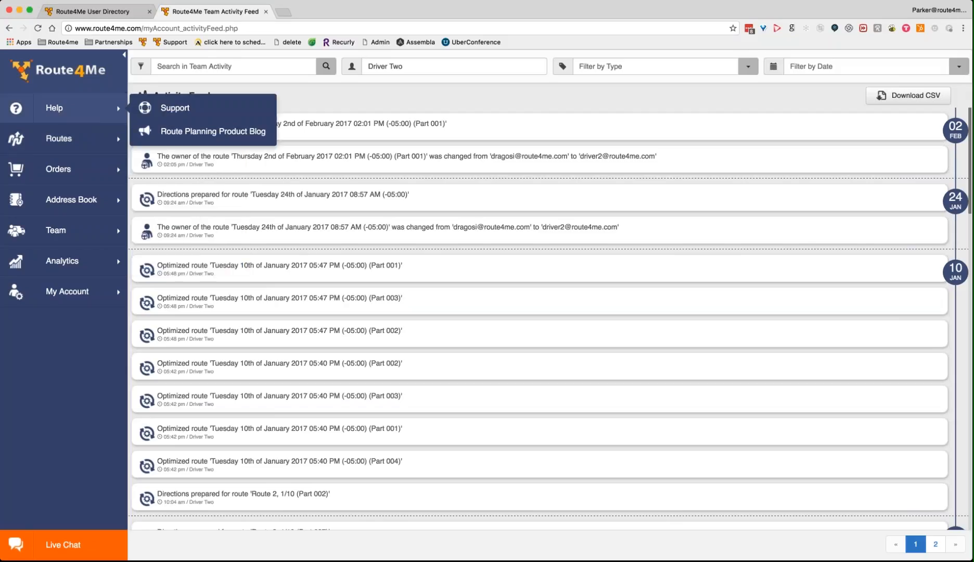
pyautogui.moveTo(67, 112)
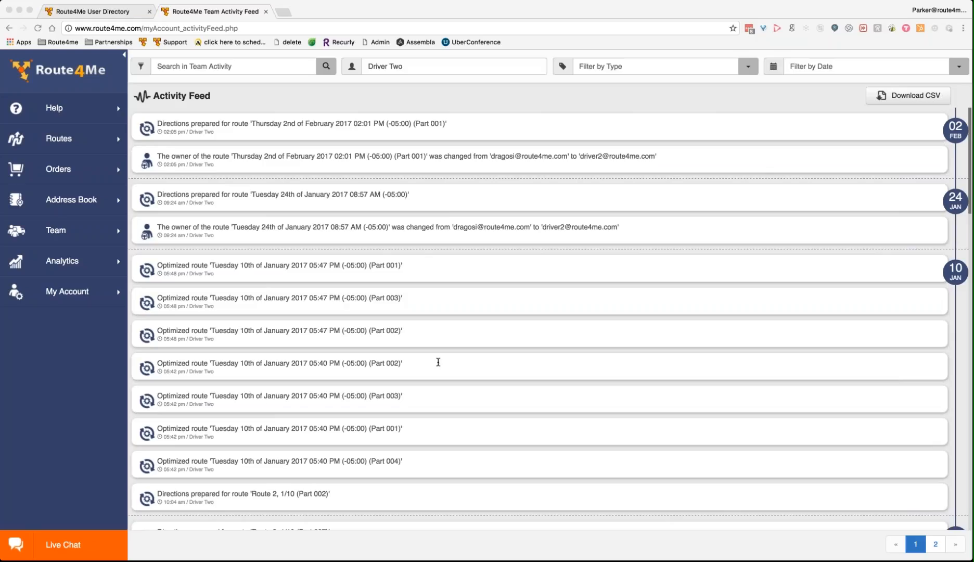
pyautogui.moveTo(497, 335)
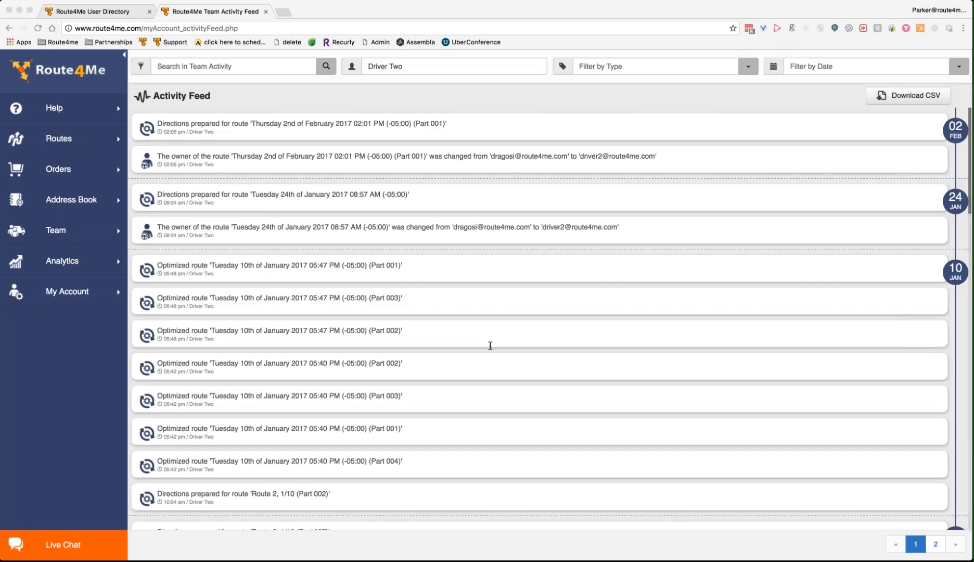
pyautogui.moveTo(528, 278)
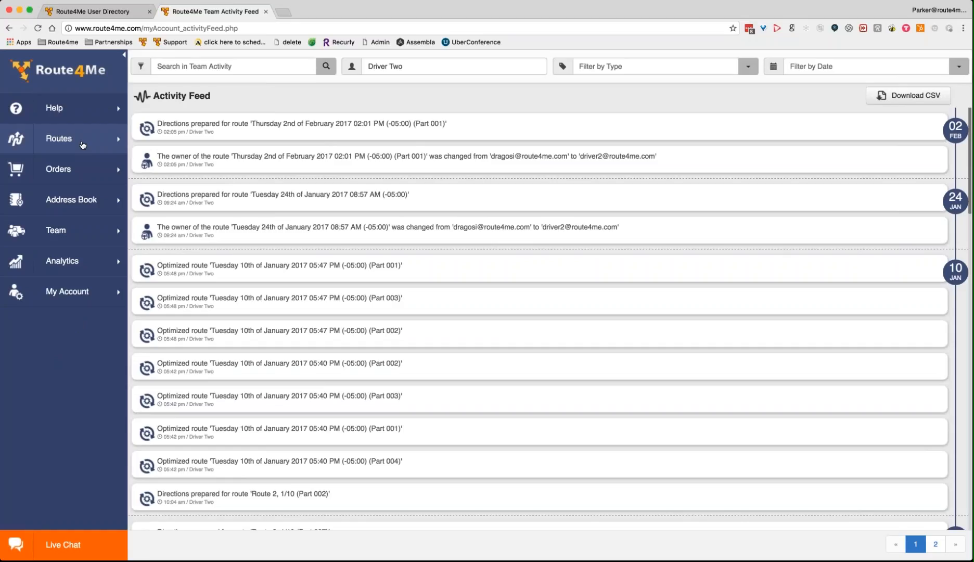
pyautogui.moveTo(82, 144)
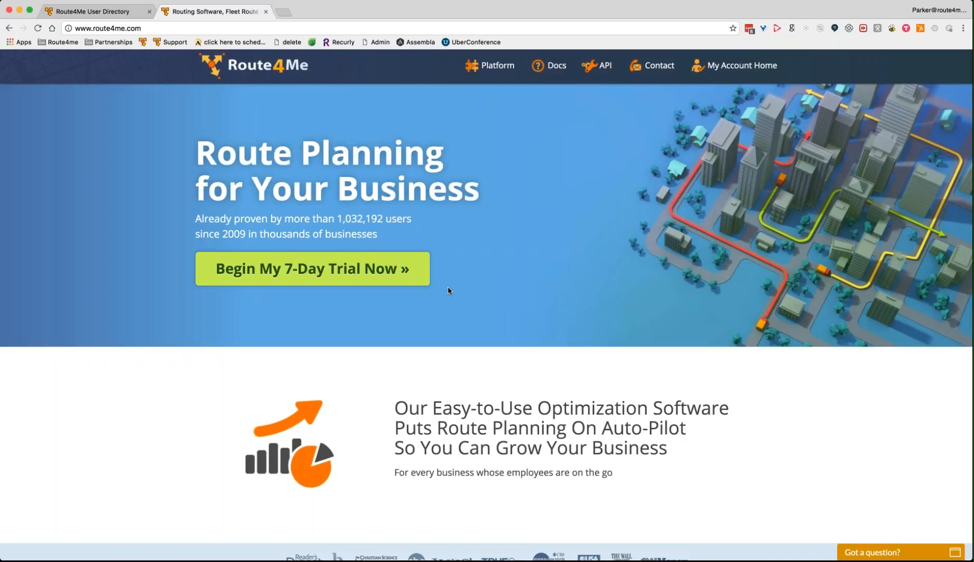
pyautogui.moveTo(592, 236)
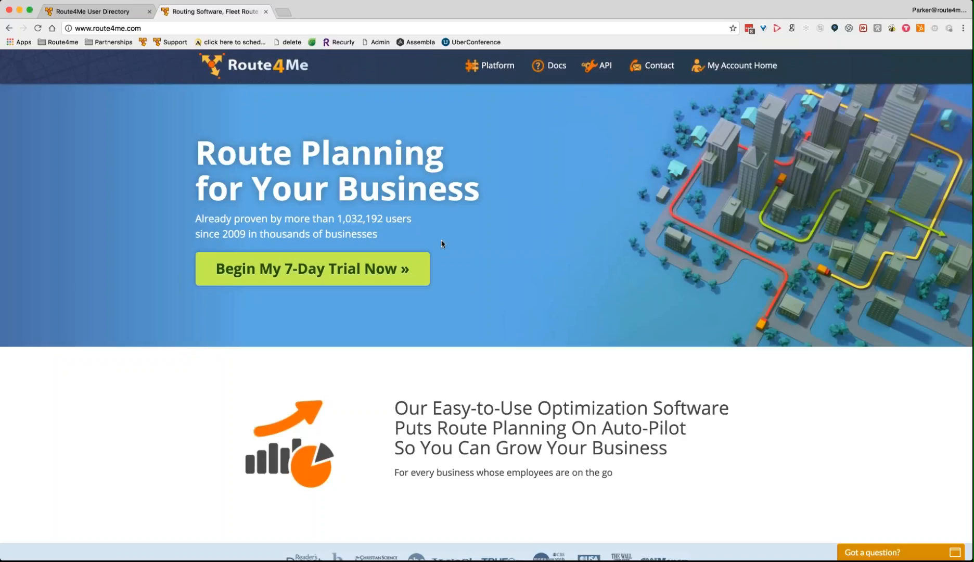
pyautogui.moveTo(969, 101)
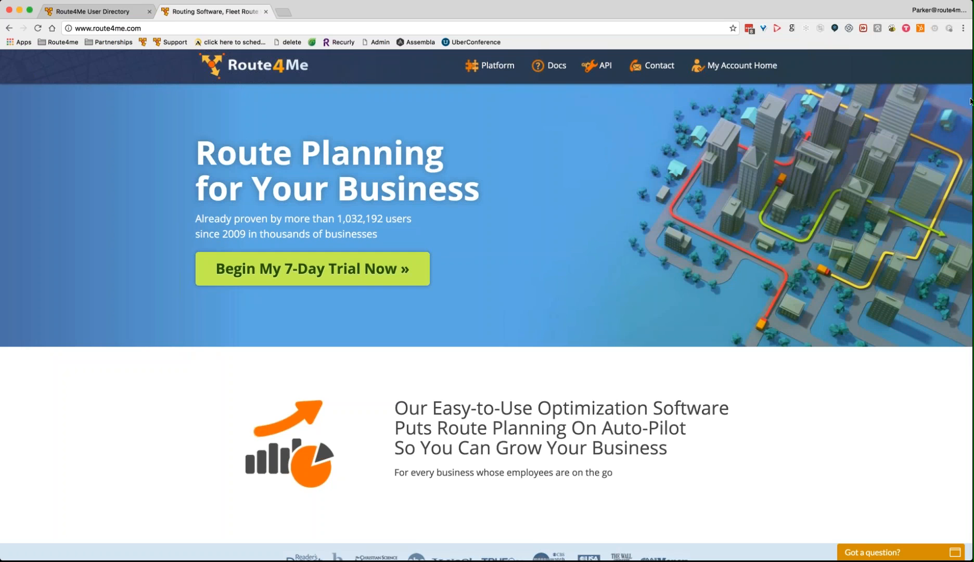